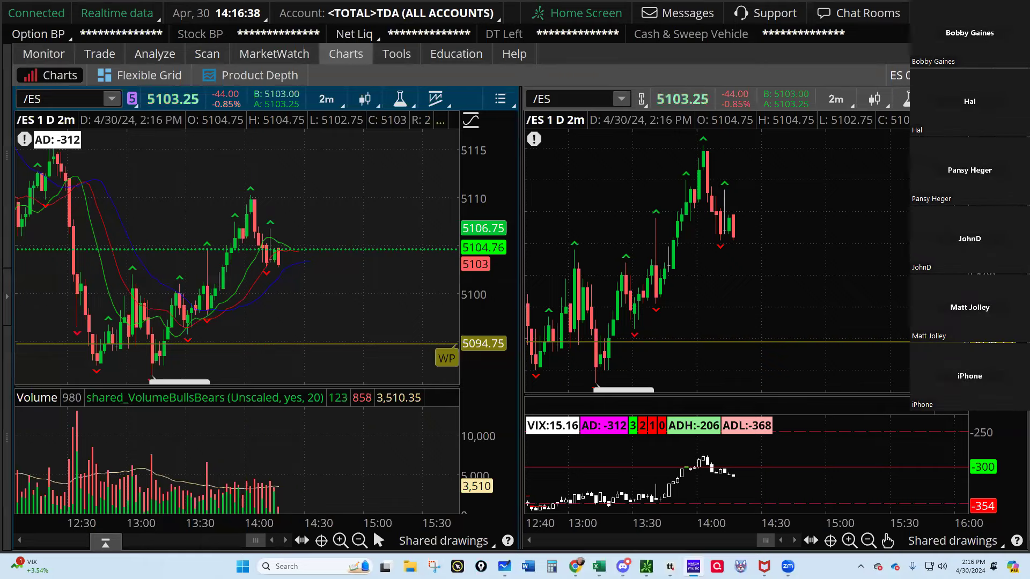
pyautogui.moveTo(767, 255)
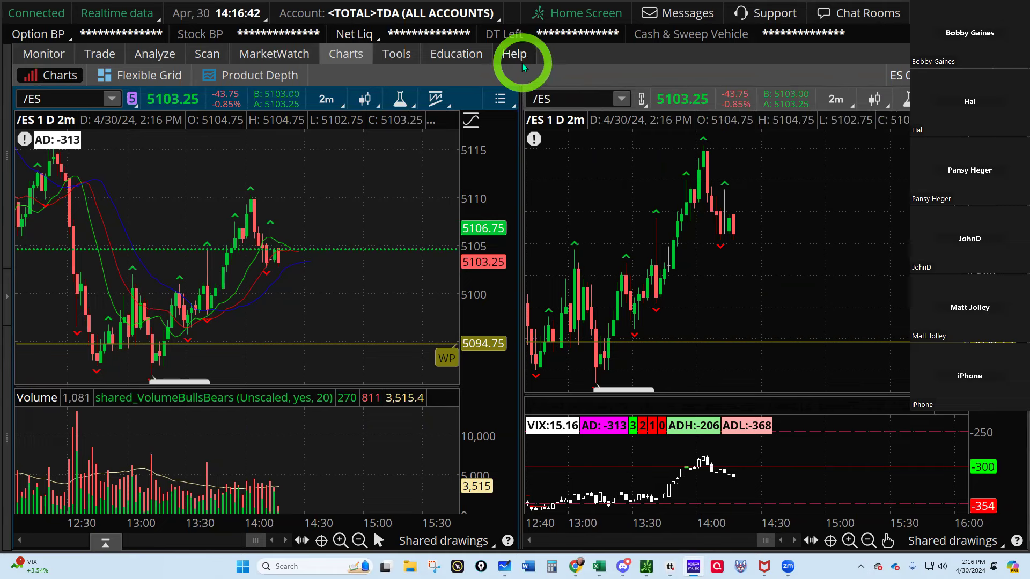
pyautogui.moveTo(854, 338)
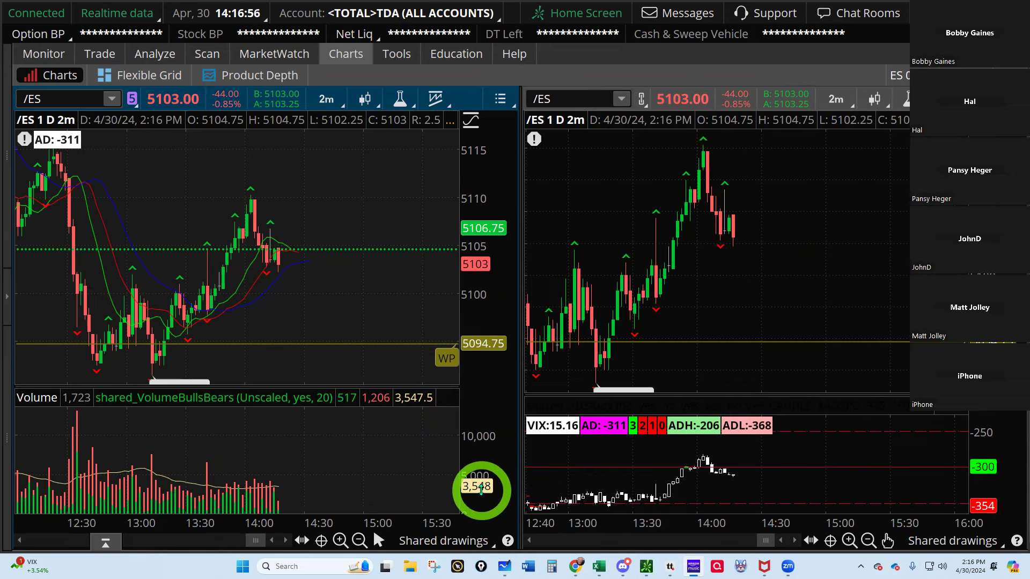
pyautogui.moveTo(628, 452)
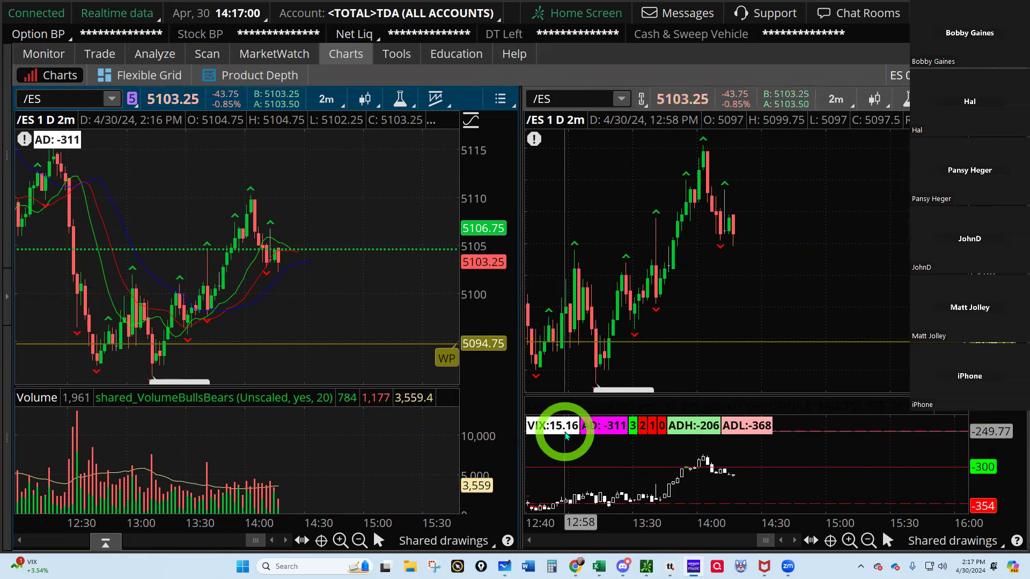
pyautogui.moveTo(594, 430)
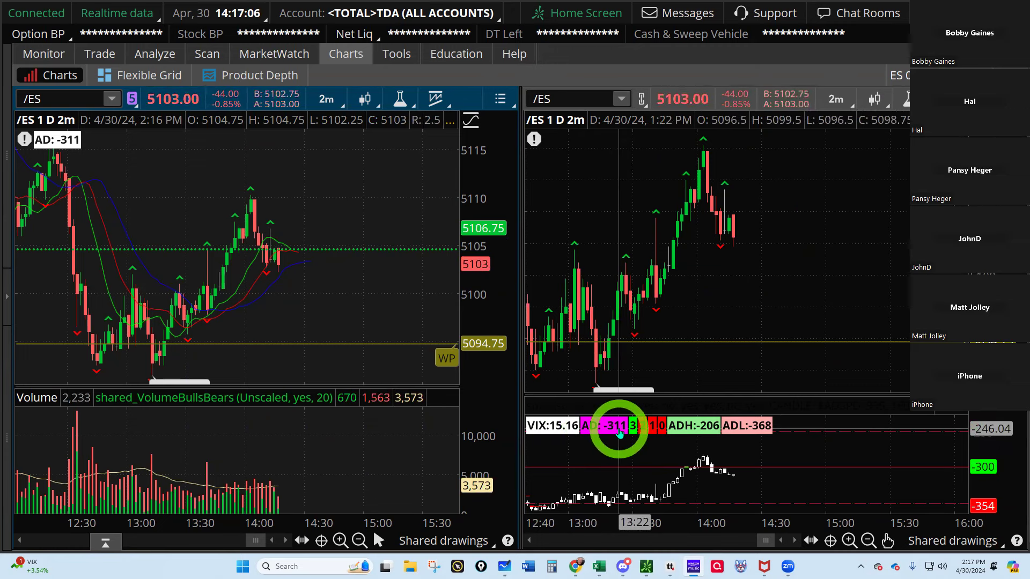
pyautogui.moveTo(729, 214)
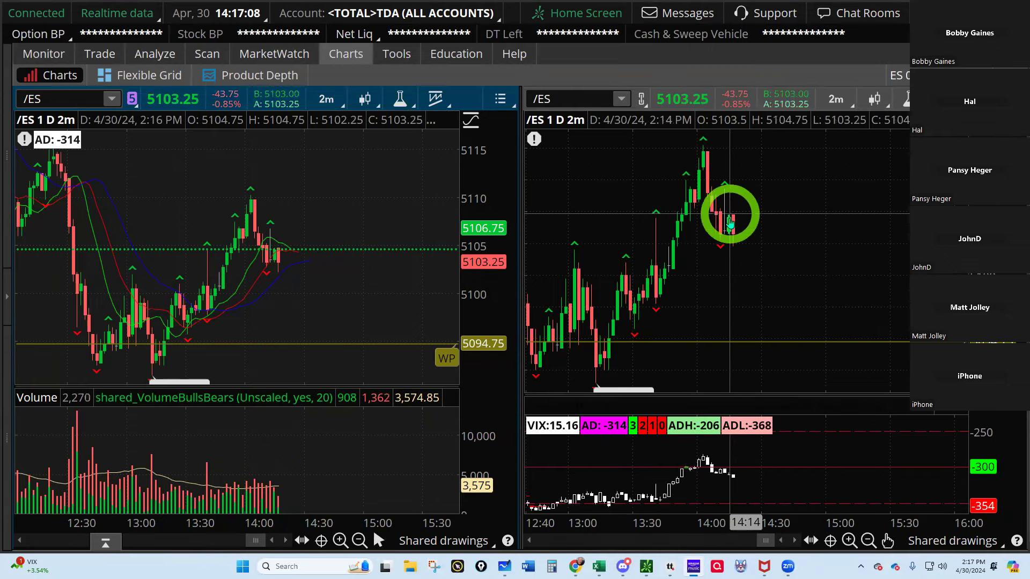
pyautogui.moveTo(811, 292)
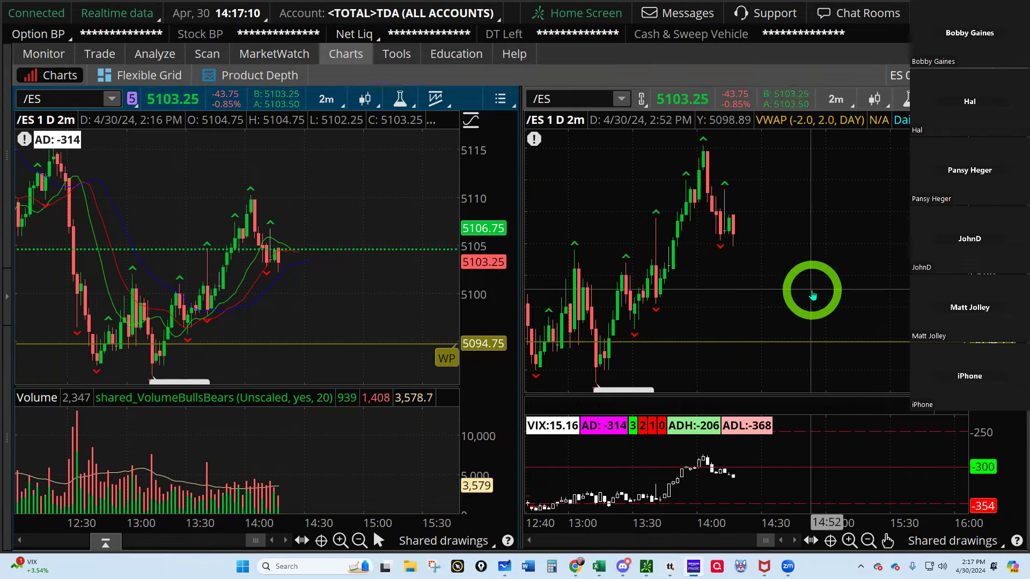
pyautogui.moveTo(745, 489)
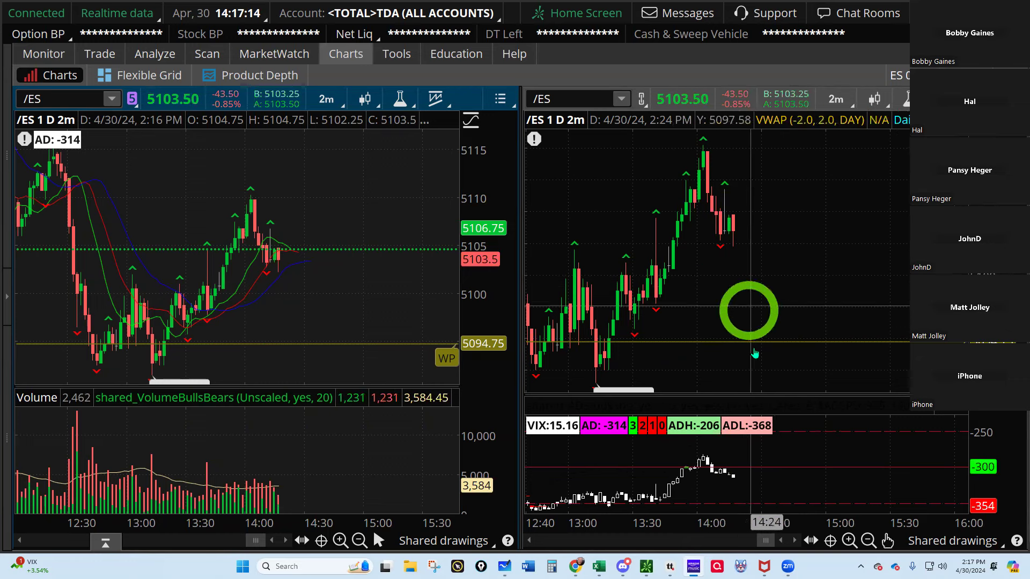
pyautogui.moveTo(302, 334)
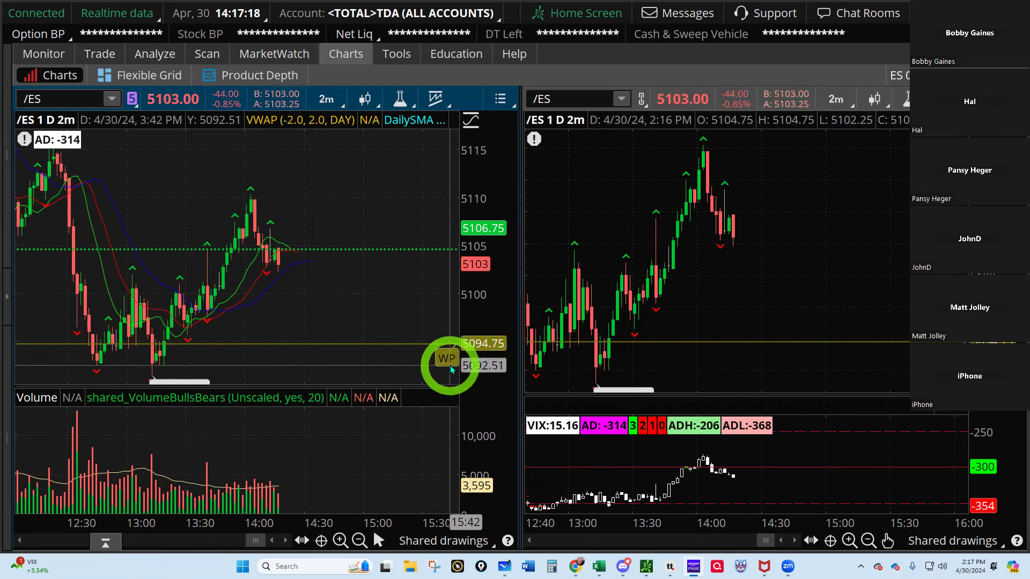
pyautogui.moveTo(445, 359)
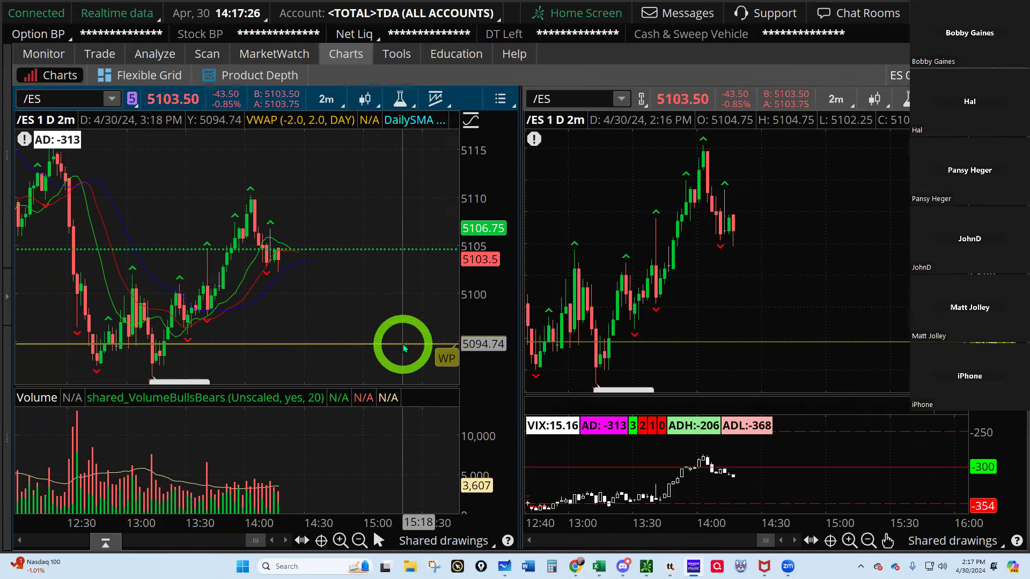
pyautogui.moveTo(250, 344)
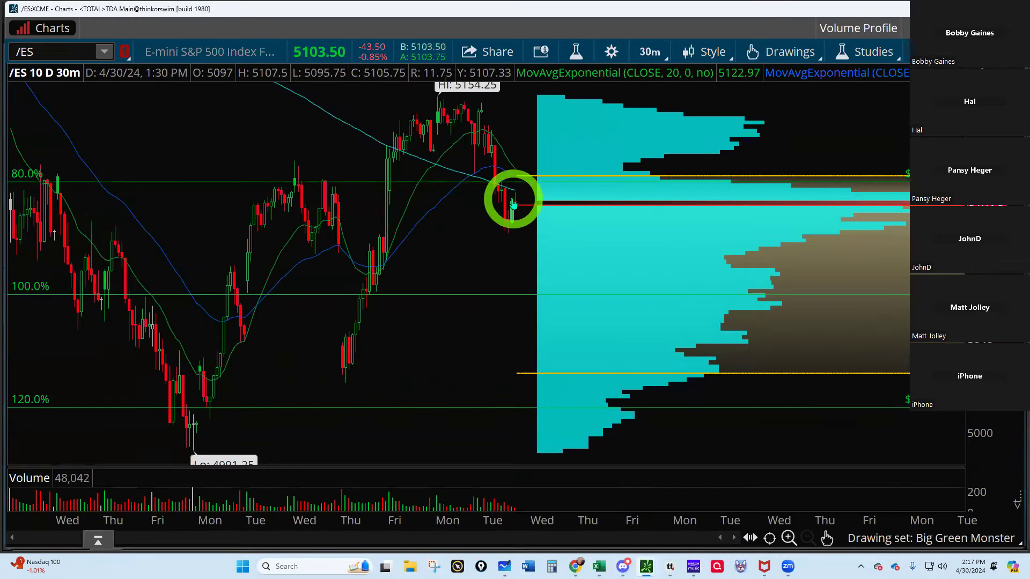
pyautogui.moveTo(575, 179)
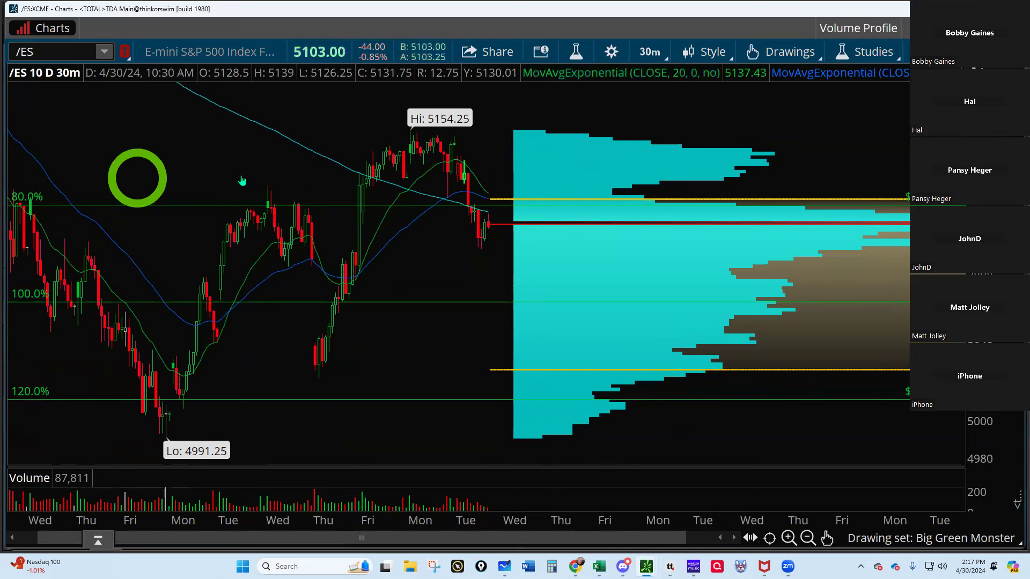
pyautogui.moveTo(673, 226)
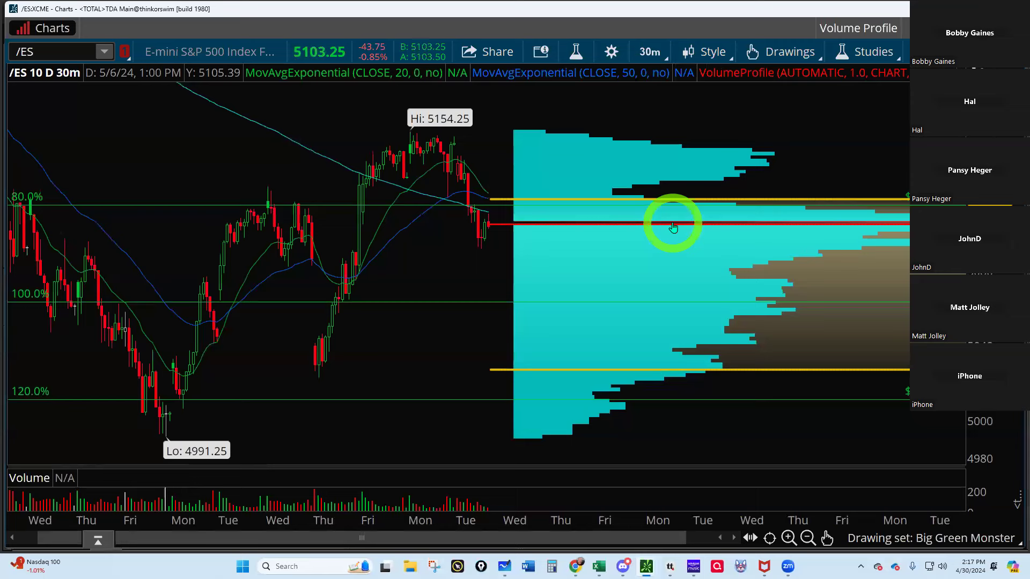
pyautogui.moveTo(575, 566)
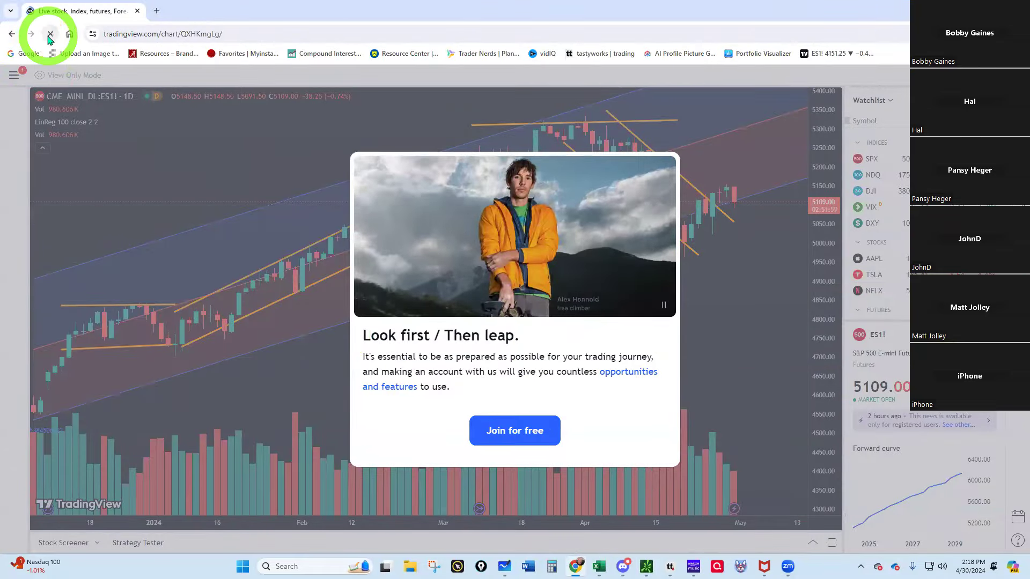
# Step: Reload the TradingView ES1! daily chart so the sign-up popup clears
pyautogui.click(49, 34)
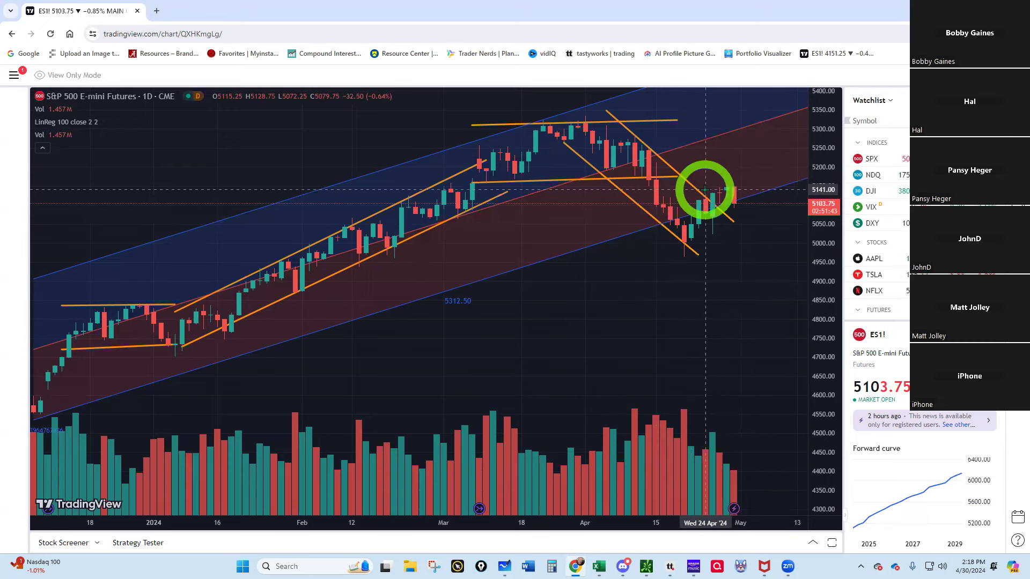
pyautogui.moveTo(740, 197)
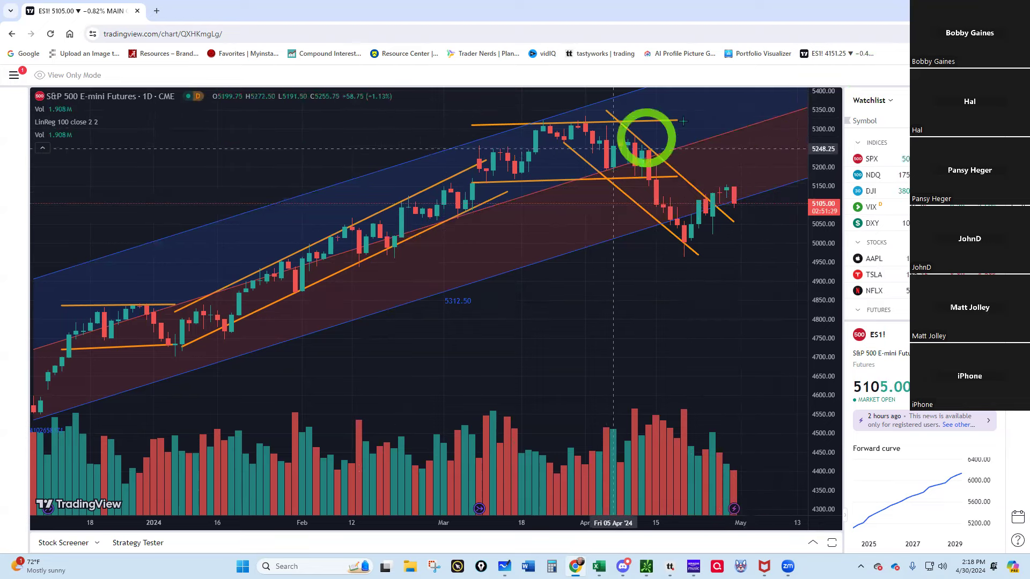
pyautogui.moveTo(755, 162)
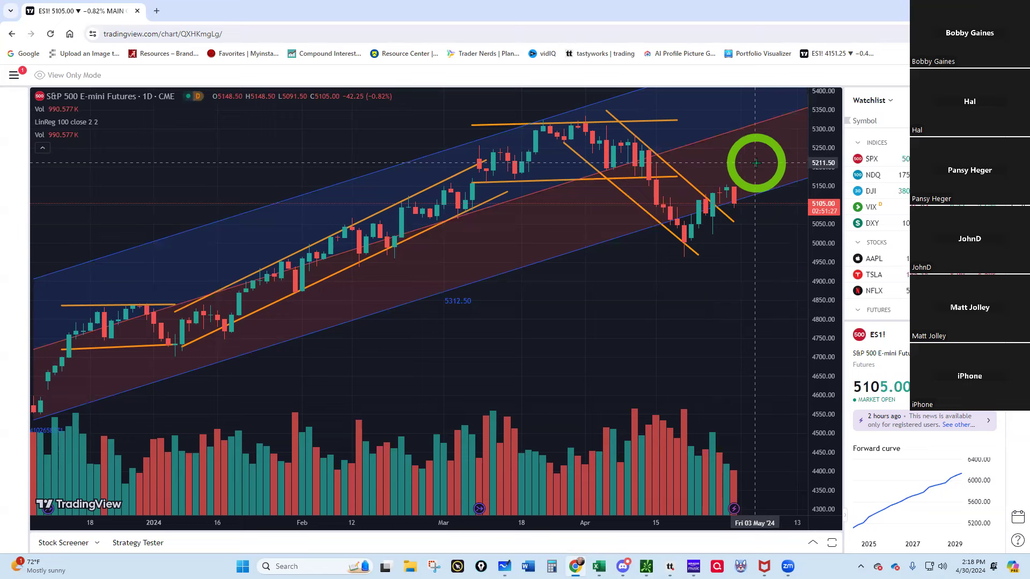
pyautogui.moveTo(699, 153)
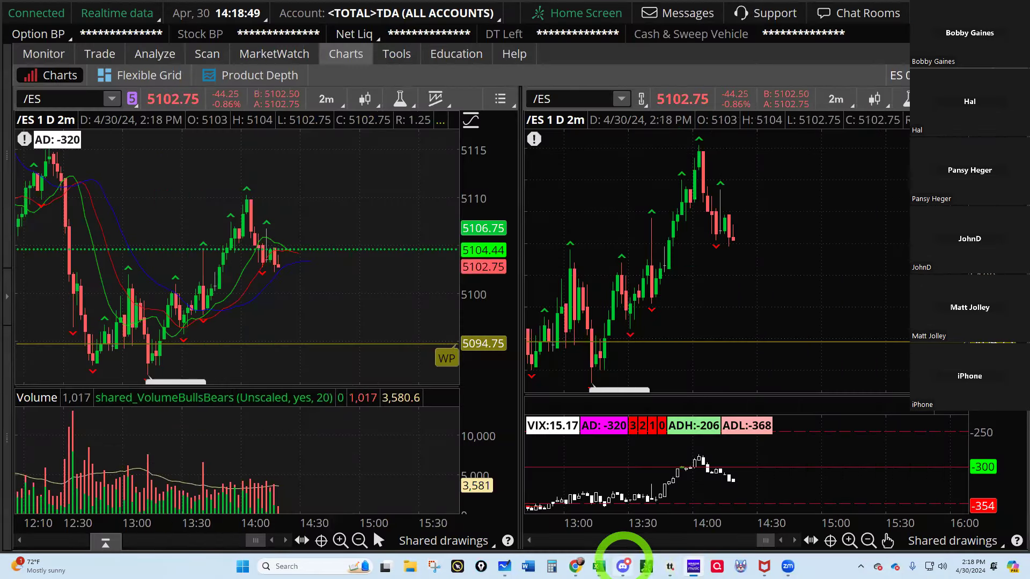
pyautogui.moveTo(647, 567)
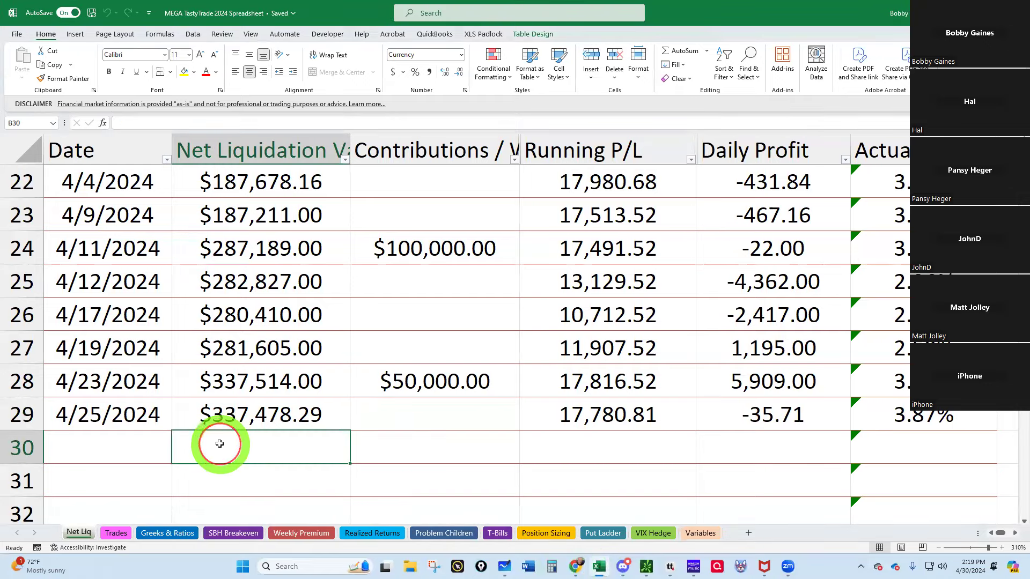
# Step: Log row 30 of Net Liq with $340,452.00 net liquidation and the date 4/30
pyautogui.write('34045')
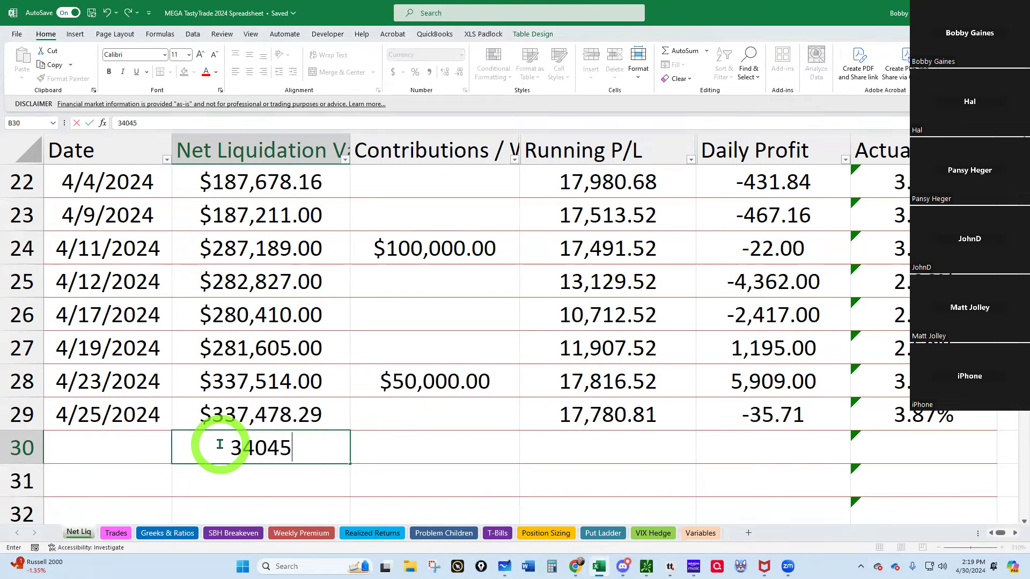
pyautogui.press('Return')
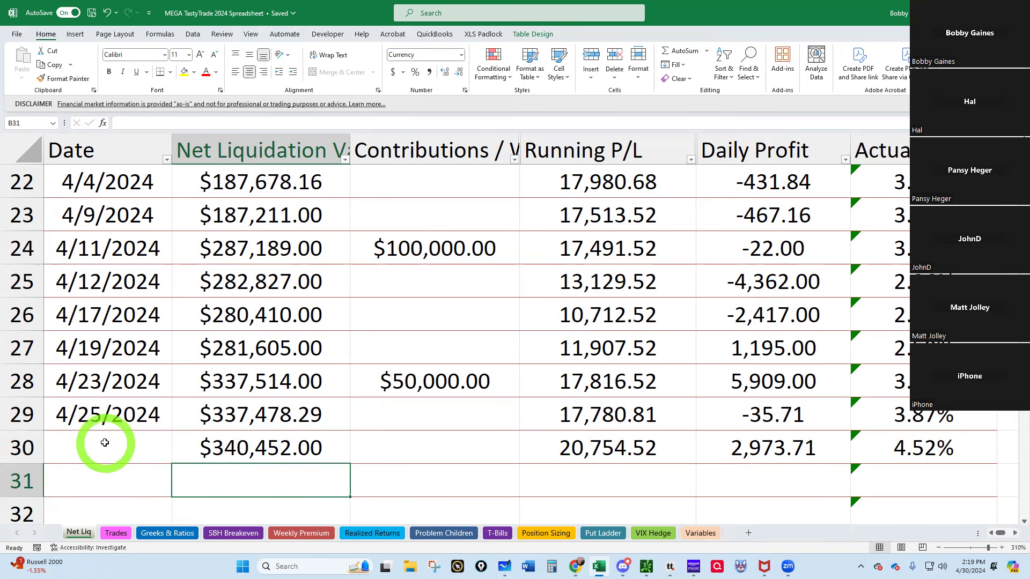
pyautogui.click(106, 448)
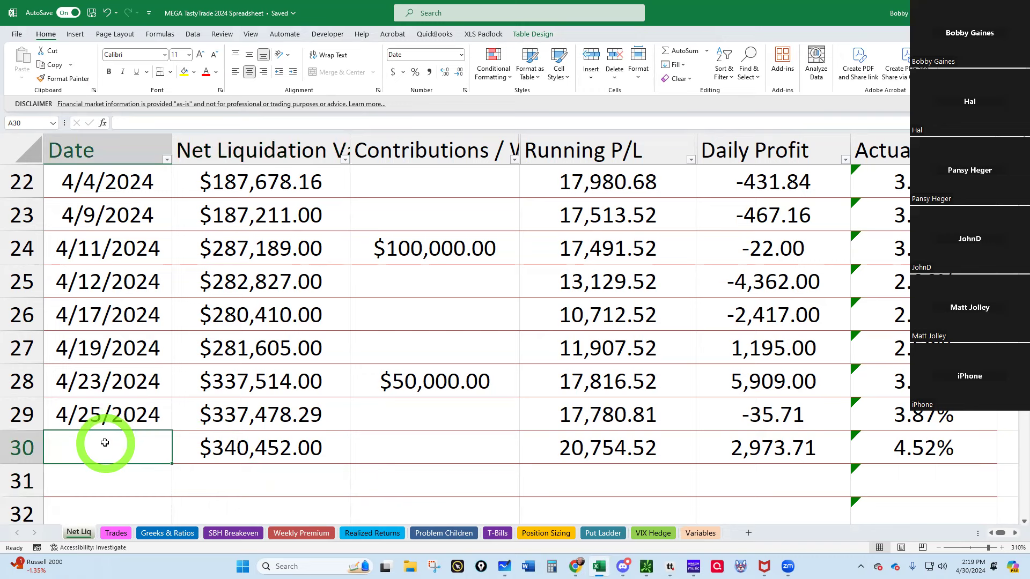
pyautogui.write('4/')
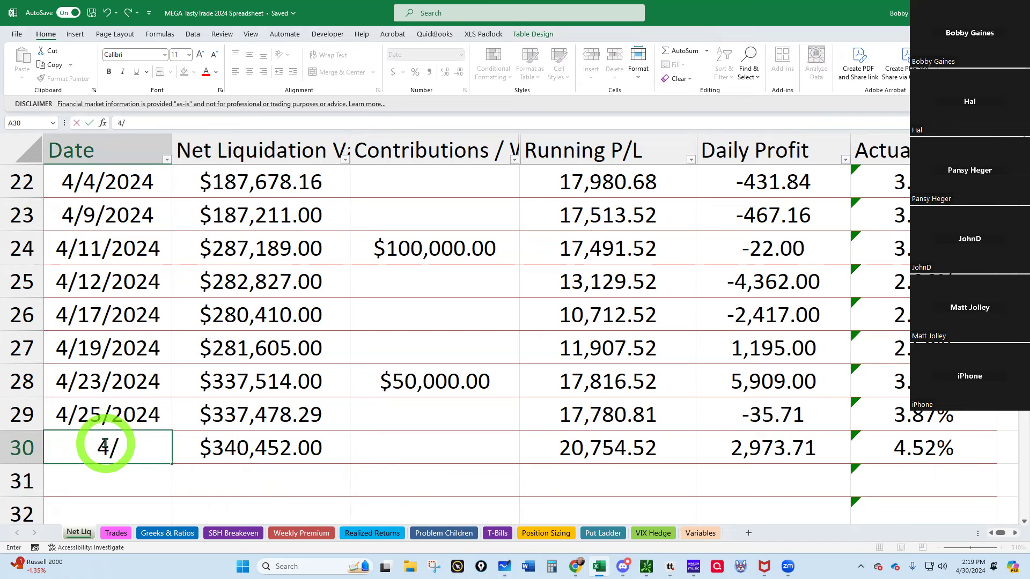
pyautogui.write('30/2024')
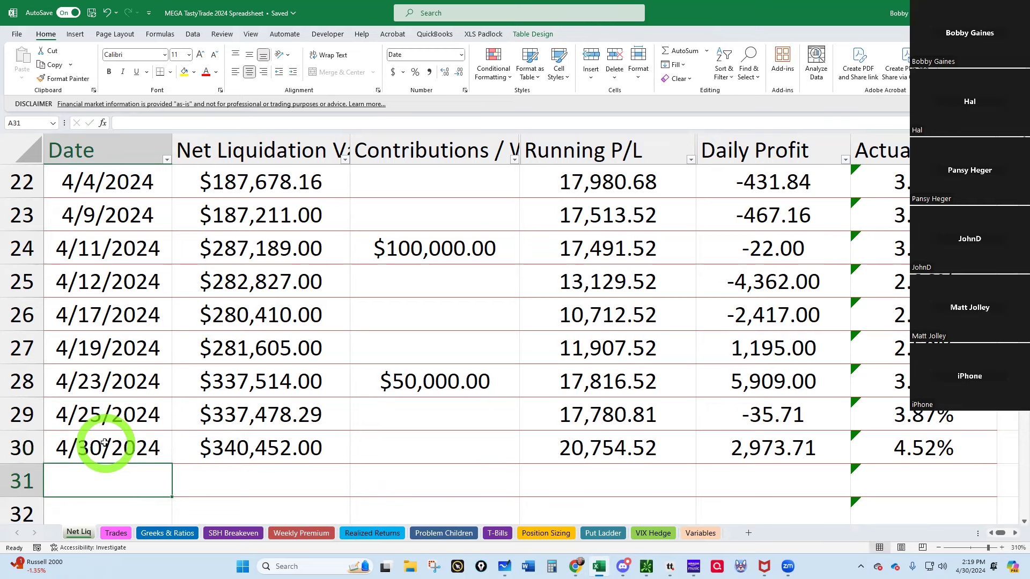
pyautogui.moveTo(233, 449)
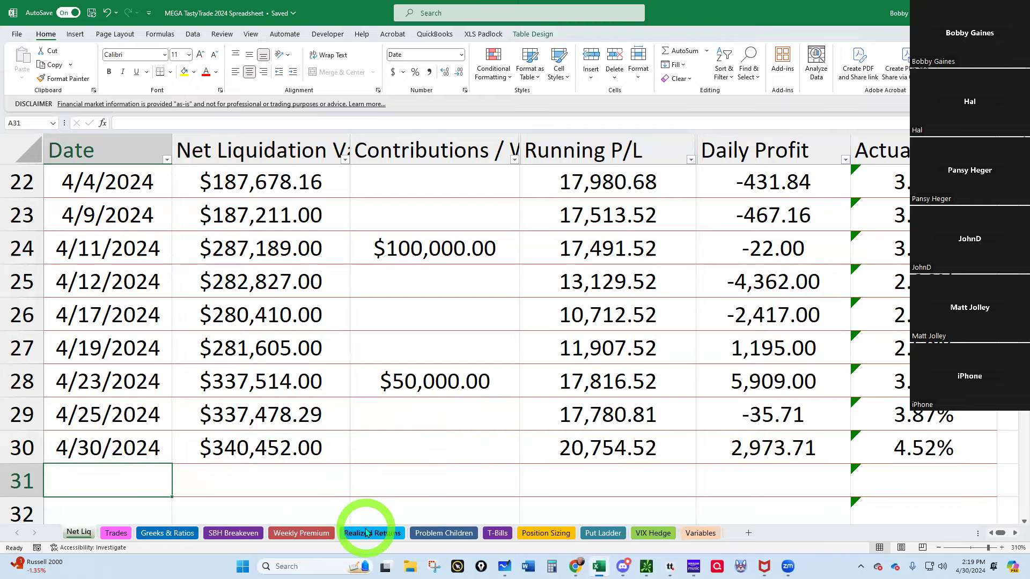
# Step: Enter the April ending balance in H12 of the Realized Returns sheet
pyautogui.click(372, 533)
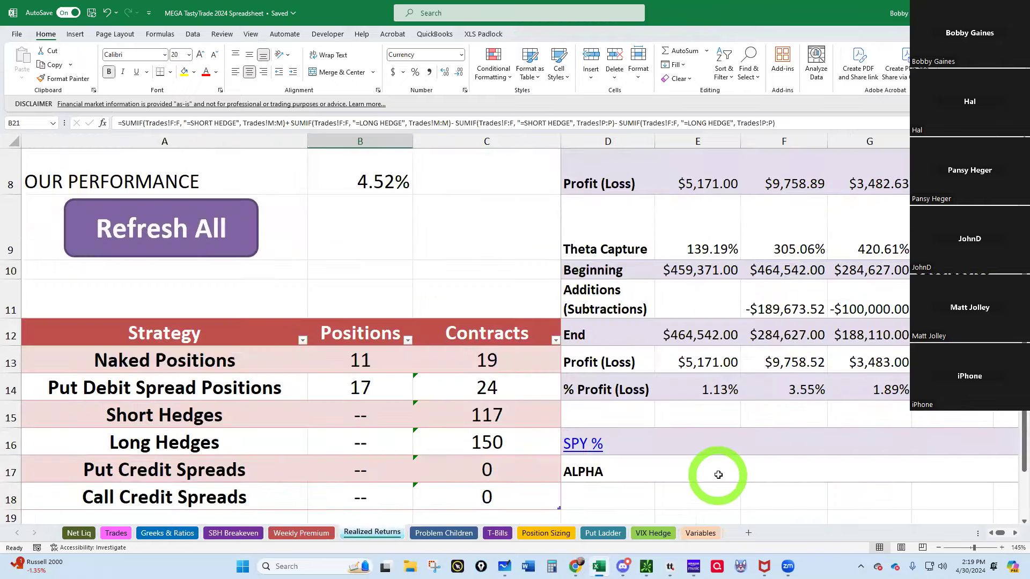
pyautogui.scroll(3)
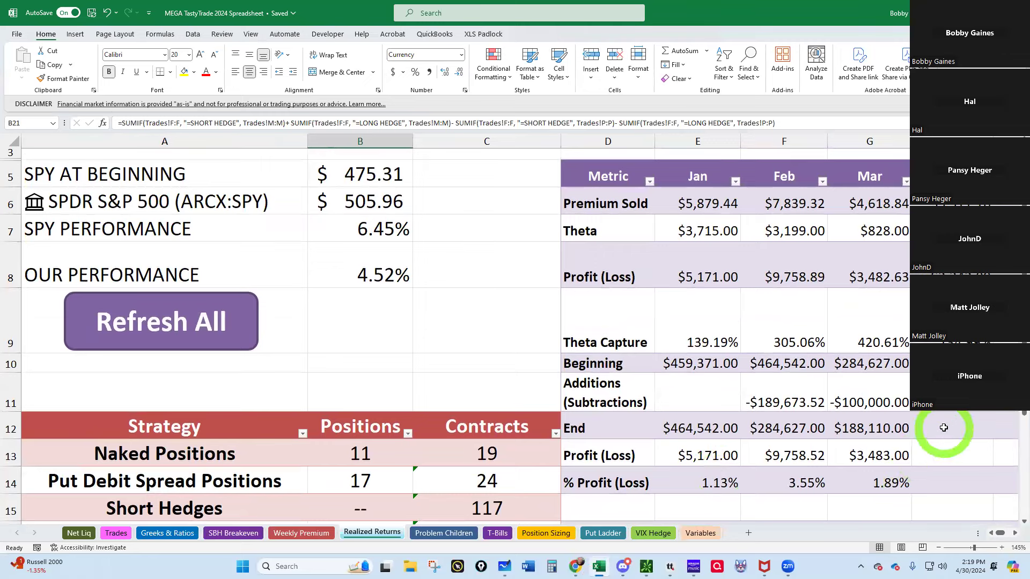
pyautogui.click(945, 428)
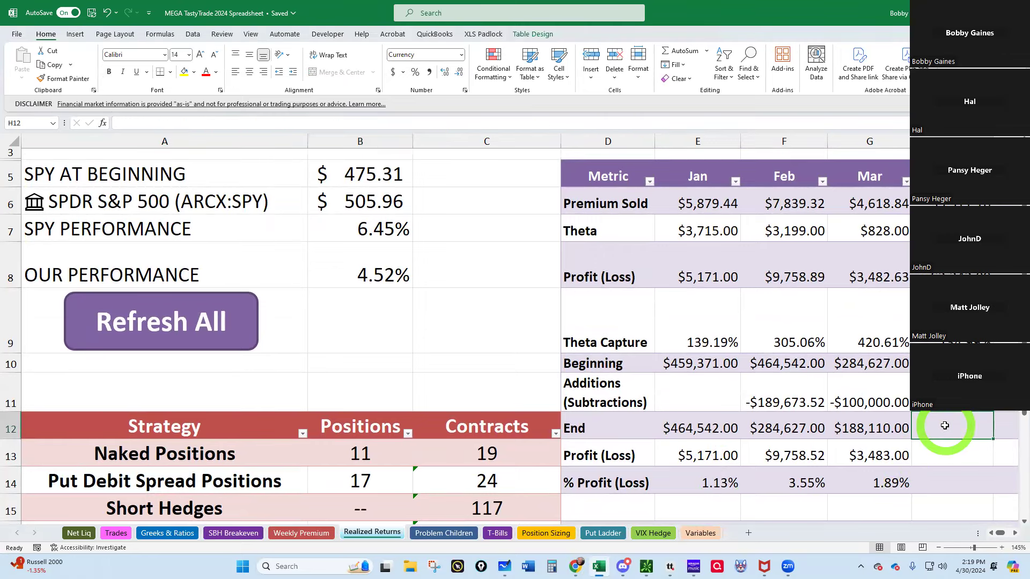
pyautogui.write('34045')
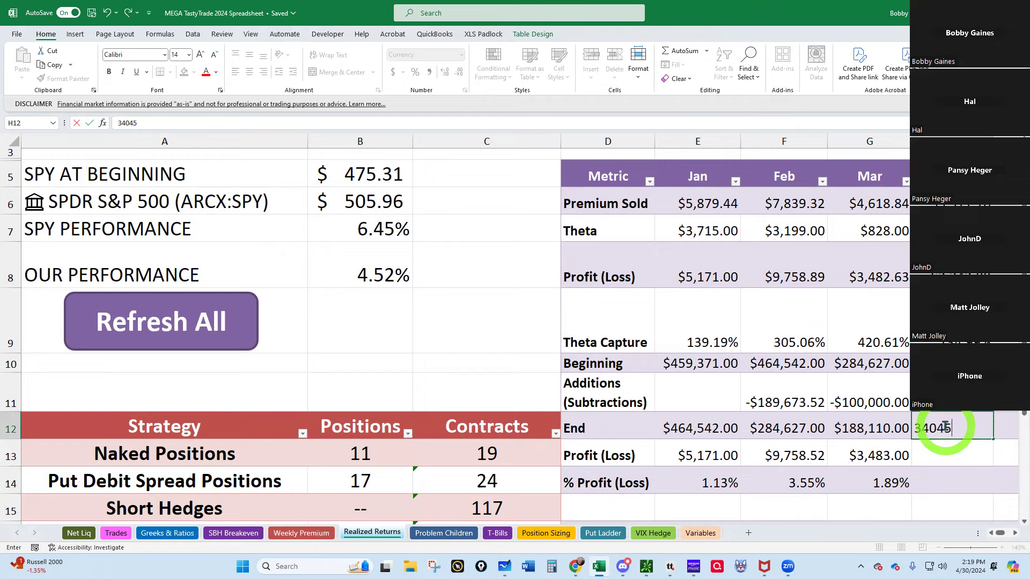
pyautogui.press('Return')
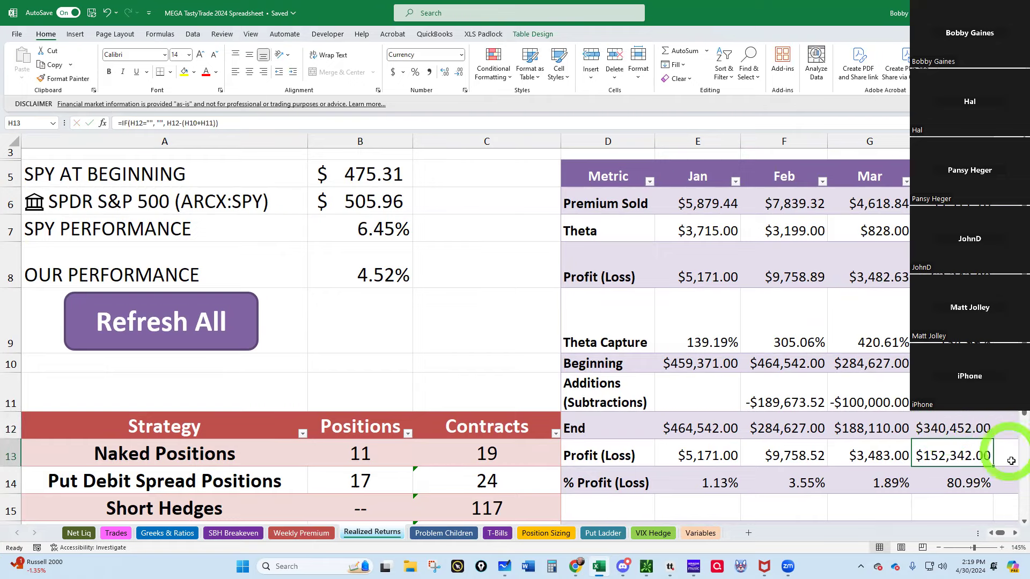
# Step: After checking Net Liq, record $150,000.00 of April additions so April profit reads $2,342.00 (0.69%)
pyautogui.hscroll(3)
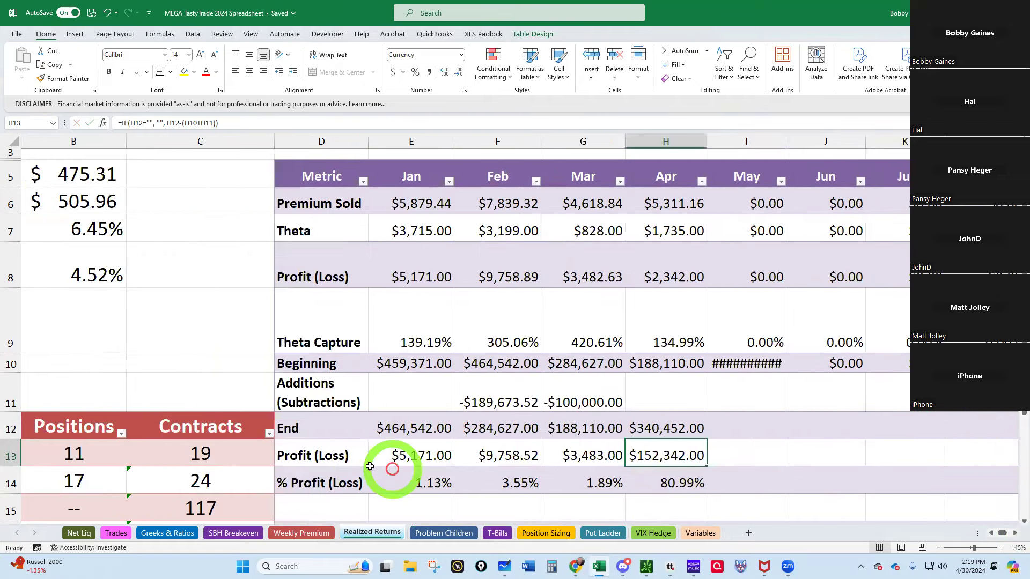
pyautogui.click(78, 534)
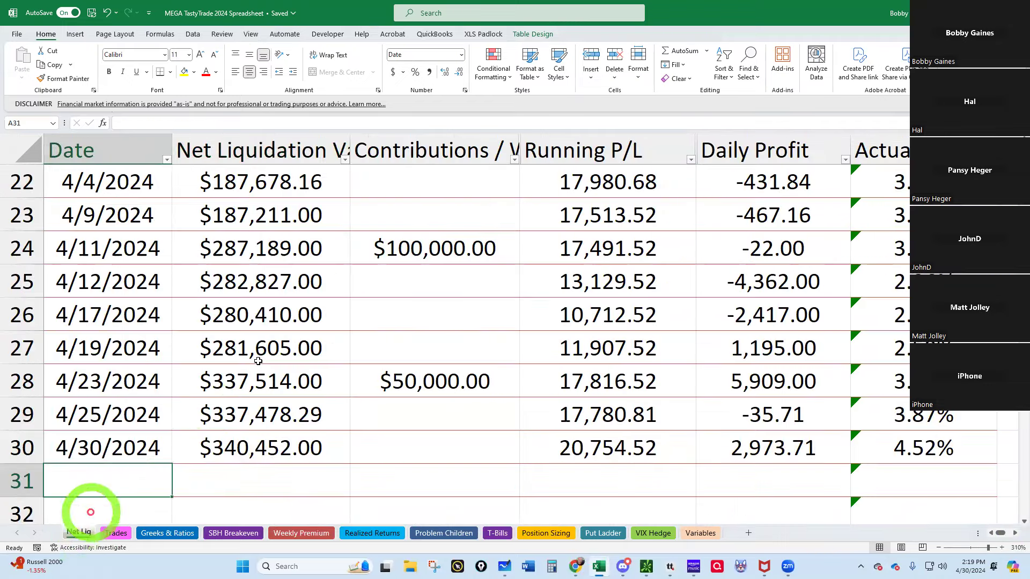
pyautogui.scroll(3)
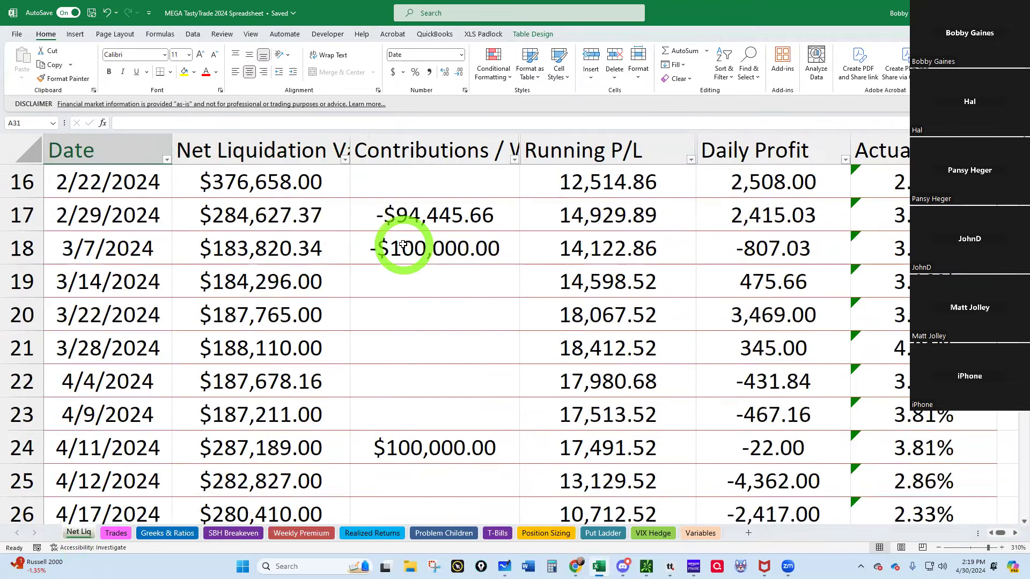
pyautogui.scroll(-3)
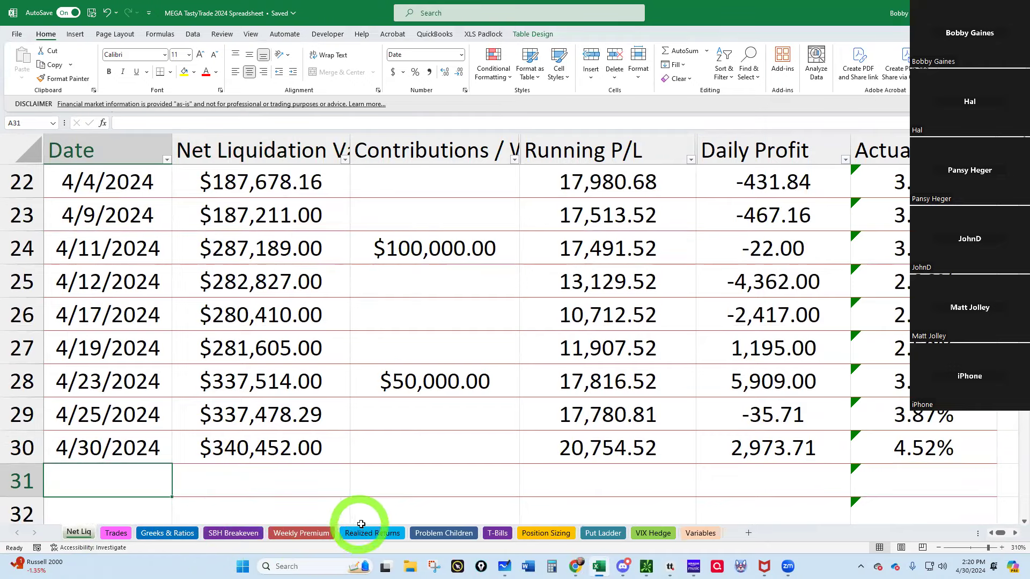
pyautogui.click(372, 533)
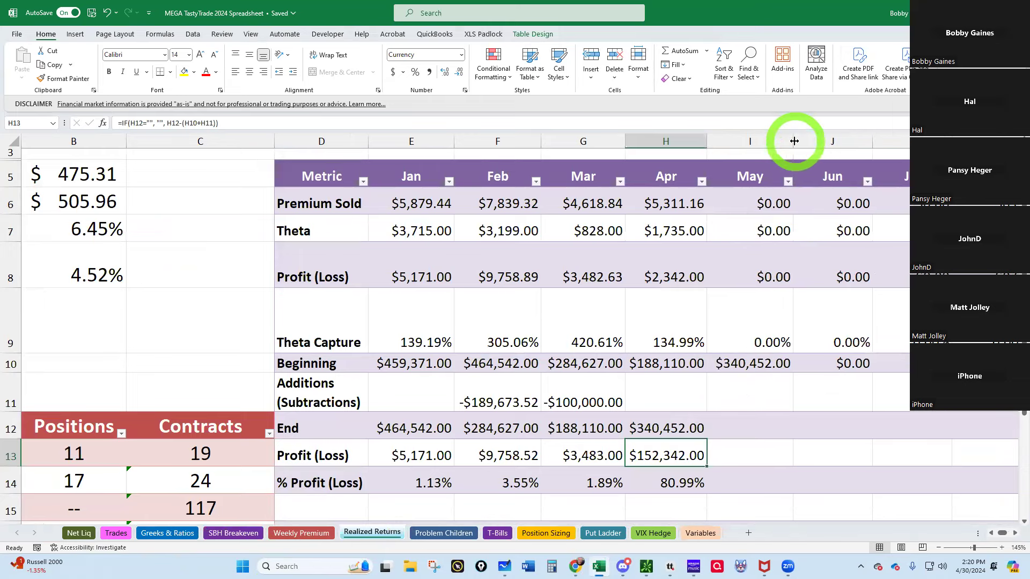
pyautogui.moveTo(663, 392)
pyautogui.write('150000')
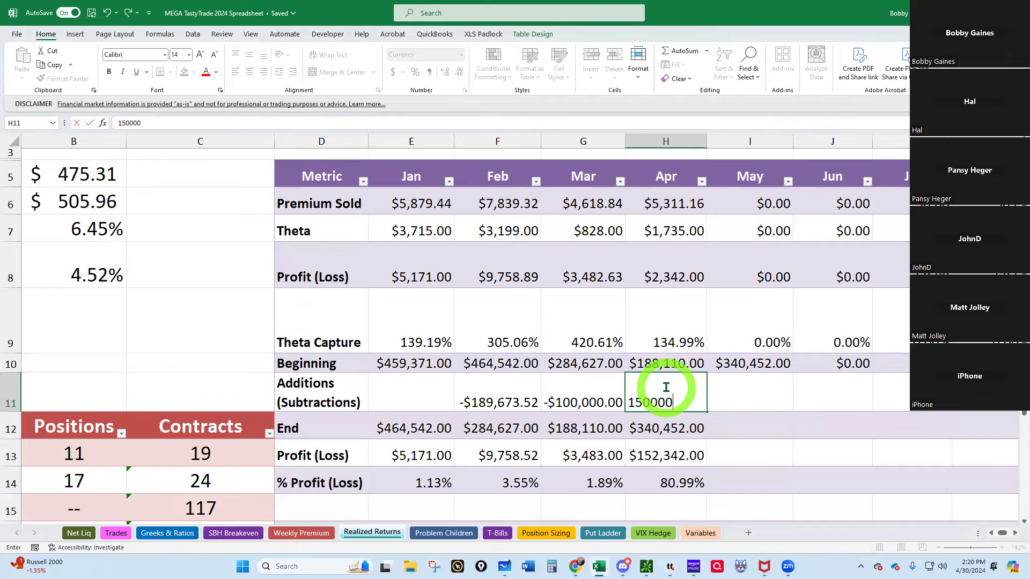
pyautogui.press('Return')
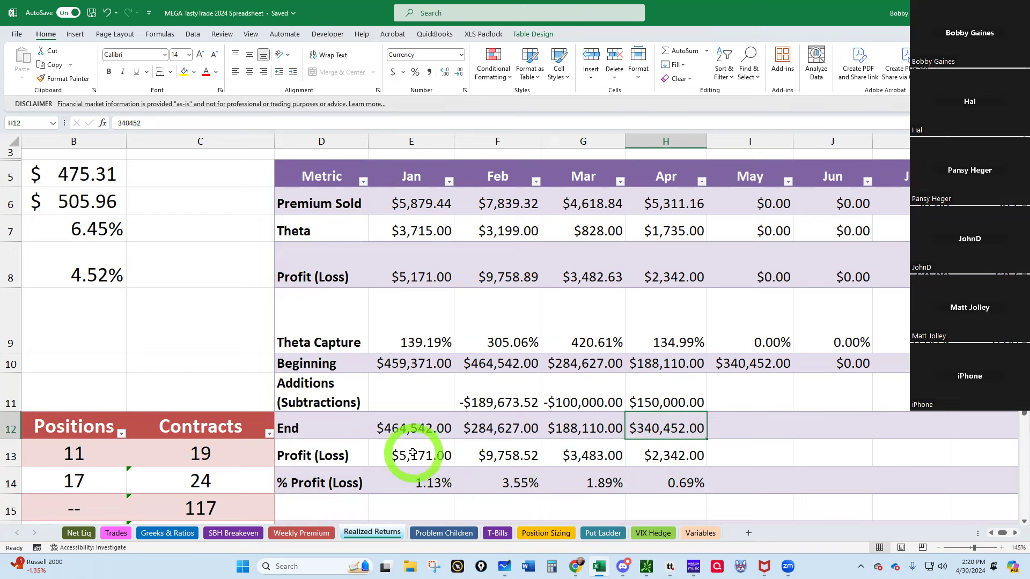
pyautogui.moveTo(486, 453)
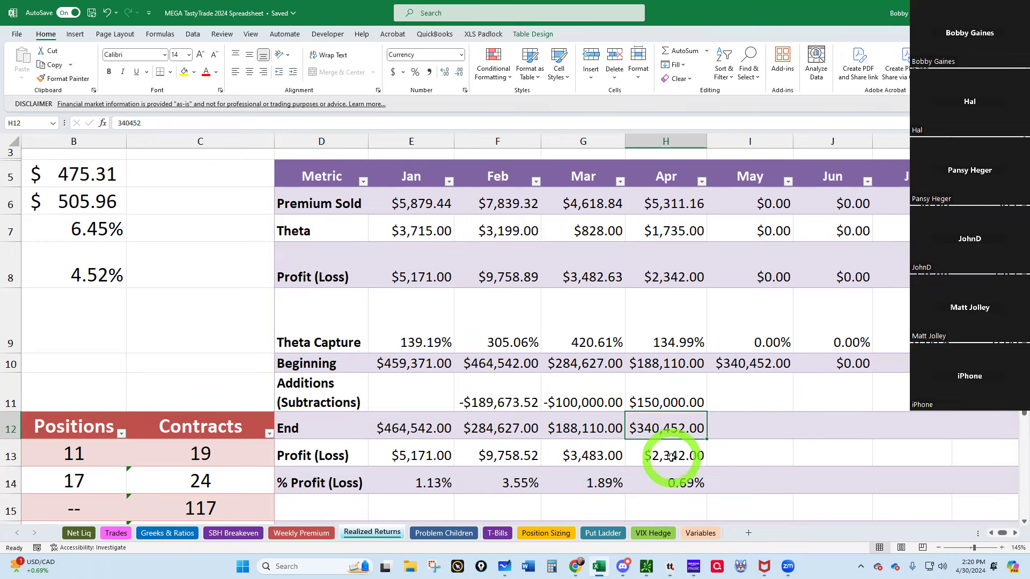
pyautogui.moveTo(655, 489)
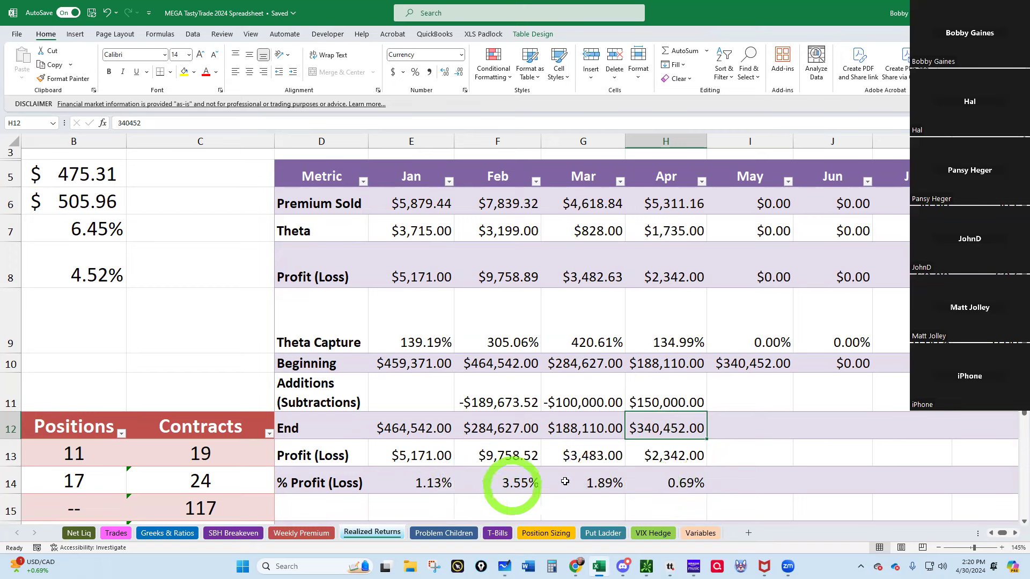
pyautogui.moveTo(439, 482)
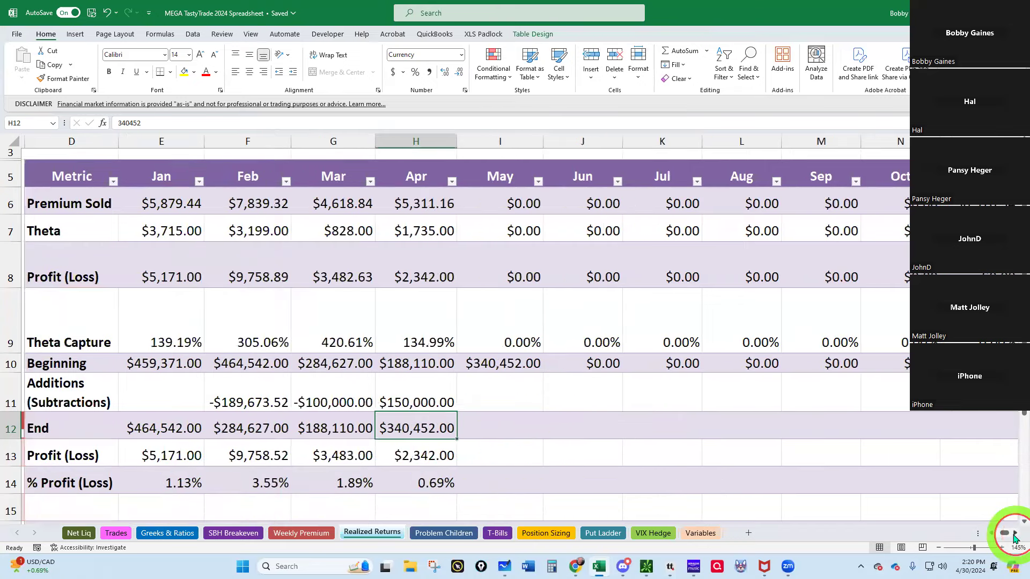
pyautogui.click(859, 482)
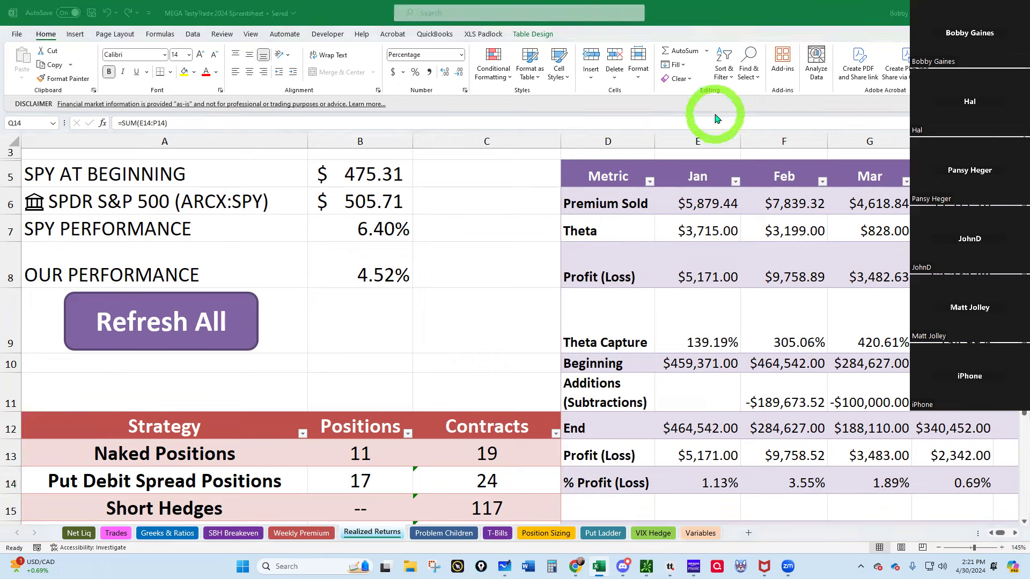
pyautogui.moveTo(115, 533)
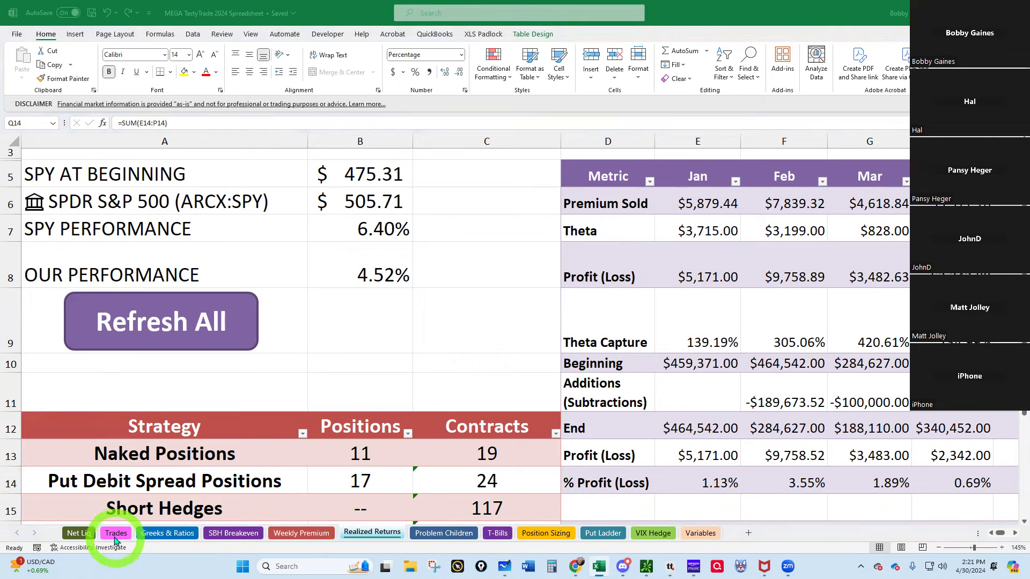
# Step: Log 351.00 SPY beta deltas and the theta figure on the 4/30/2024 Greeks & Ratios row, checked against tastytrade
pyautogui.click(166, 533)
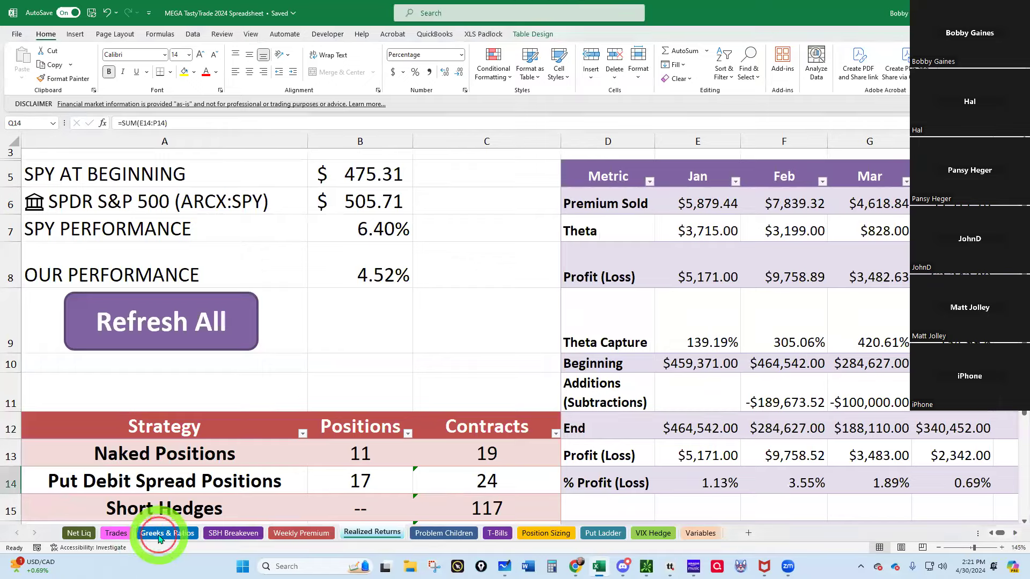
pyautogui.click(167, 533)
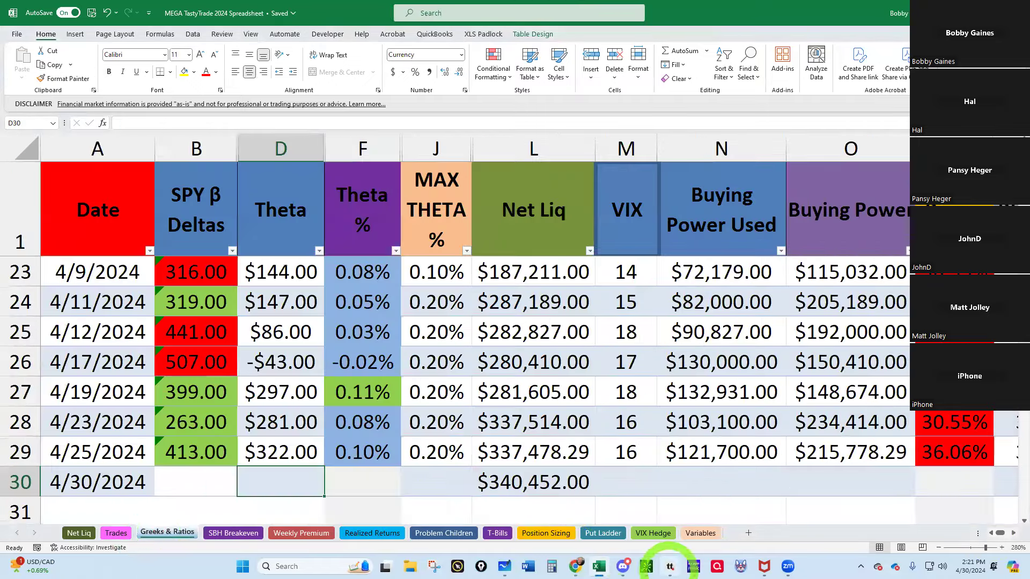
pyautogui.click(646, 566)
pyautogui.write('28')
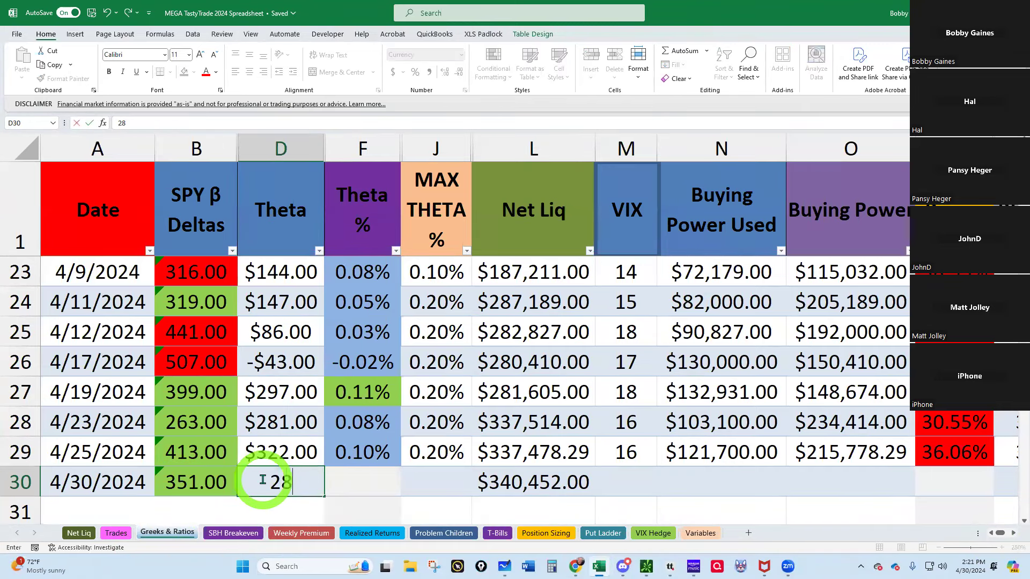
pyautogui.press('enter')
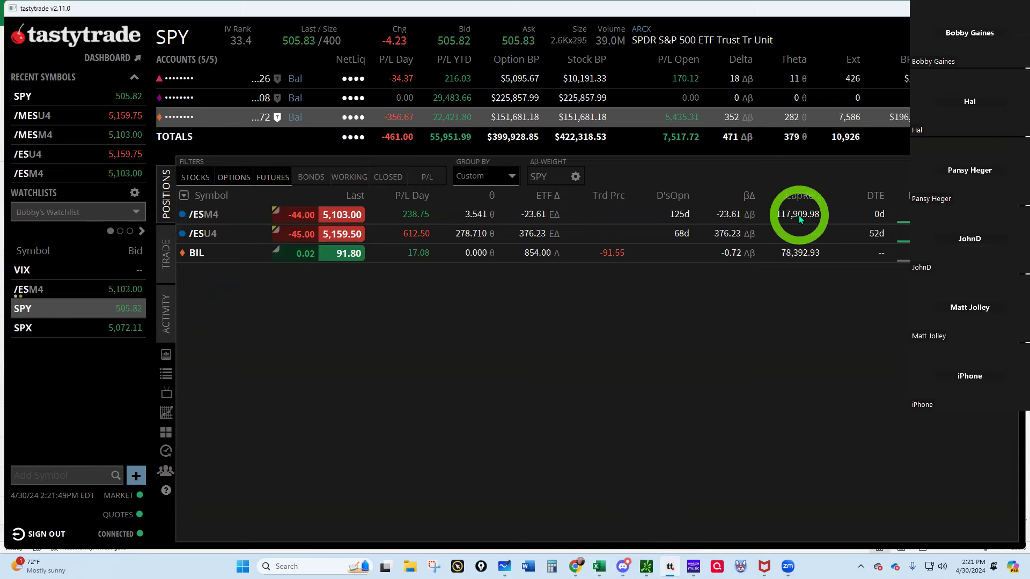
pyautogui.moveTo(758, 256)
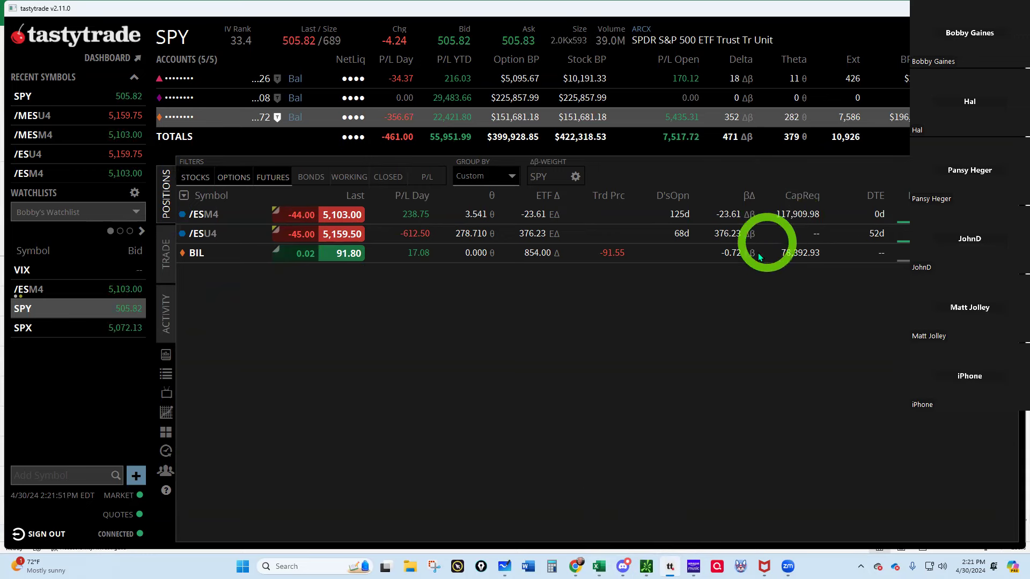
# Step: Record $118,000.00 buying power used in N30, giving $222,452.00 remaining at 34.66%
pyautogui.click(599, 566)
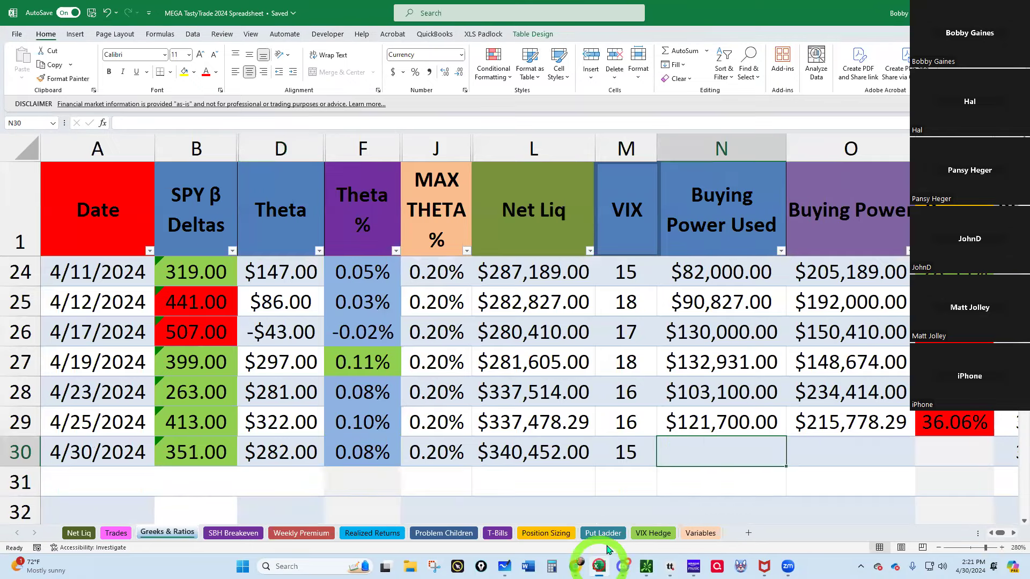
pyautogui.write('118')
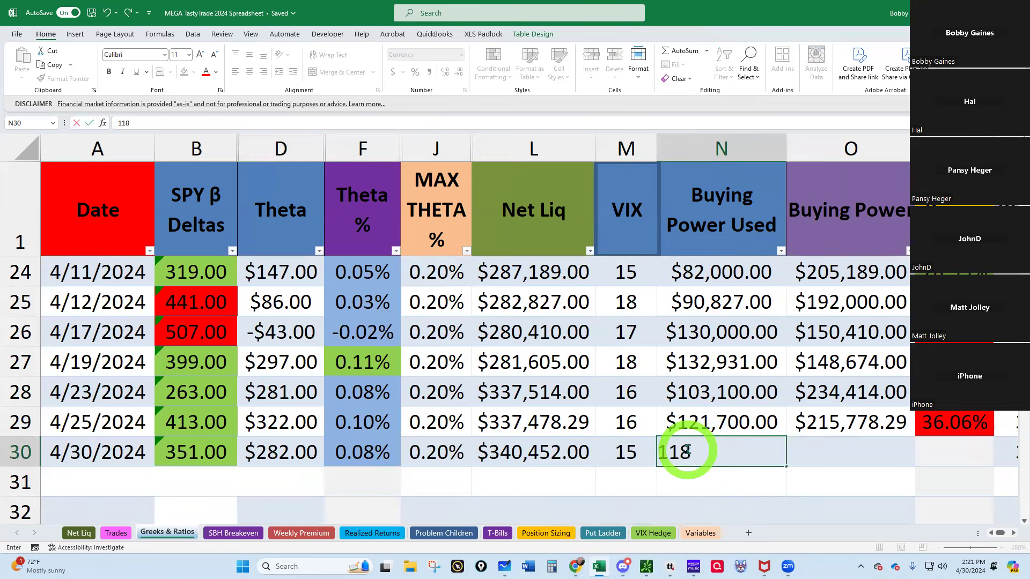
pyautogui.press('Return')
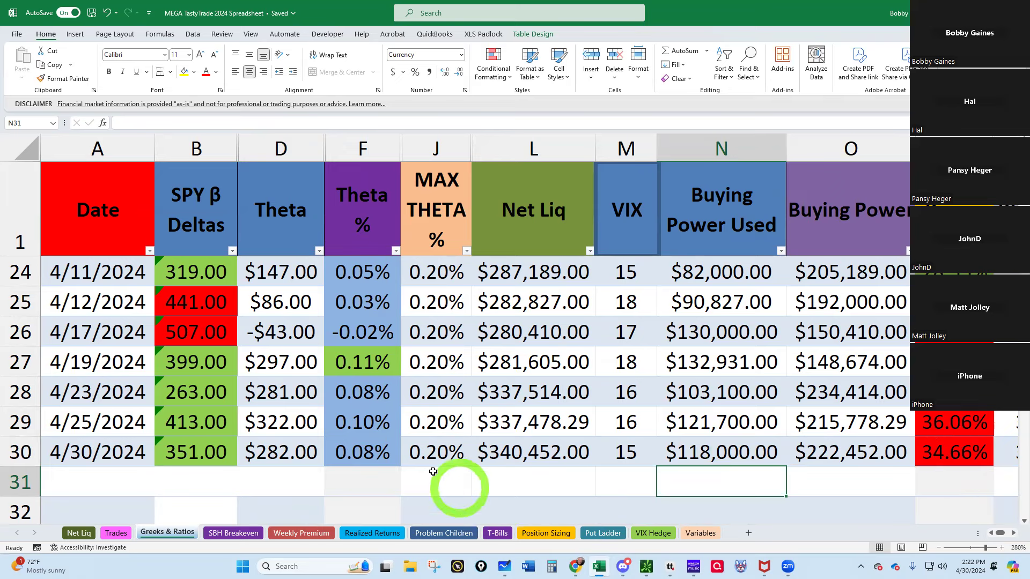
pyautogui.moveTo(115, 533)
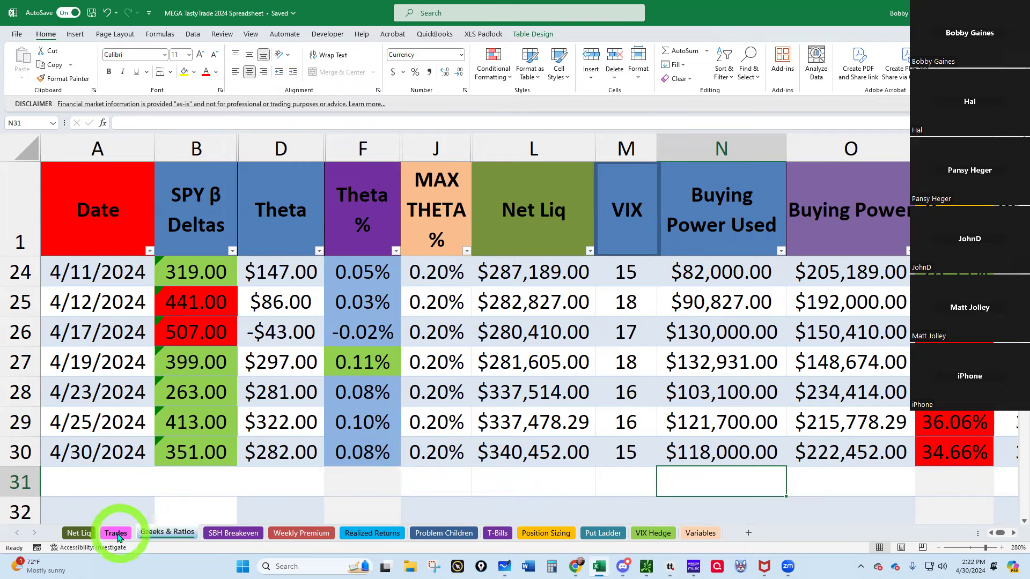
# Step: Close PDS 11 and PDS 9 at $0.00 on the Trades sheet and enter a 4/30 close date after the validation error
pyautogui.click(116, 534)
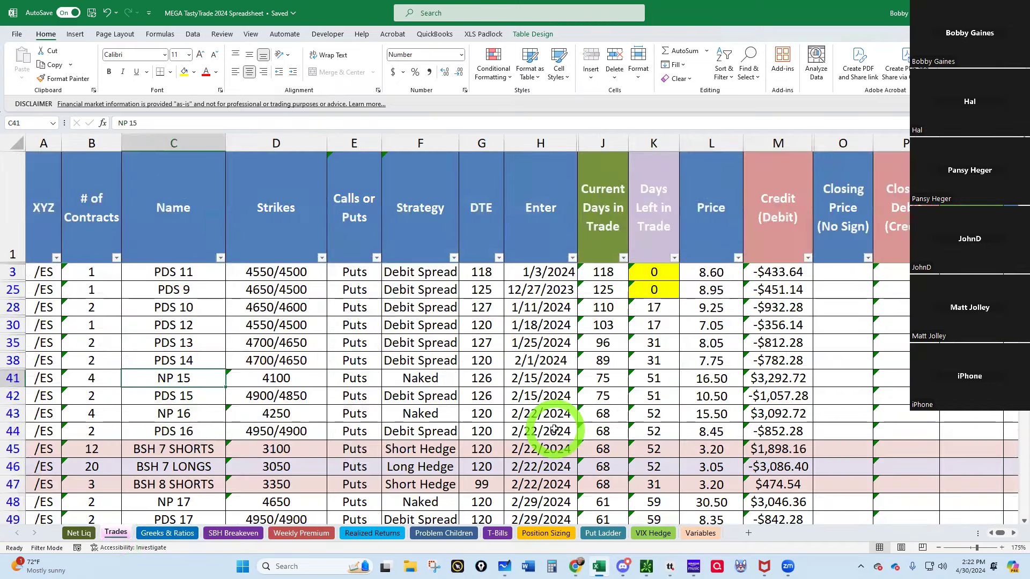
pyautogui.scroll(-3)
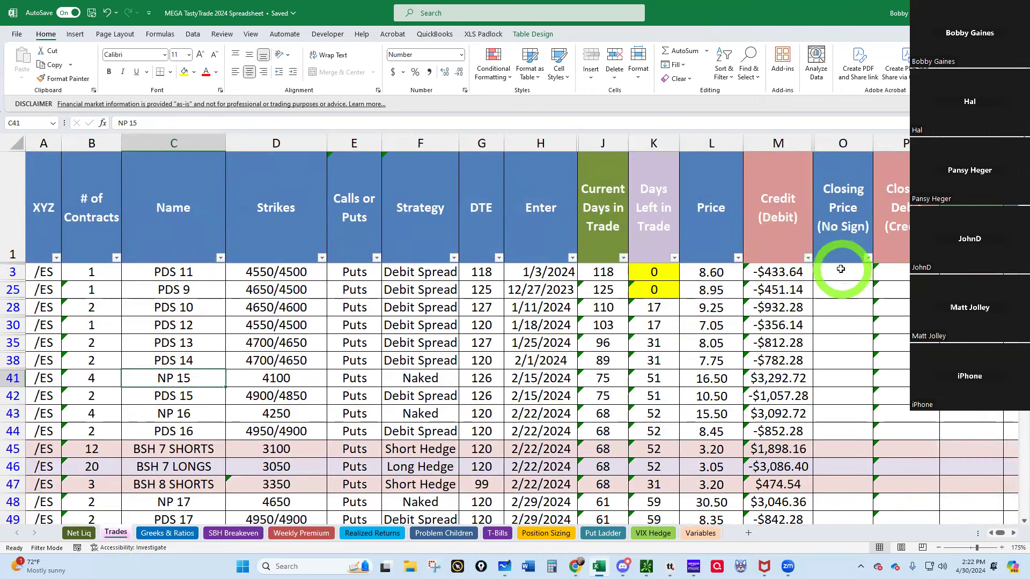
pyautogui.click(843, 272)
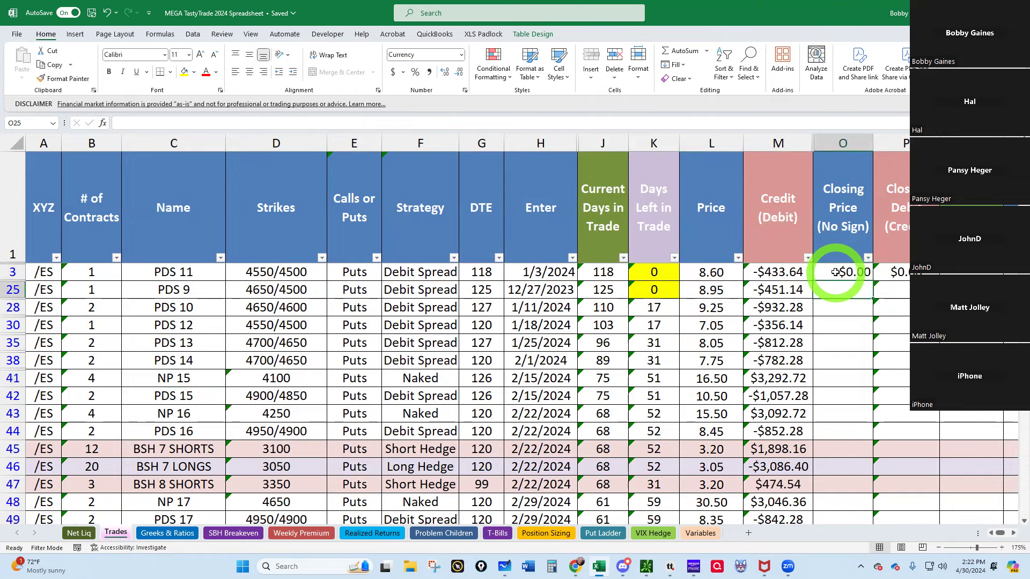
pyautogui.hscroll(3)
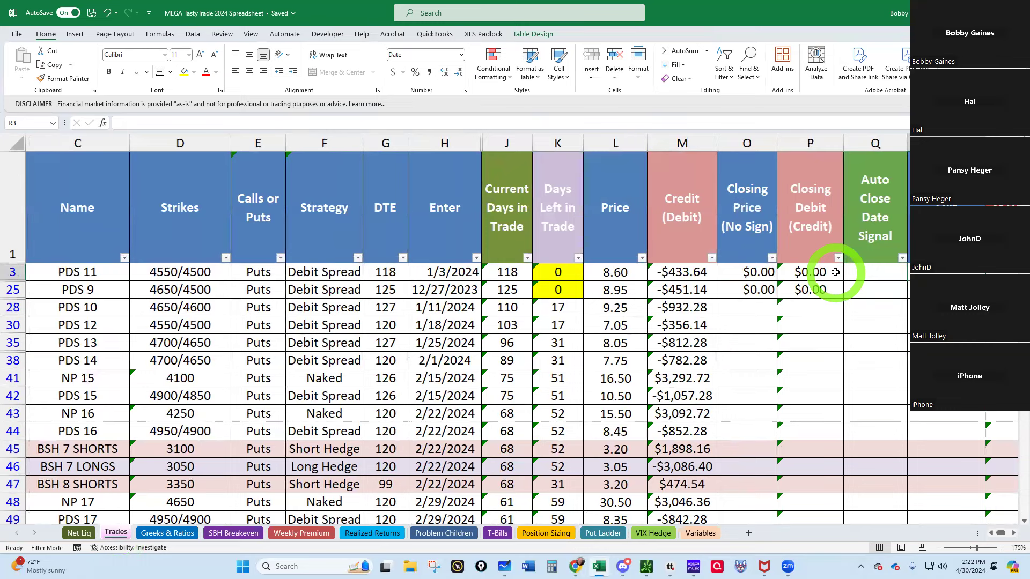
pyautogui.write('4/30/24\\')
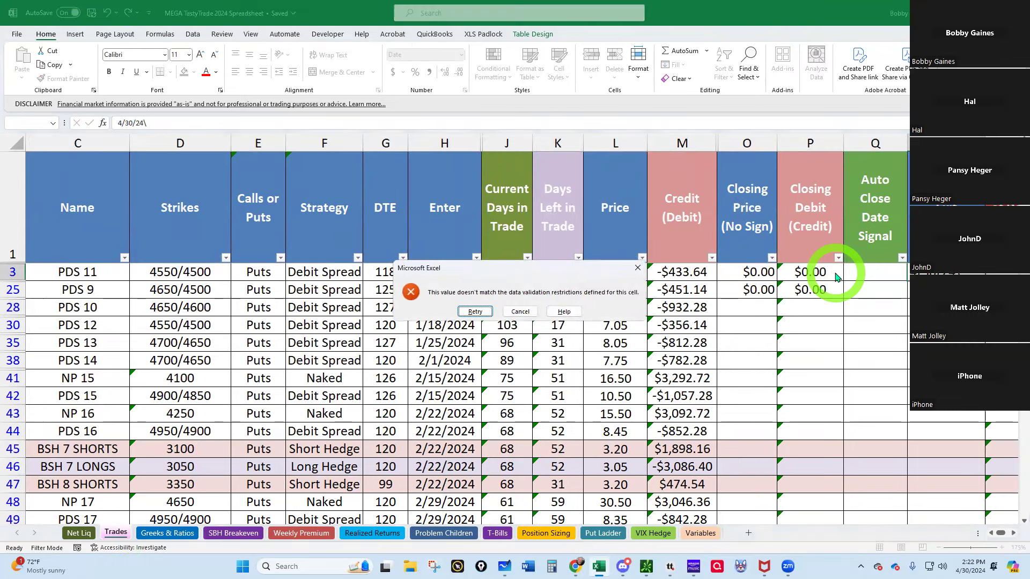
pyautogui.click(520, 311)
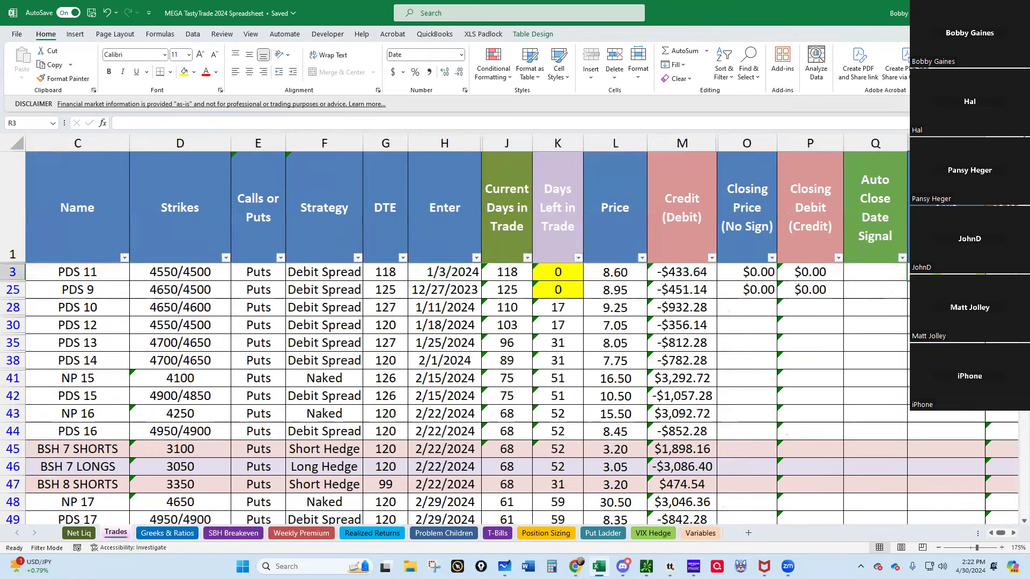
pyautogui.write('4/')
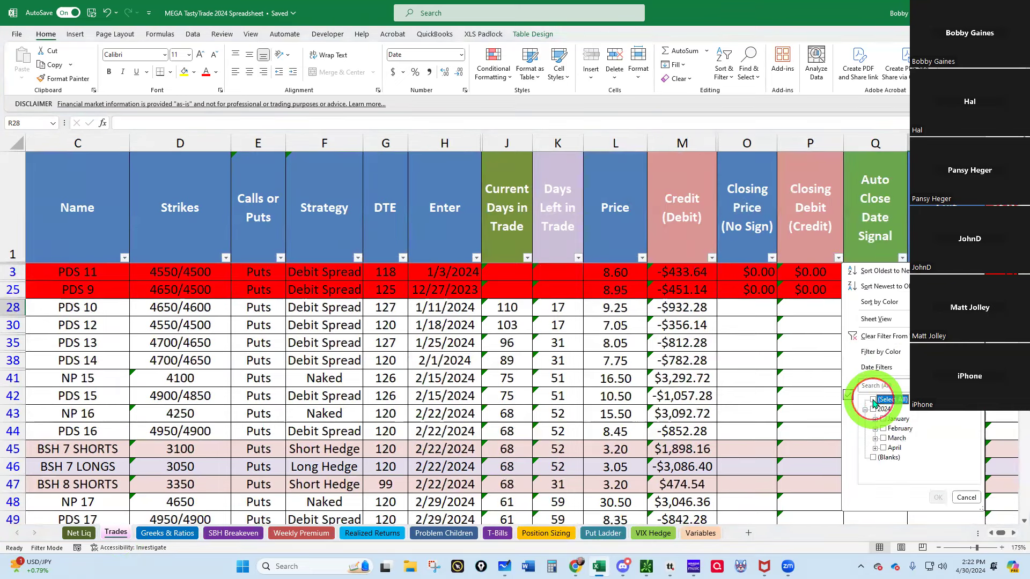
# Step: Filter out closed trades by close date, then review the Strategy table on Realized Returns
pyautogui.click(877, 458)
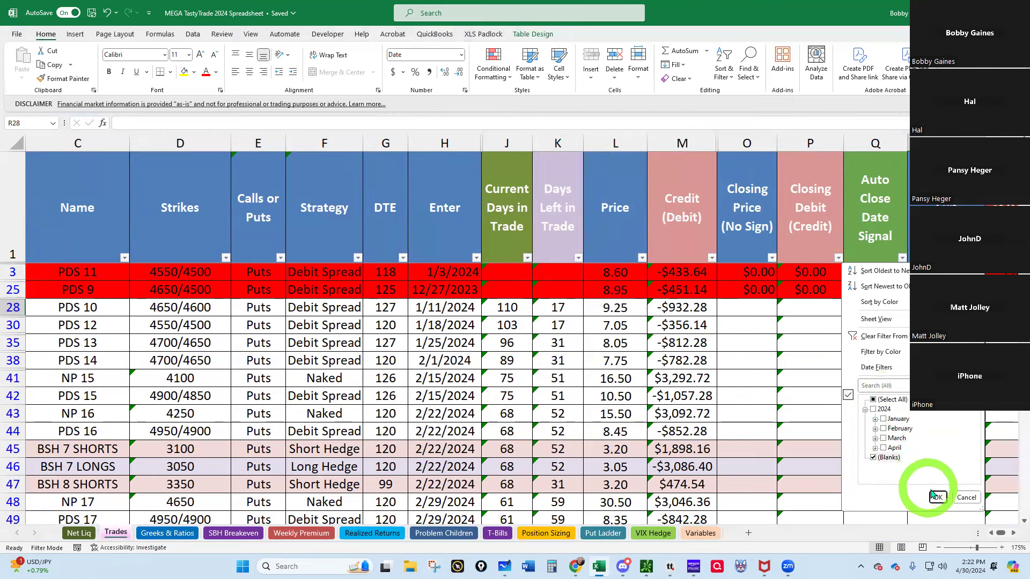
pyautogui.click(935, 497)
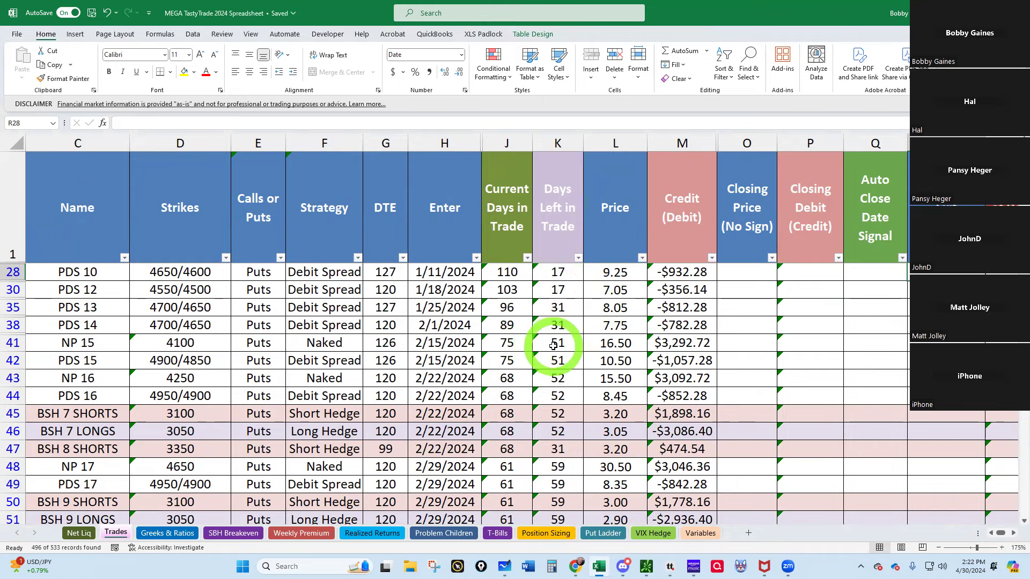
pyautogui.scroll(-3)
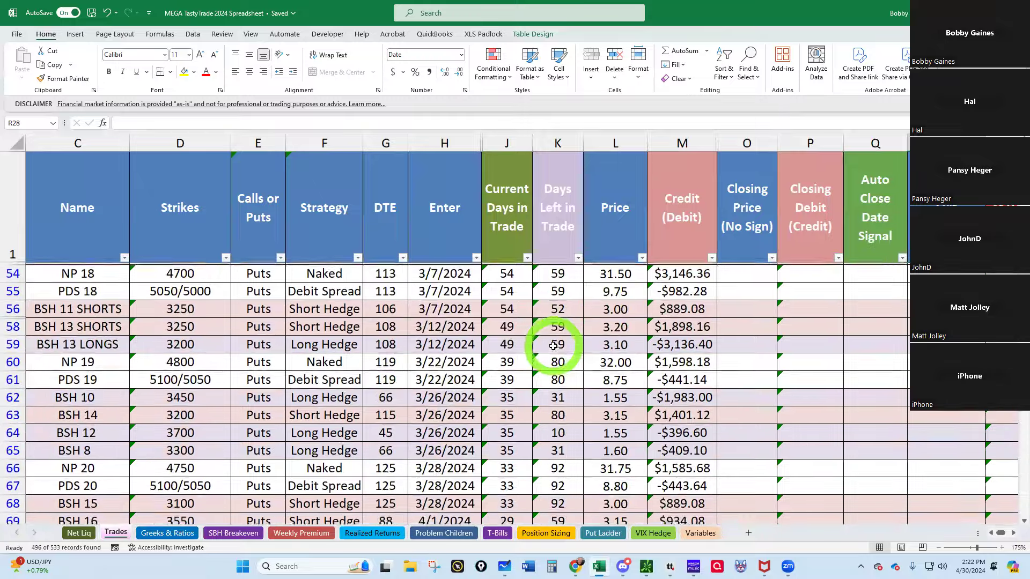
pyautogui.scroll(-3)
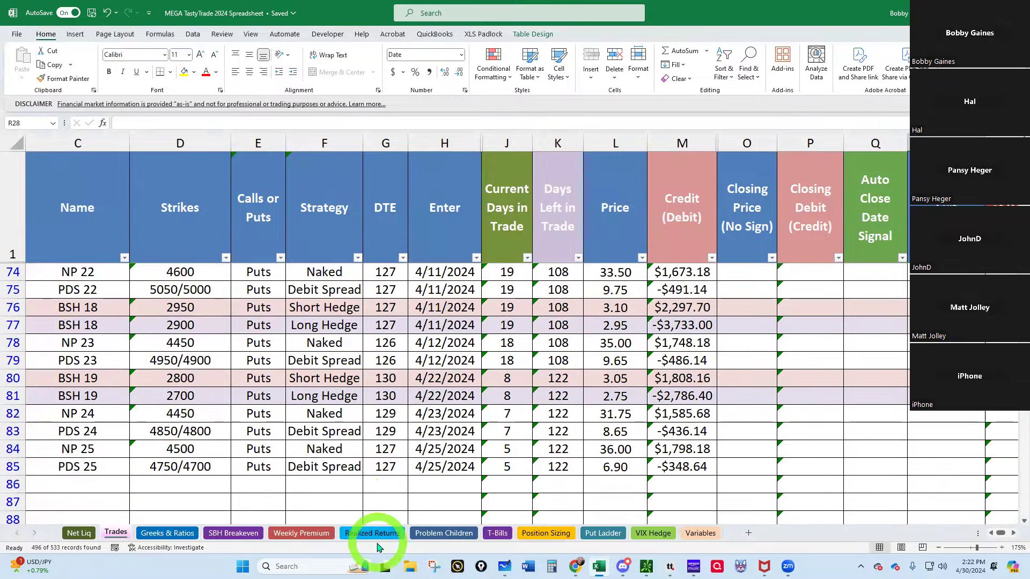
pyautogui.click(372, 533)
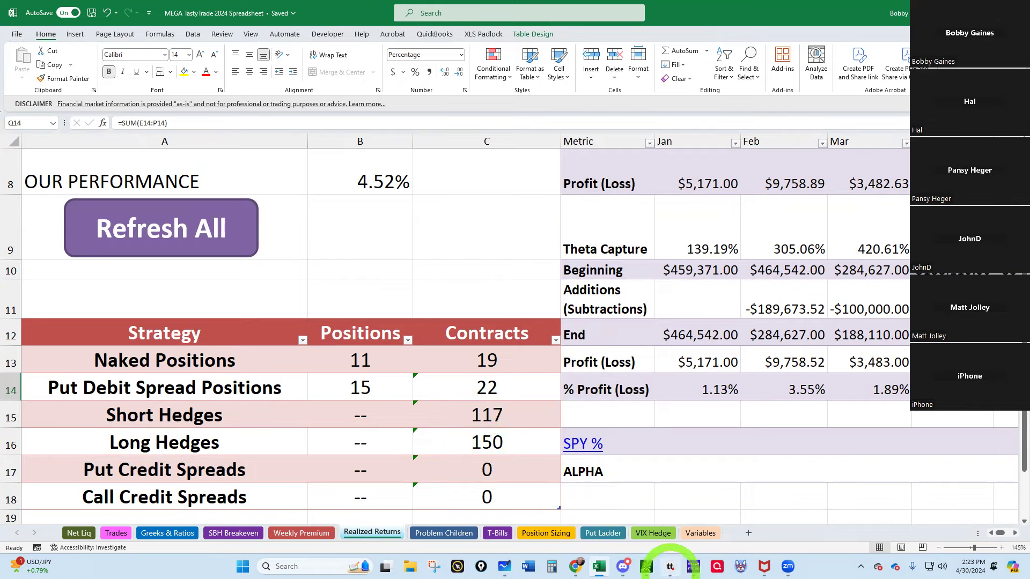
# Step: Show tastytrade order activity for the last 14 days and load /ESM4 as the current symbol
pyautogui.click(645, 567)
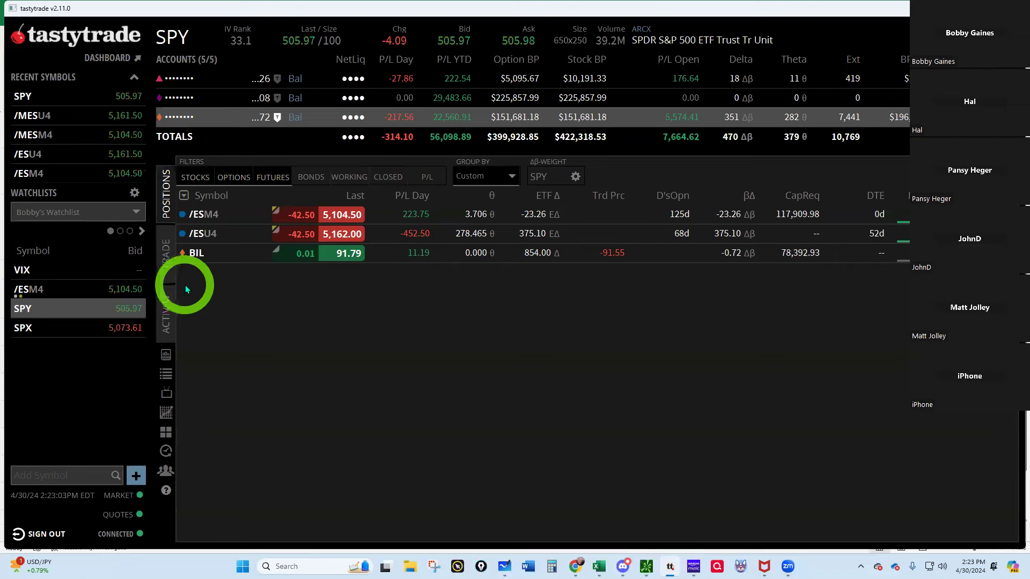
pyautogui.click(165, 303)
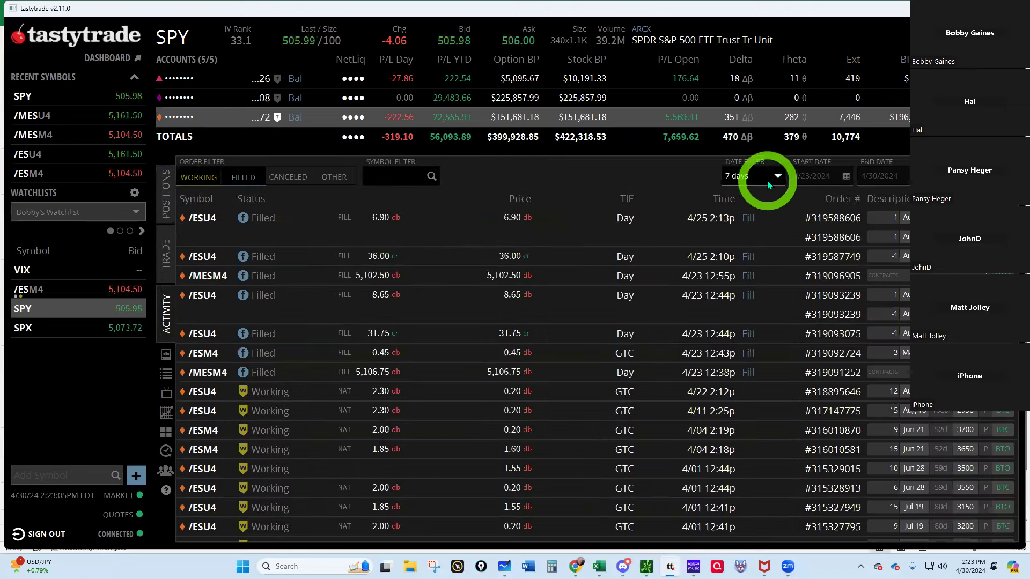
pyautogui.click(753, 175)
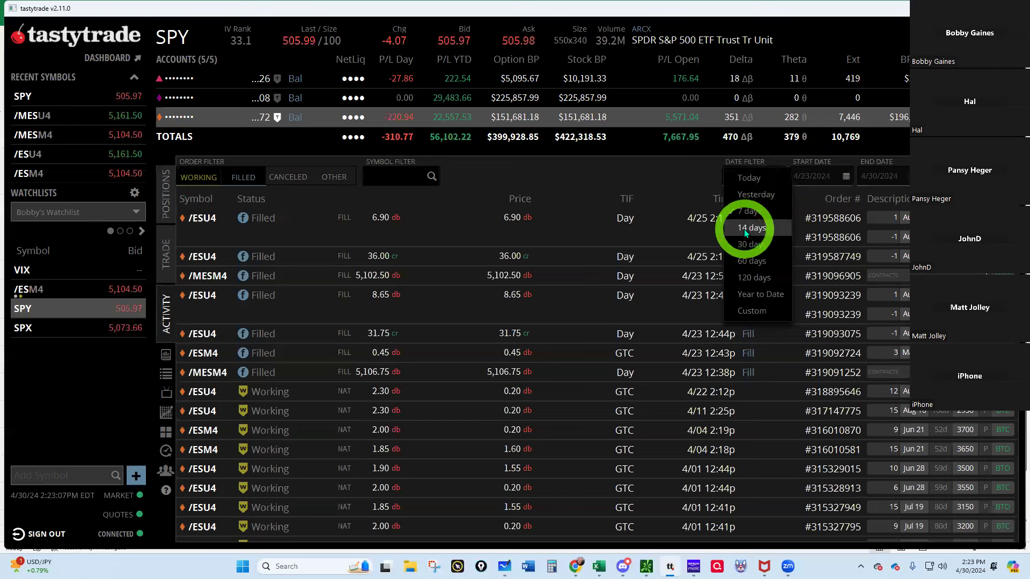
pyautogui.click(751, 228)
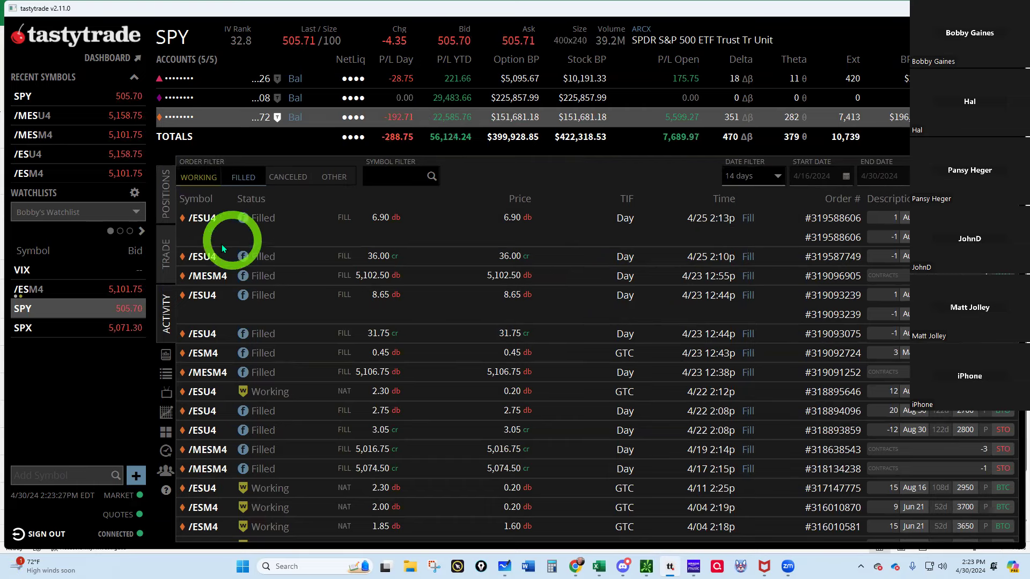
pyautogui.click(172, 36)
pyautogui.write('/ESM4')
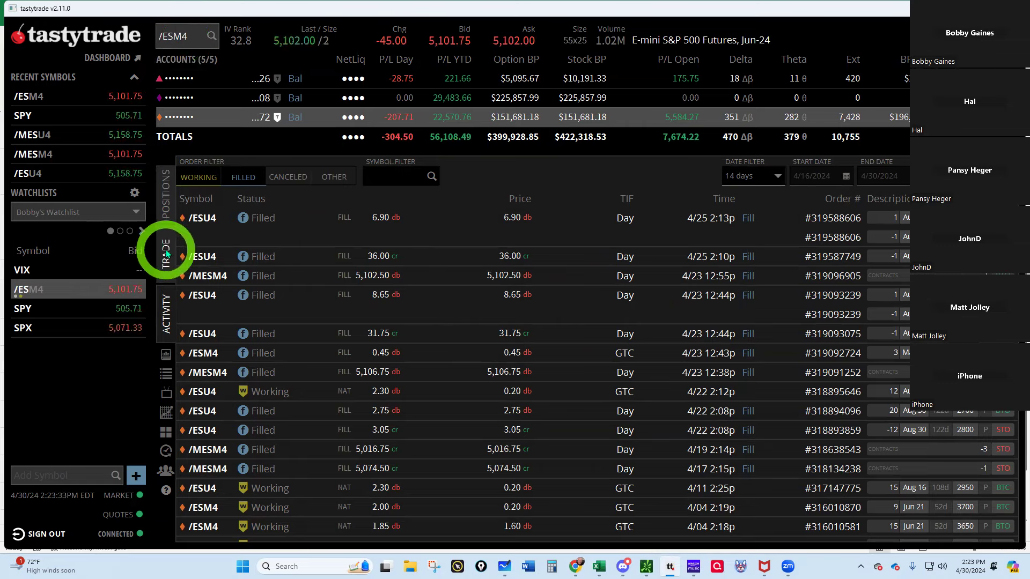
# Step: Send an order selling one Aug 30 /ESU4 4550 put at a 33.75 limit
pyautogui.click(165, 251)
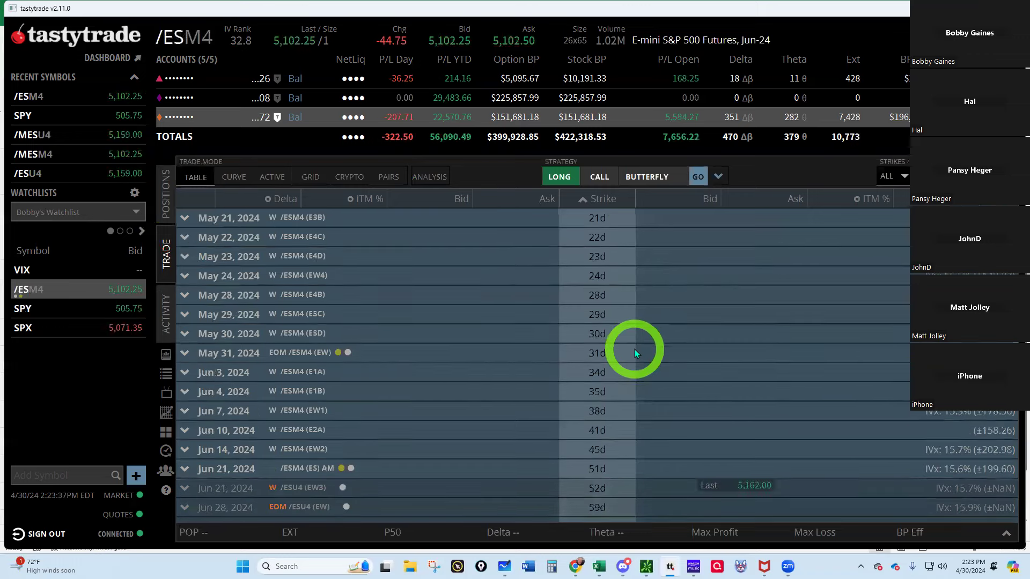
pyautogui.scroll(-3)
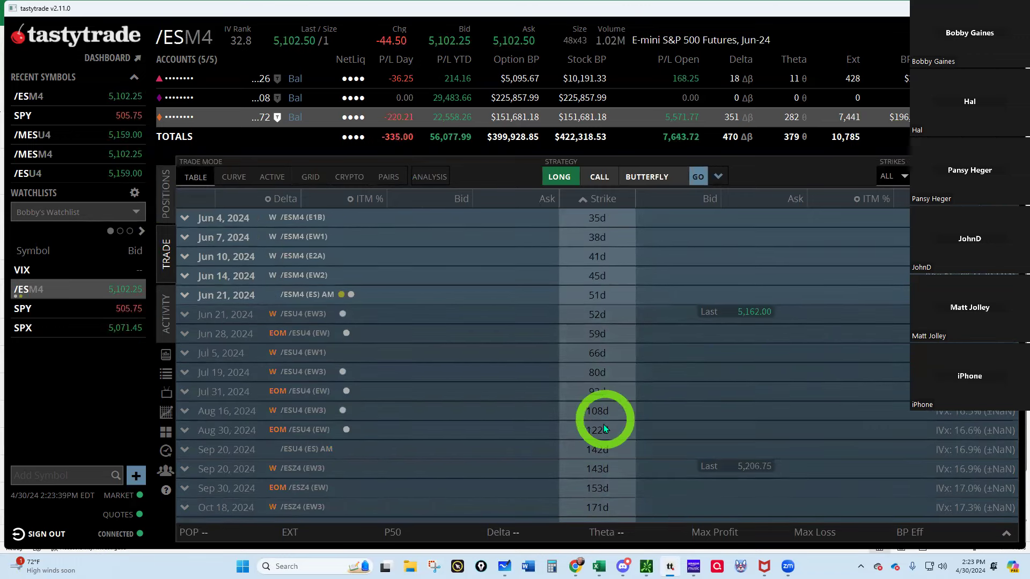
pyautogui.moveTo(230, 430)
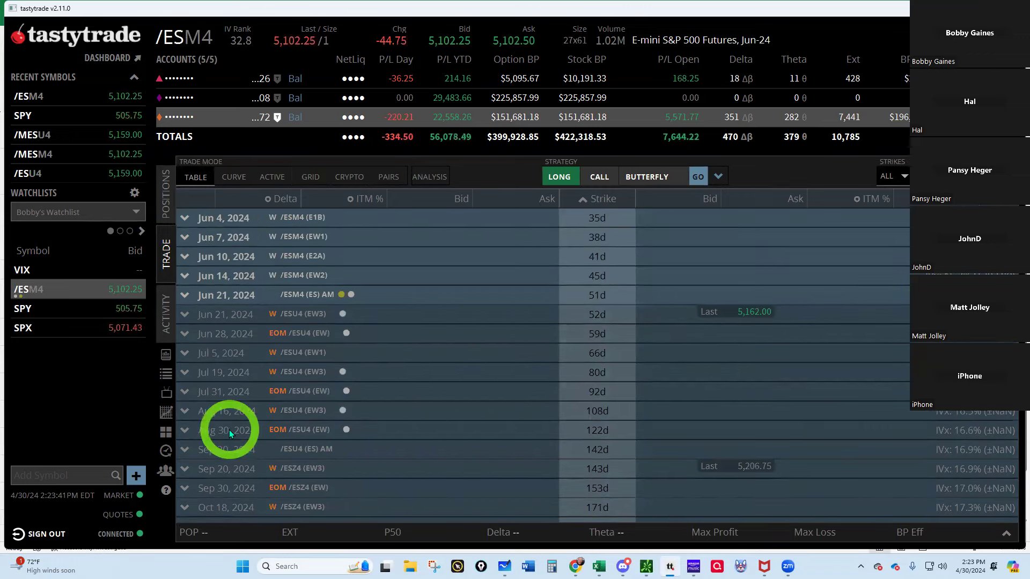
pyautogui.click(186, 431)
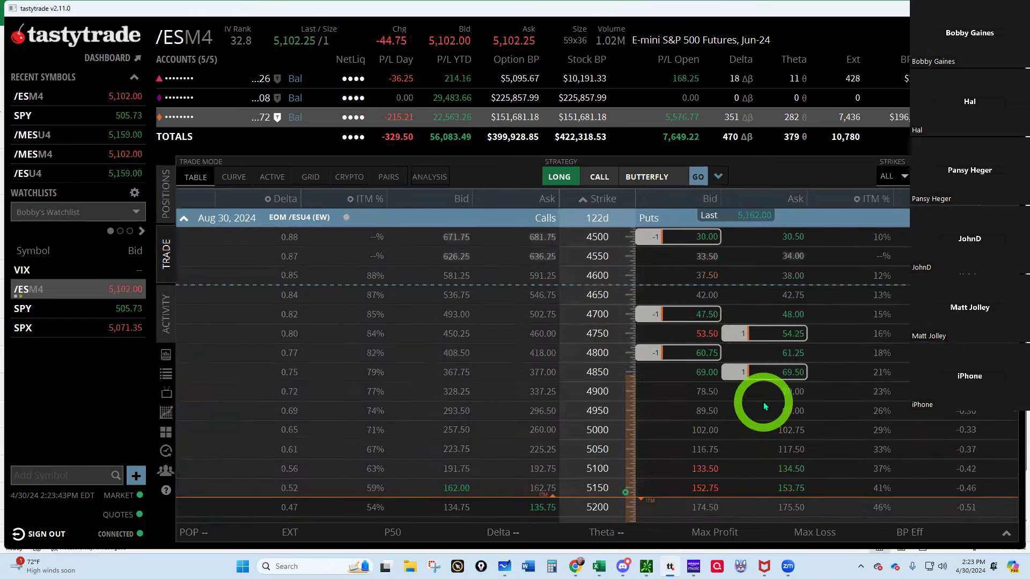
pyautogui.scroll(3)
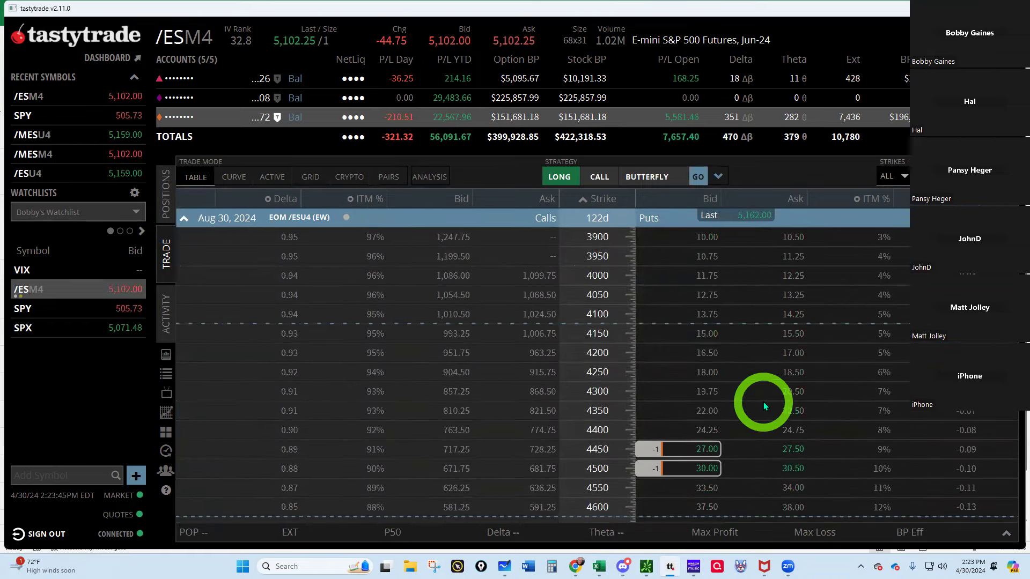
pyautogui.moveTo(882, 416)
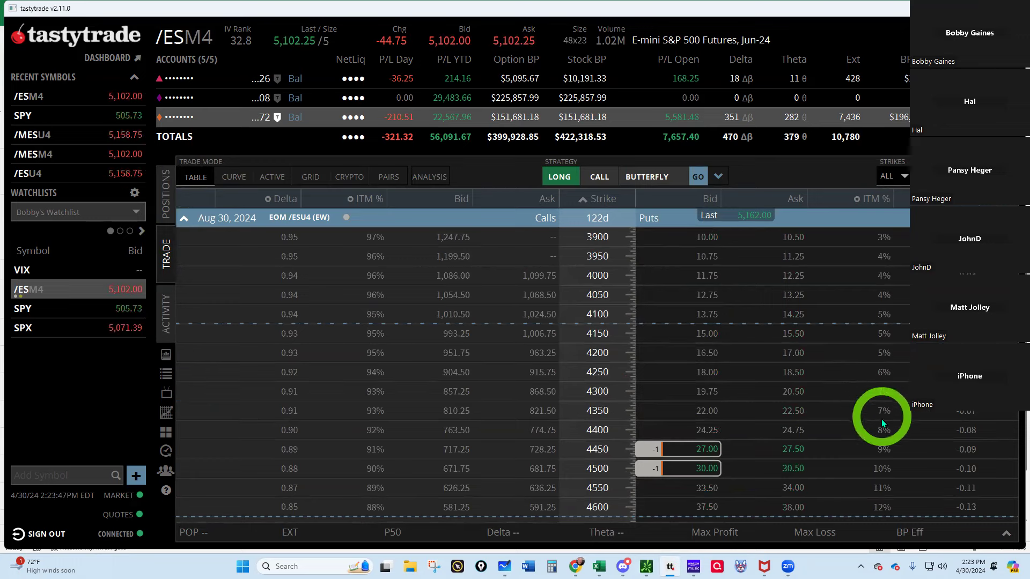
pyautogui.moveTo(885, 492)
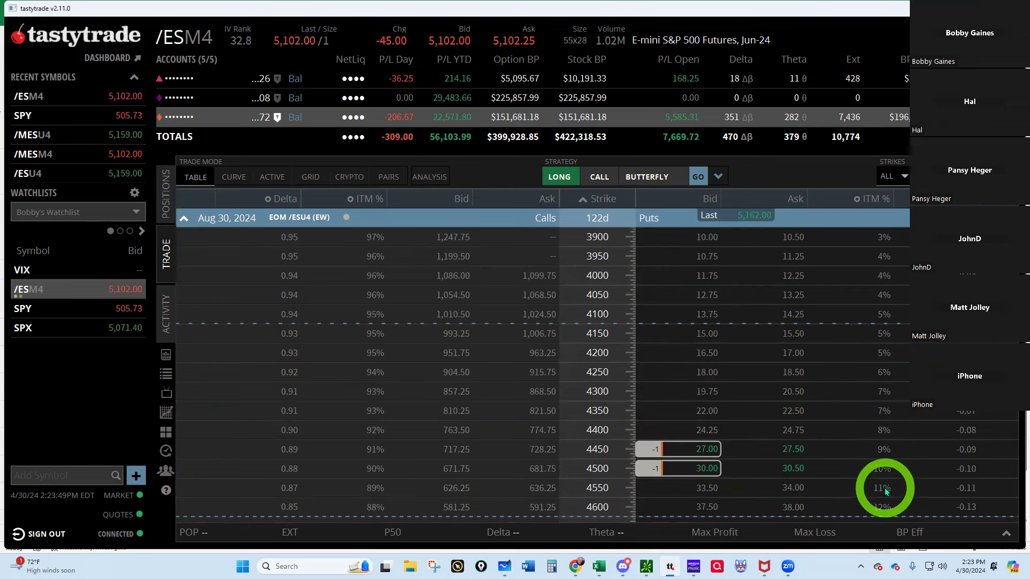
pyautogui.moveTo(889, 494)
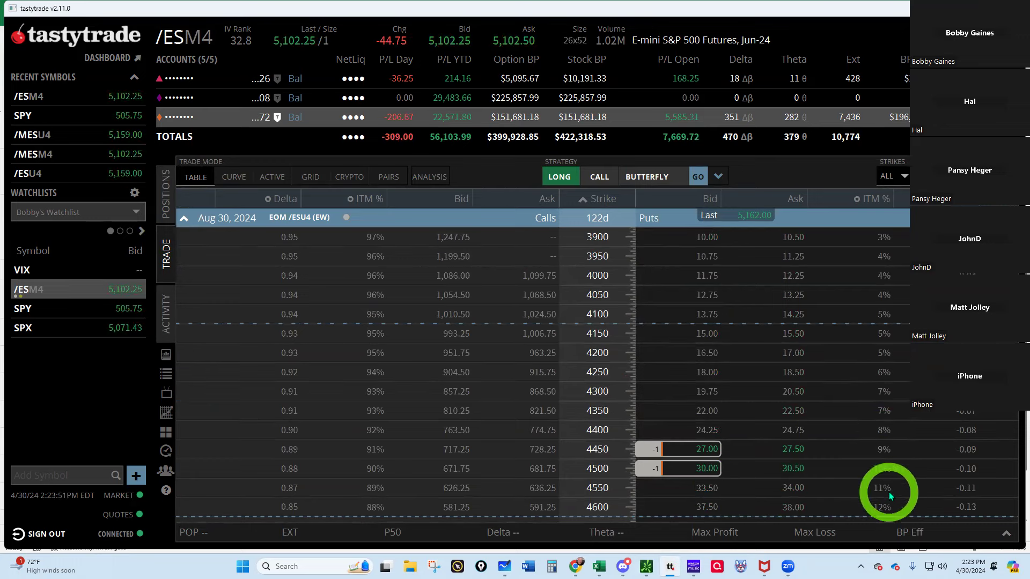
pyautogui.moveTo(706, 489)
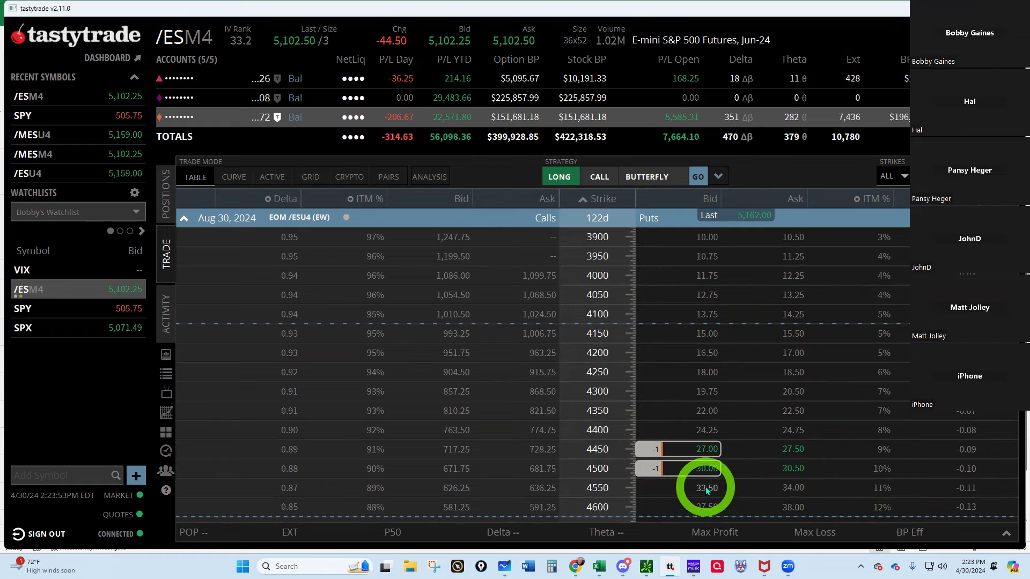
pyautogui.click(707, 488)
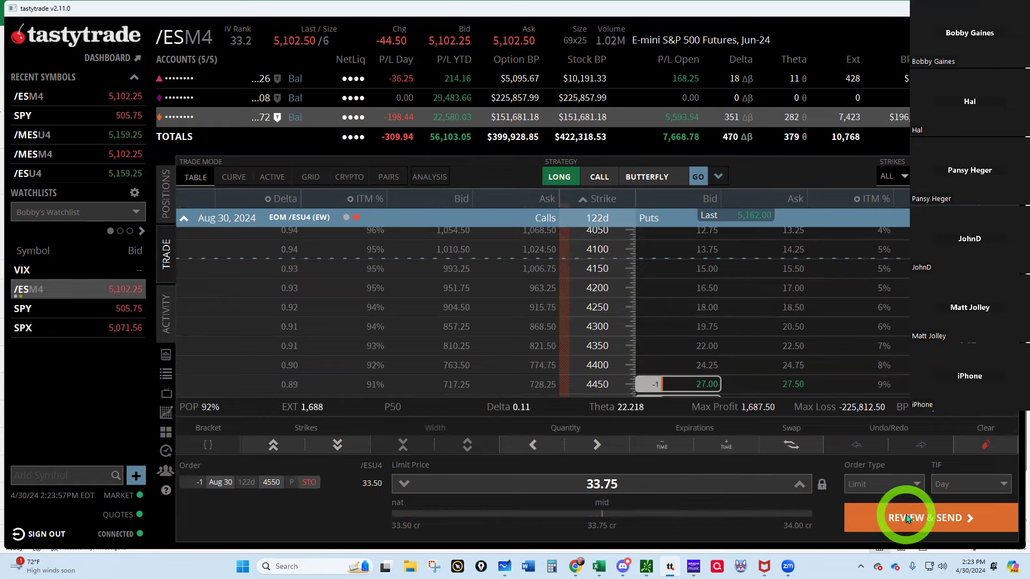
pyautogui.click(920, 517)
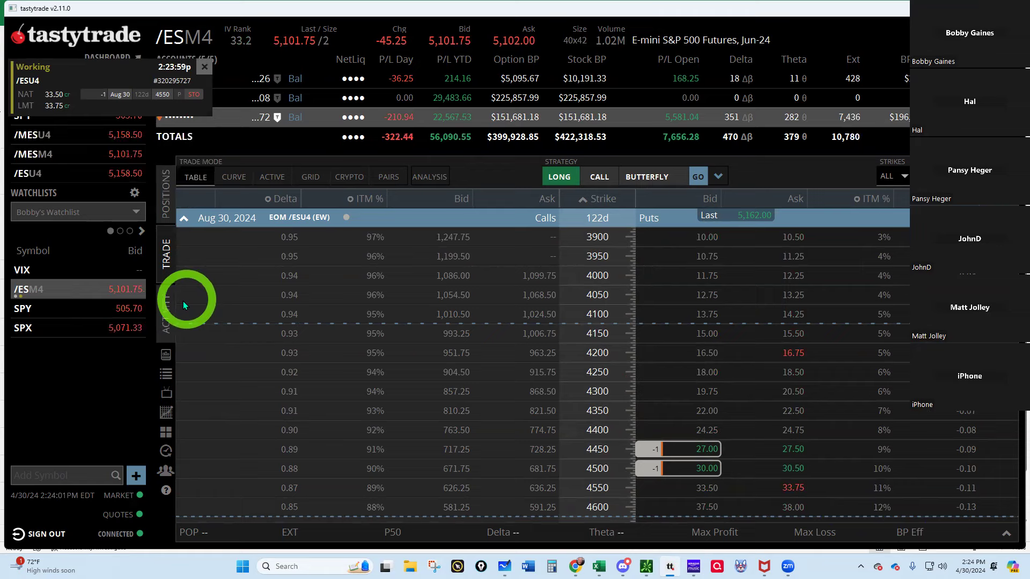
# Step: Attempt to replace the working 4550 put order at 33.50; it shows filled at 33.75 credit in Activity
pyautogui.click(165, 309)
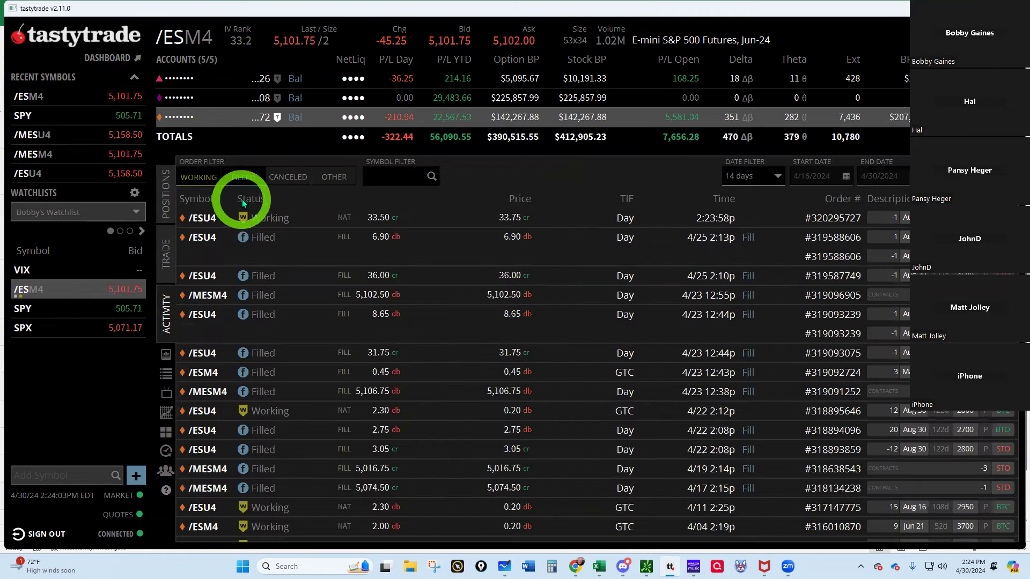
pyautogui.rightClick(269, 217)
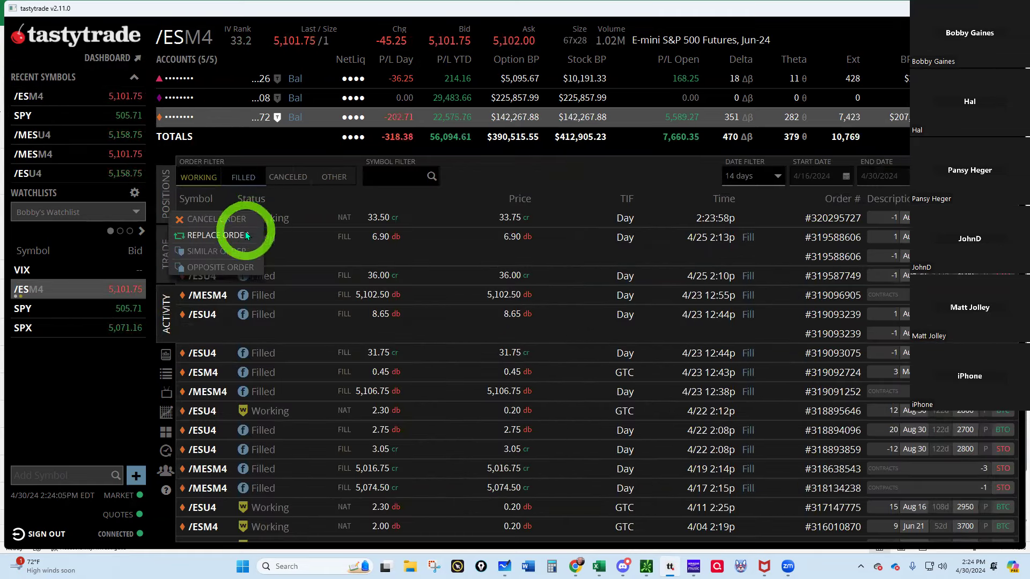
pyautogui.click(217, 235)
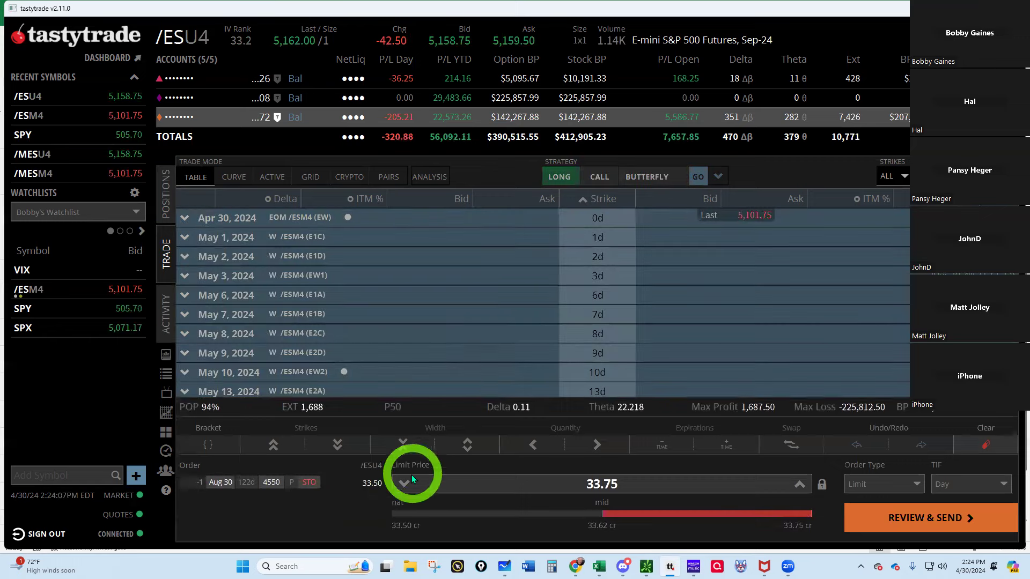
pyautogui.click(406, 484)
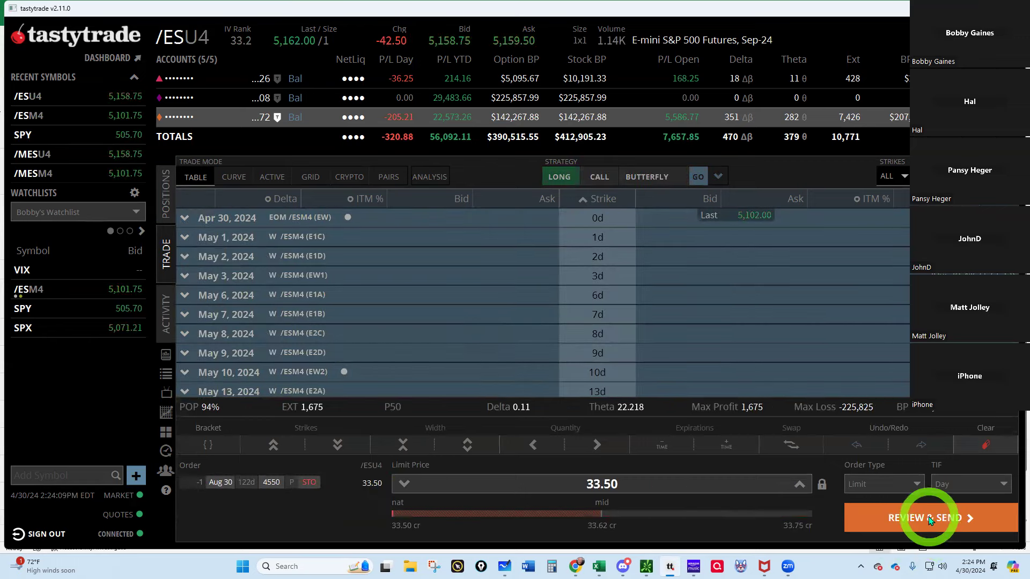
pyautogui.click(929, 518)
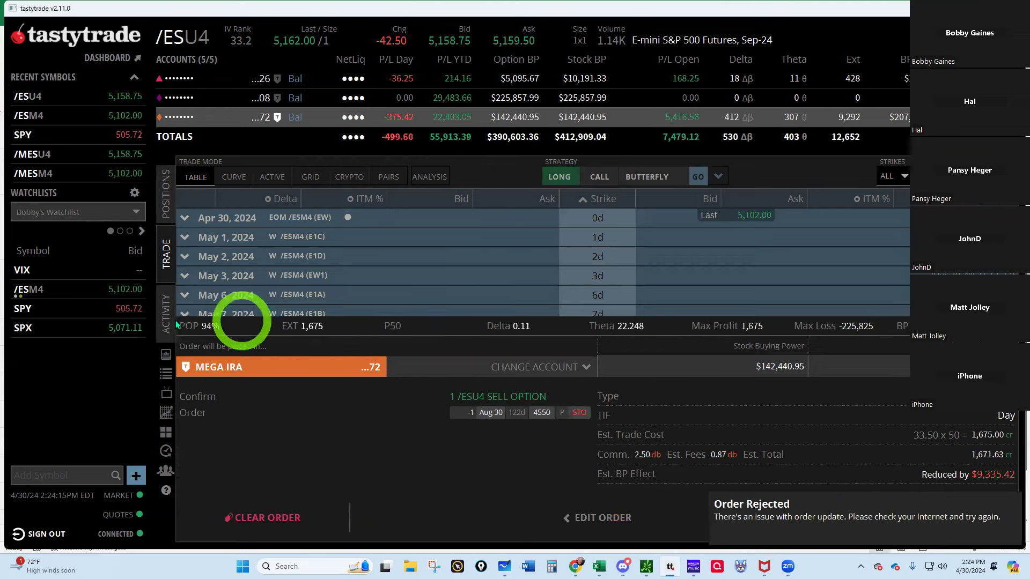
pyautogui.click(167, 315)
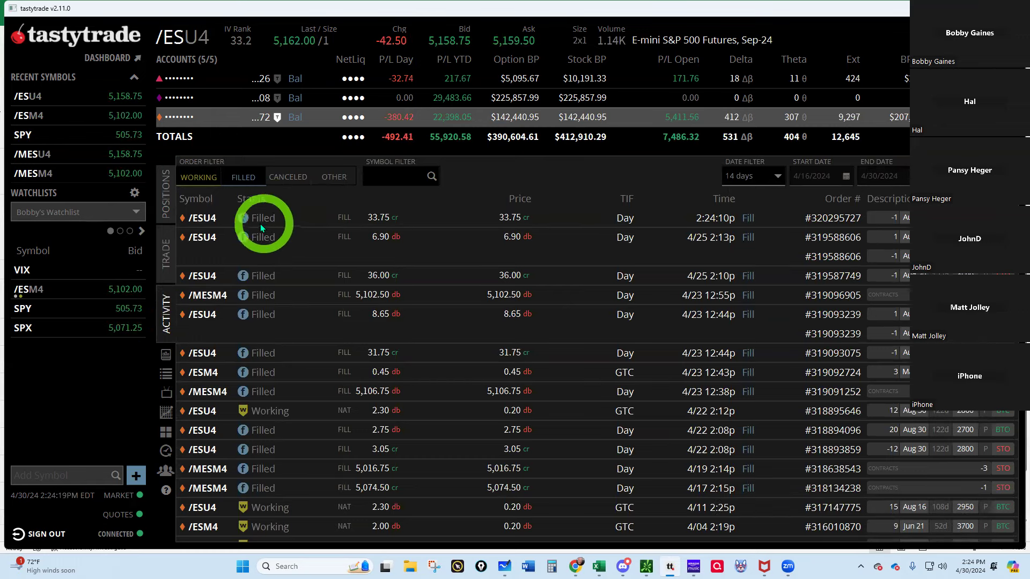
pyautogui.moveTo(388, 223)
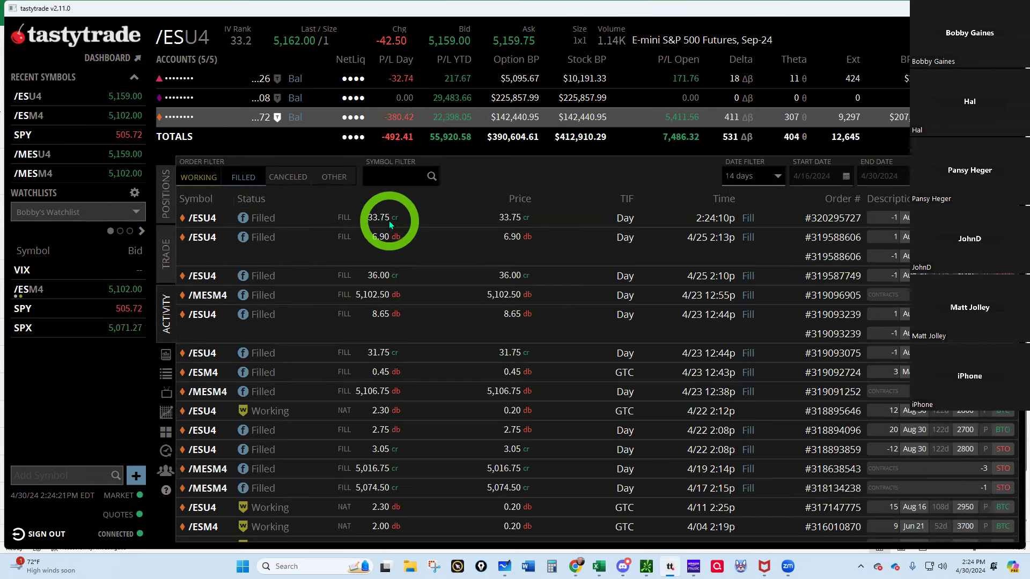
pyautogui.moveTo(300, 216)
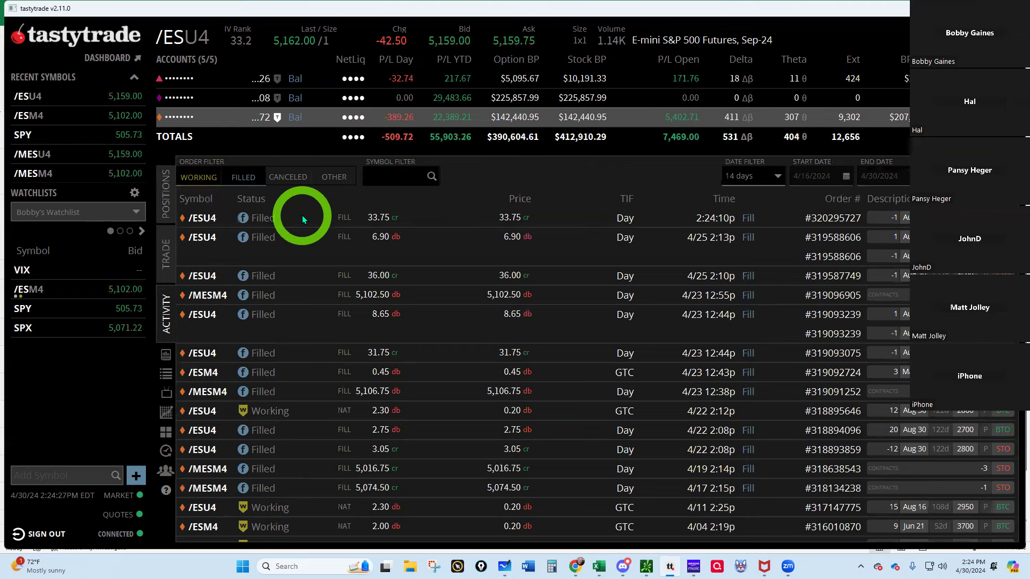
pyautogui.moveTo(577, 459)
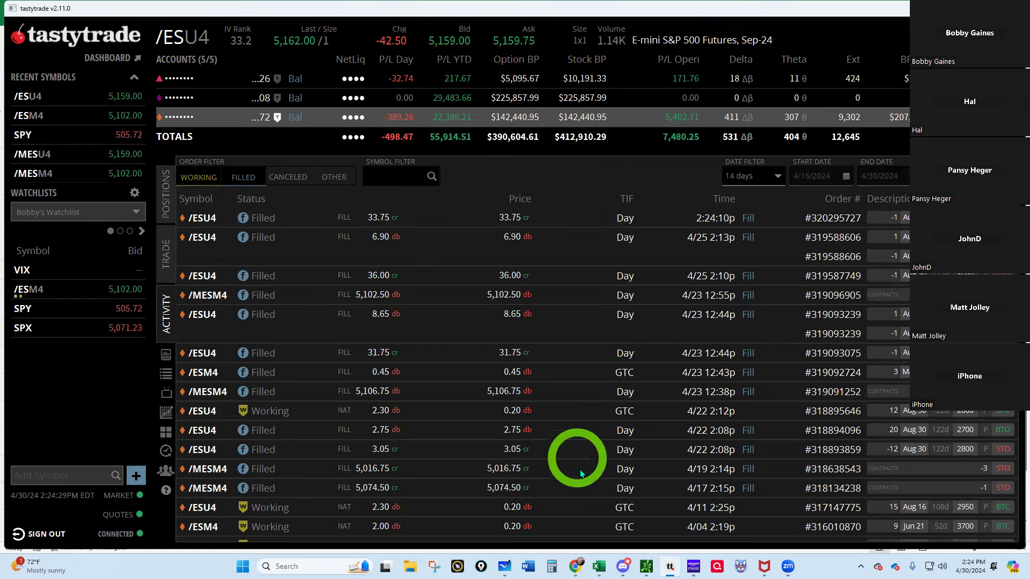
pyautogui.click(595, 565)
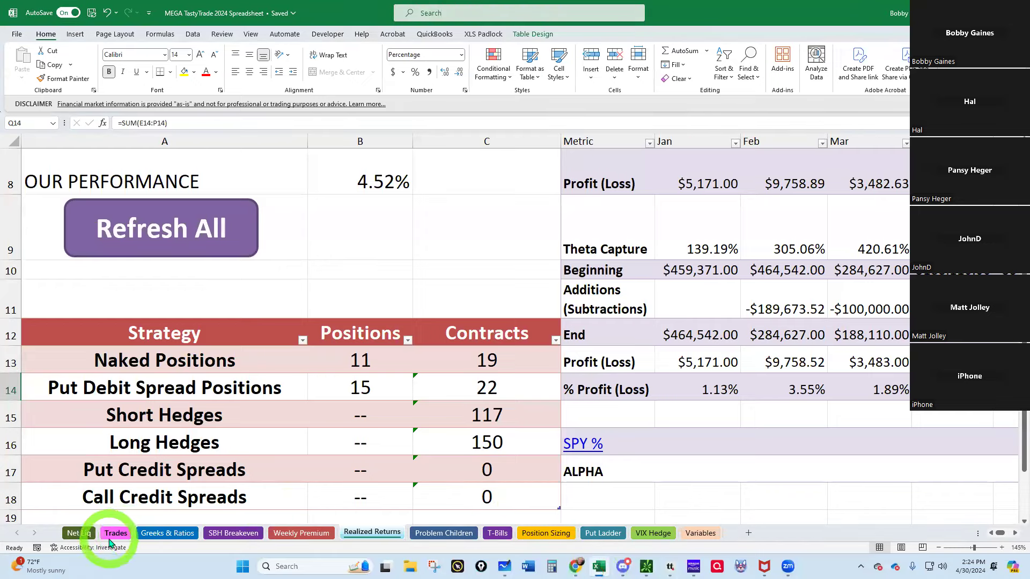
# Step: Enter the 4550 strike and confirm the 33.75 price for the new Trades row
pyautogui.click(115, 533)
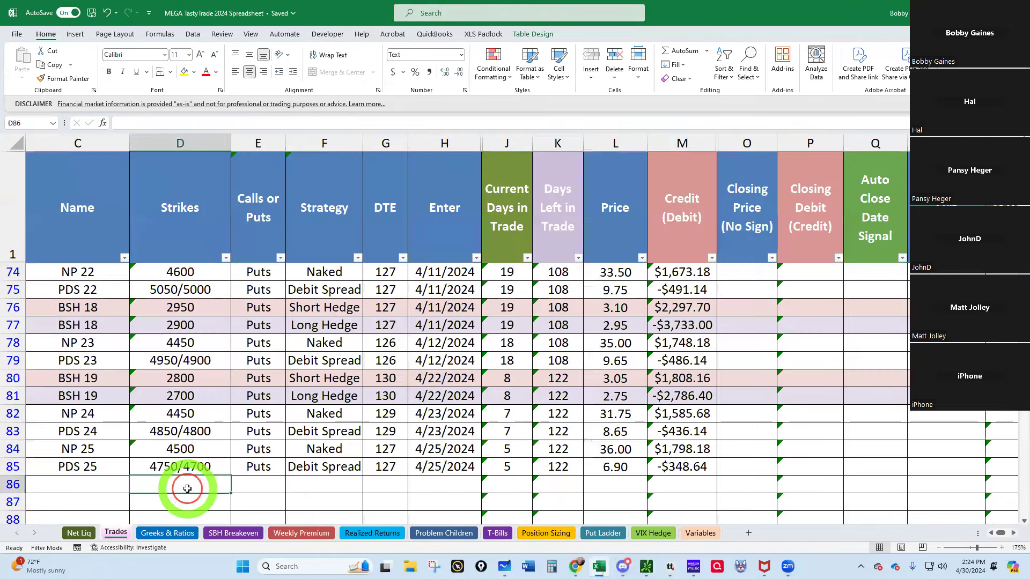
pyautogui.write('4550')
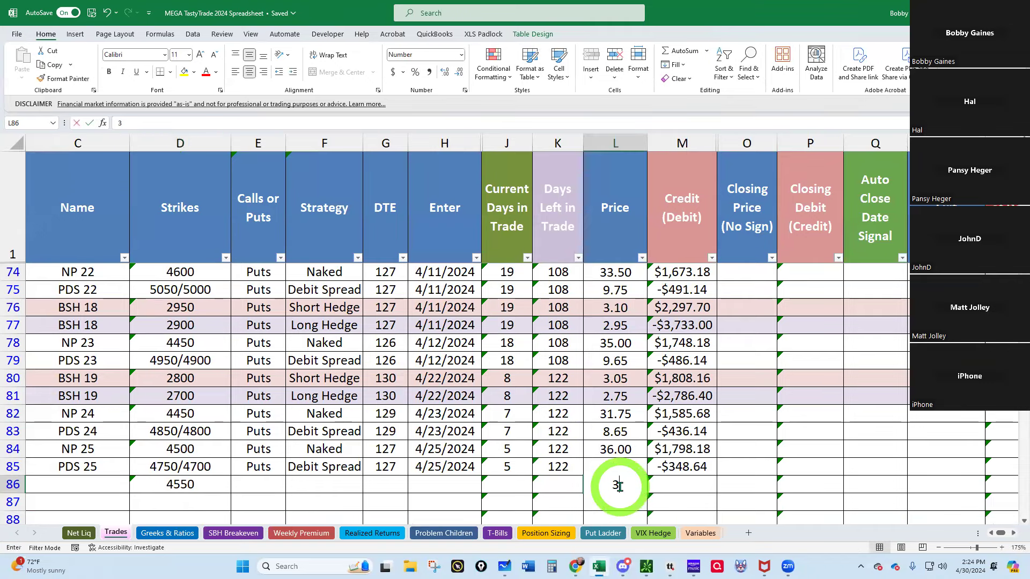
pyautogui.write('3.75')
pyautogui.press('Return')
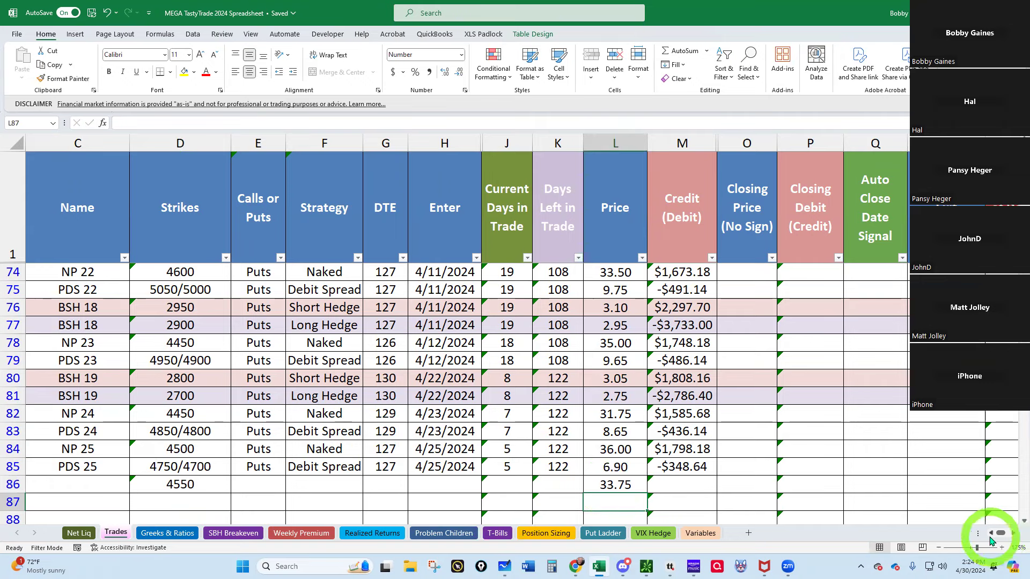
pyautogui.hscroll(-3)
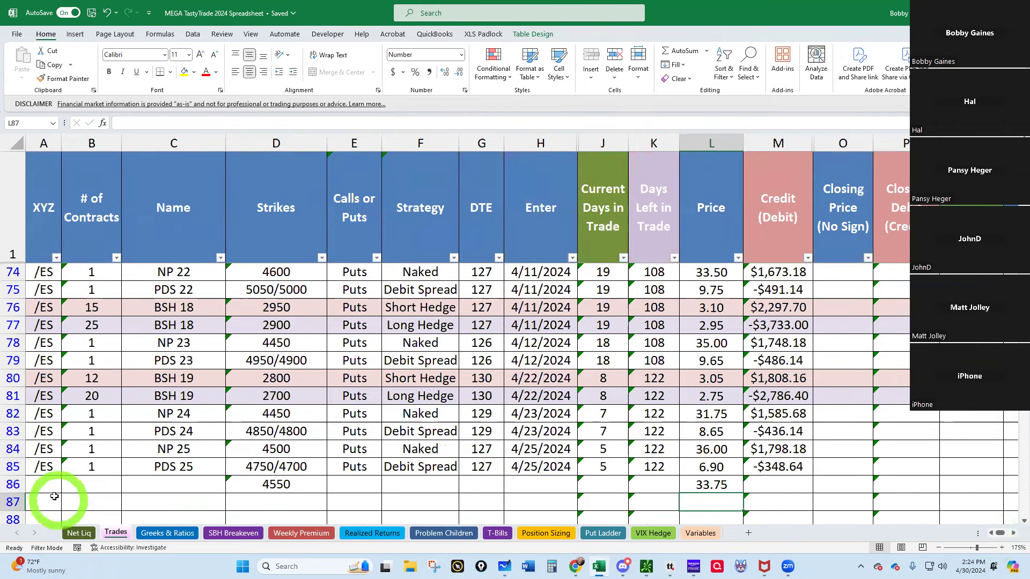
# Step: Fill row 86 with symbol /ES, 1 contract, name NP 26 and Puts/Naked strategy
pyautogui.click(43, 484)
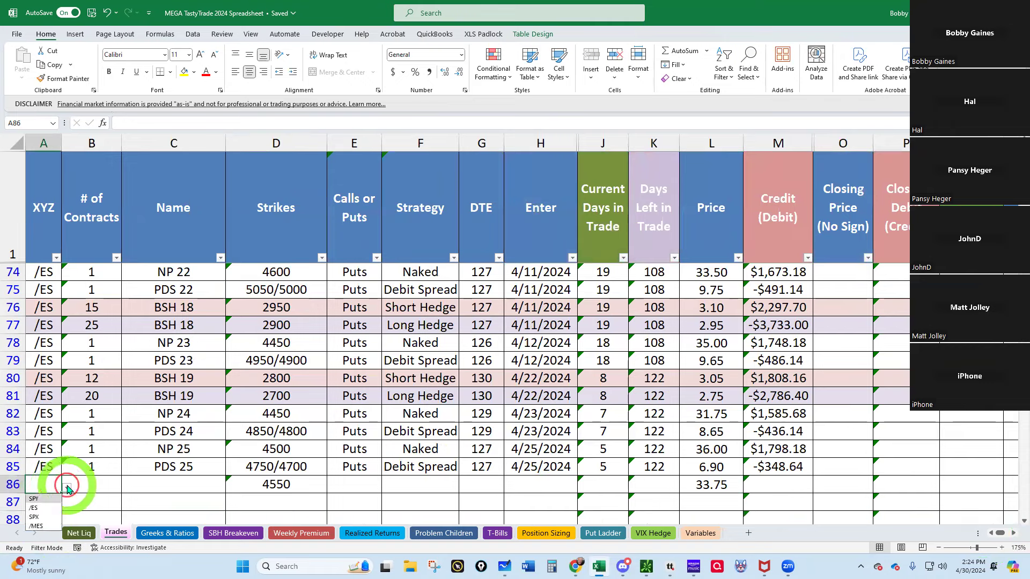
pyautogui.click(33, 508)
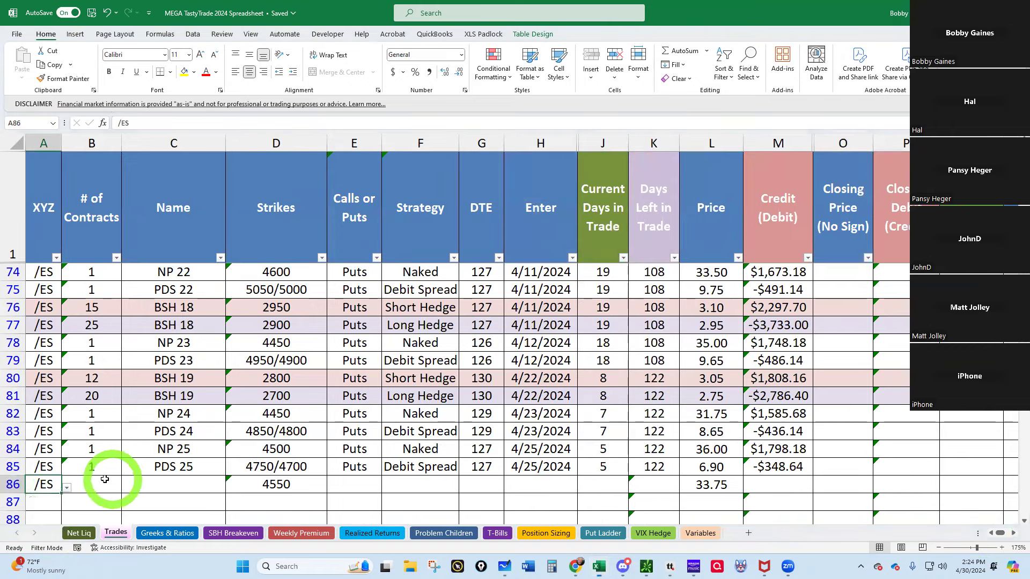
pyautogui.click(91, 485)
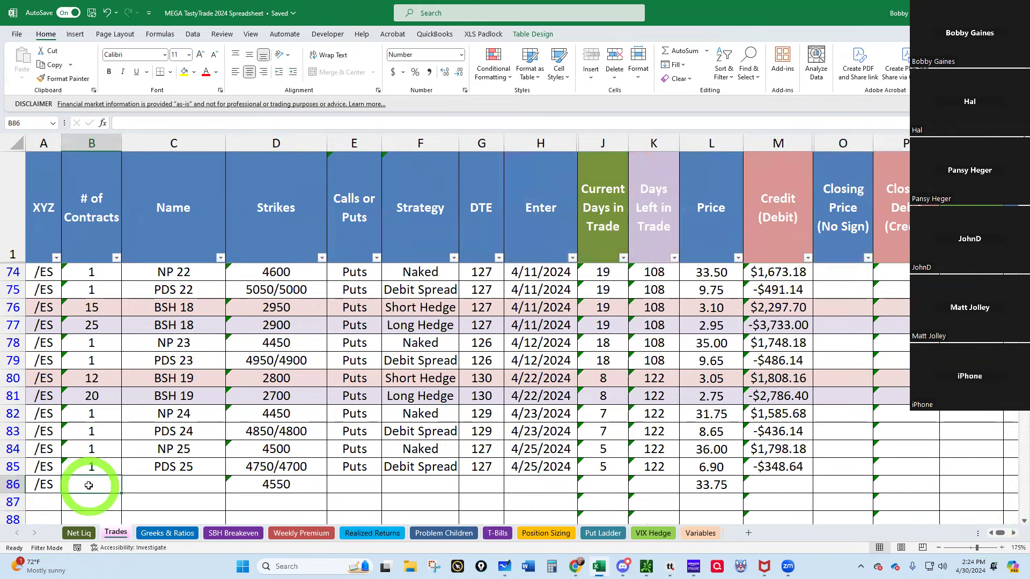
pyautogui.click(172, 484)
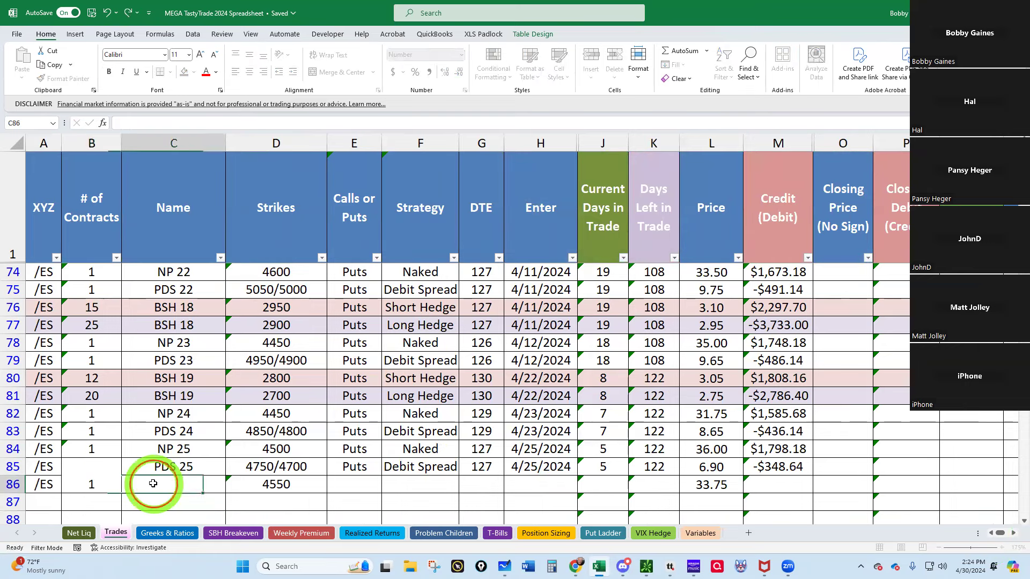
pyautogui.write('np')
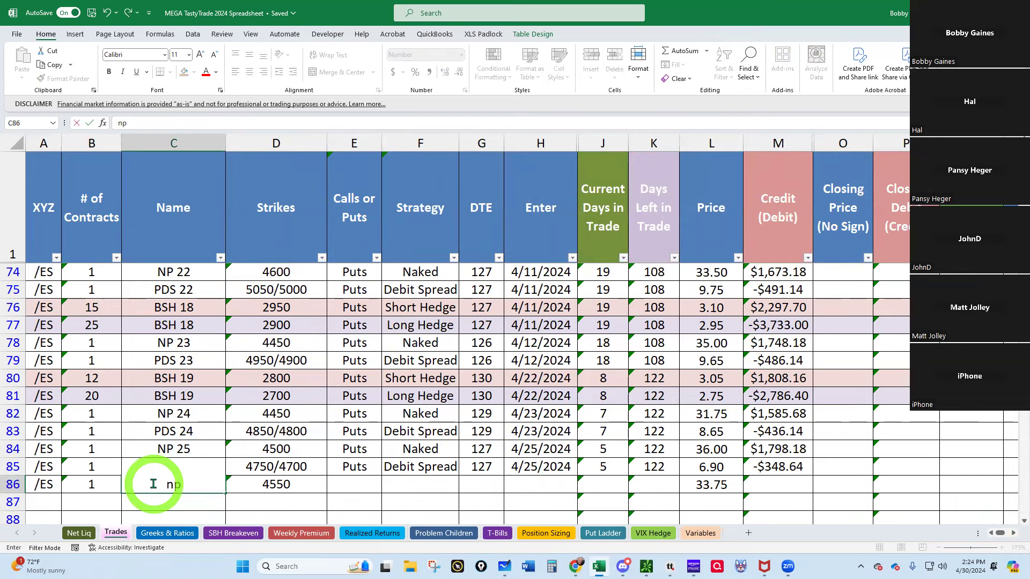
pyautogui.write('NP 3')
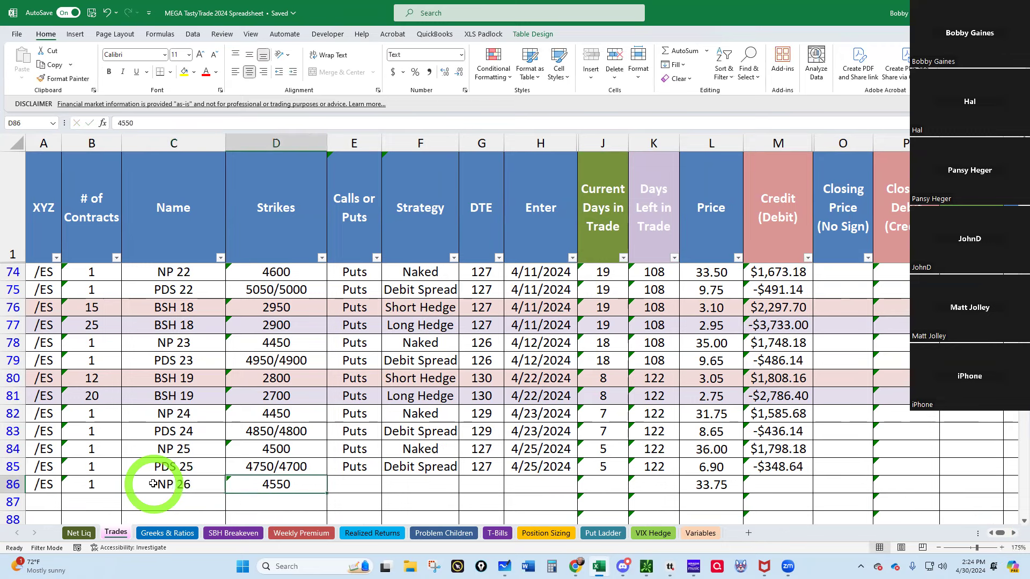
pyautogui.write('Puts')
pyautogui.click(421, 484)
pyautogui.write('Naked')
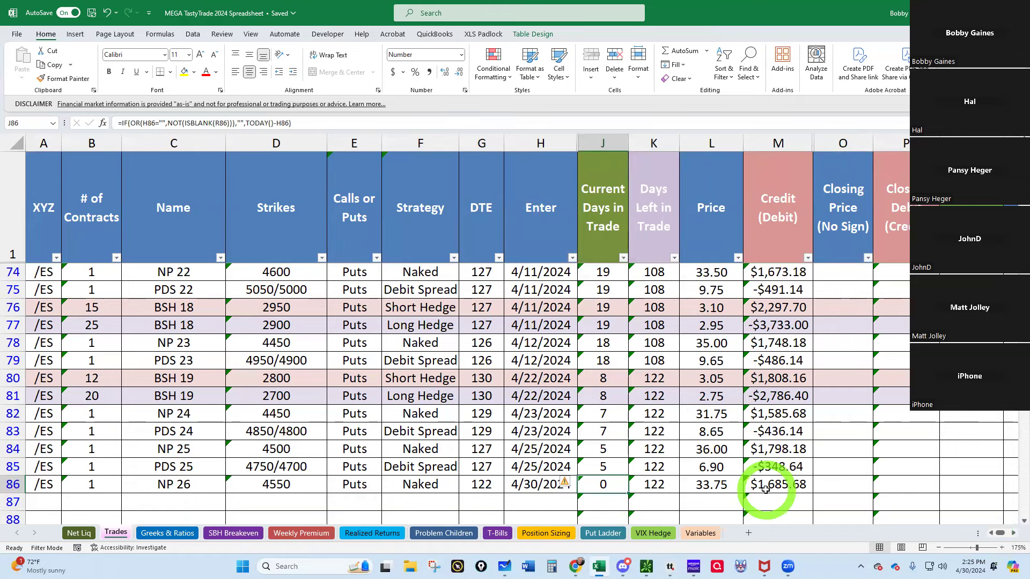
pyautogui.moveTo(708, 522)
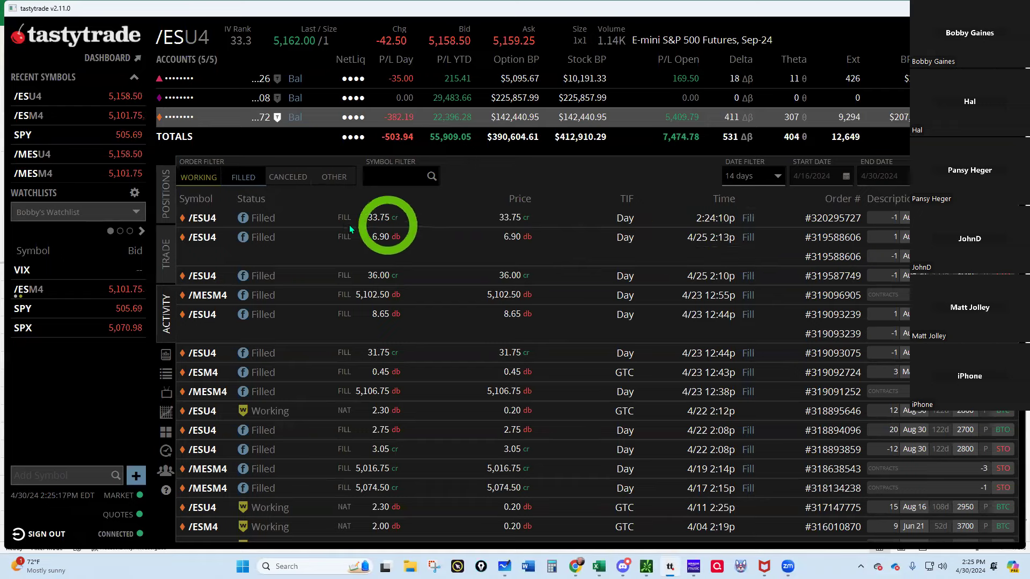
pyautogui.moveTo(578, 566)
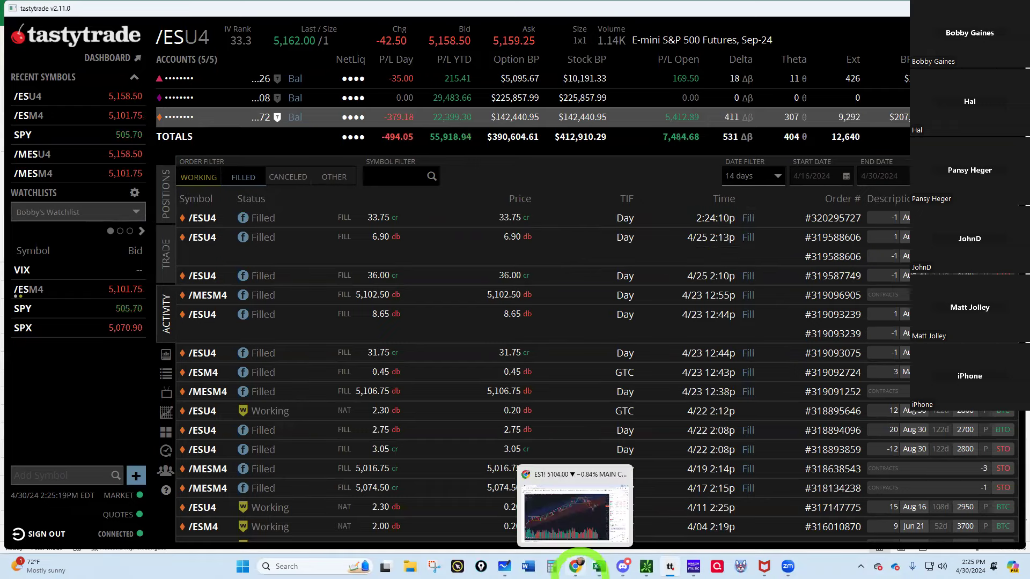
# Step: Load the Aug 30 /ESU4 4550 put from Positions into the Trade ticket
pyautogui.click(597, 567)
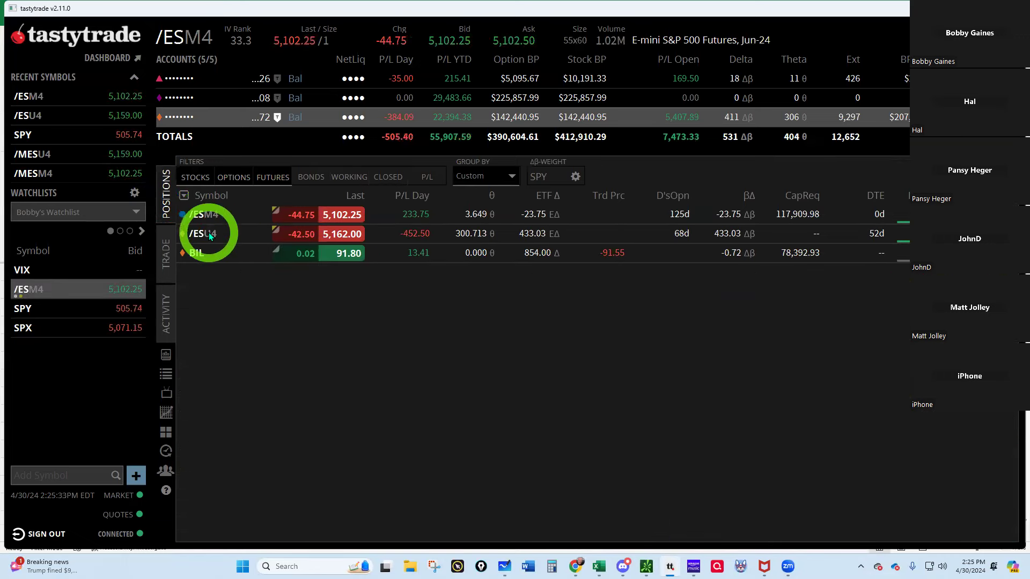
pyautogui.click(202, 233)
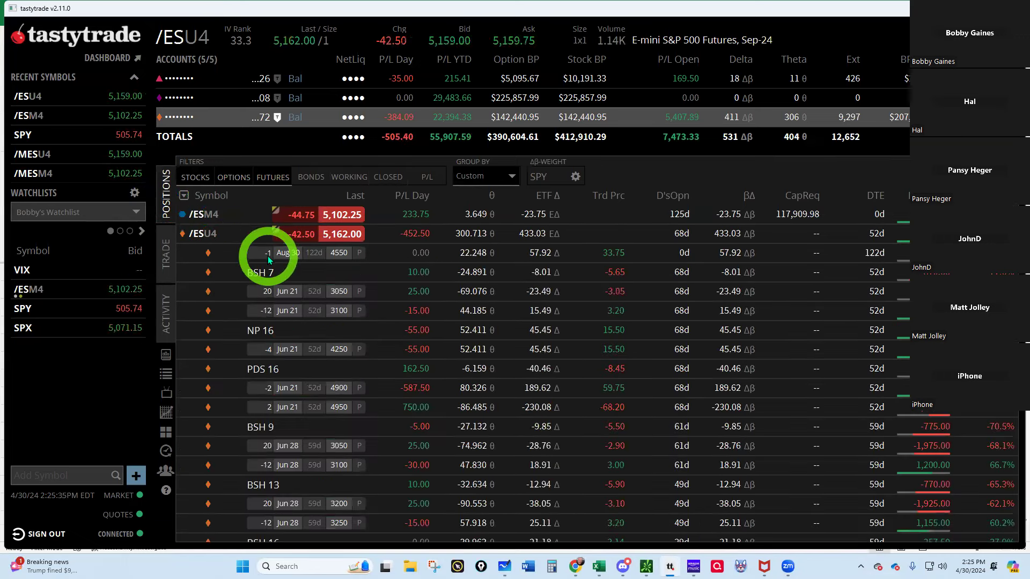
pyautogui.rightClick(268, 253)
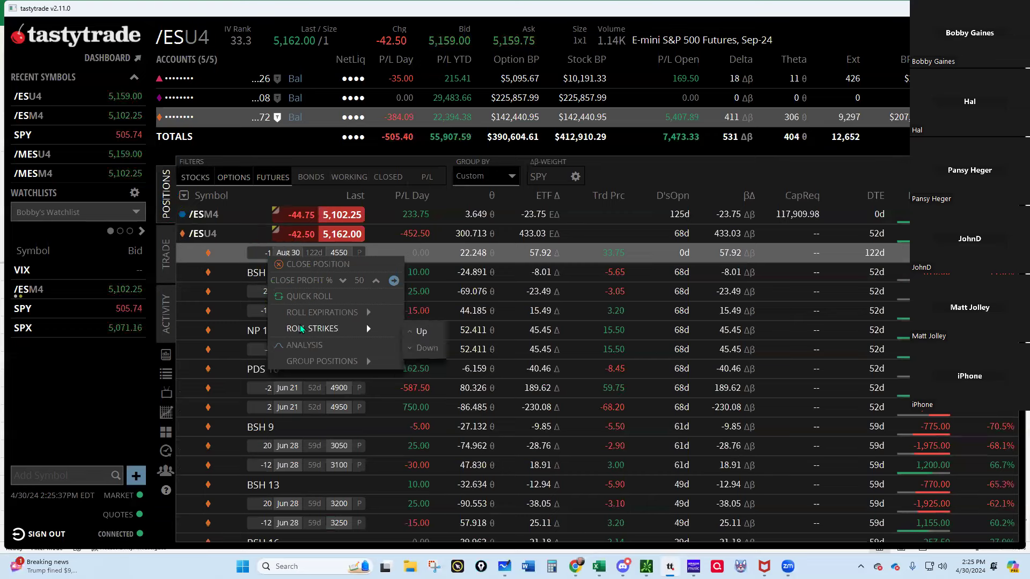
pyautogui.click(321, 362)
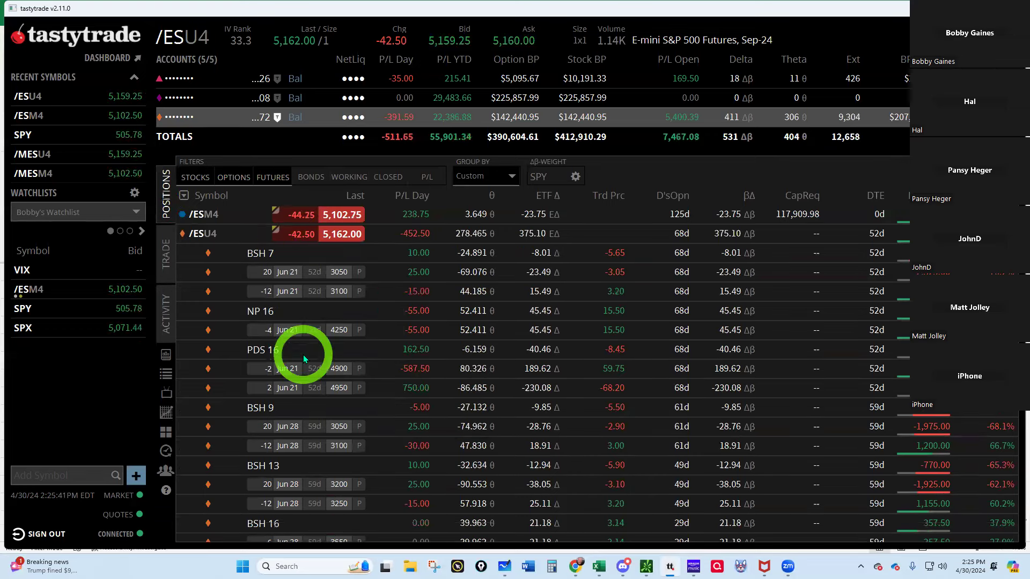
pyautogui.click(167, 254)
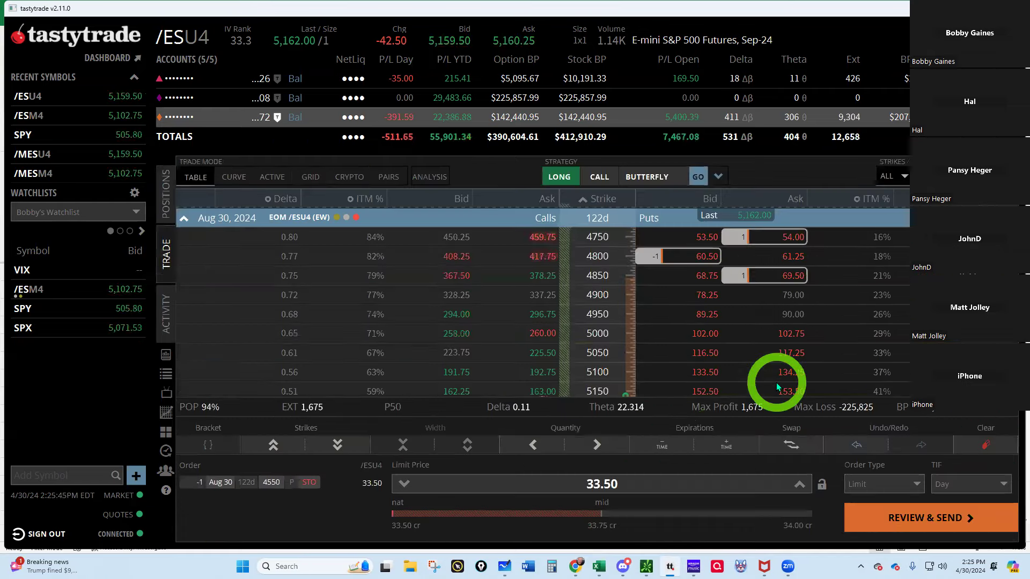
pyautogui.moveTo(699, 325)
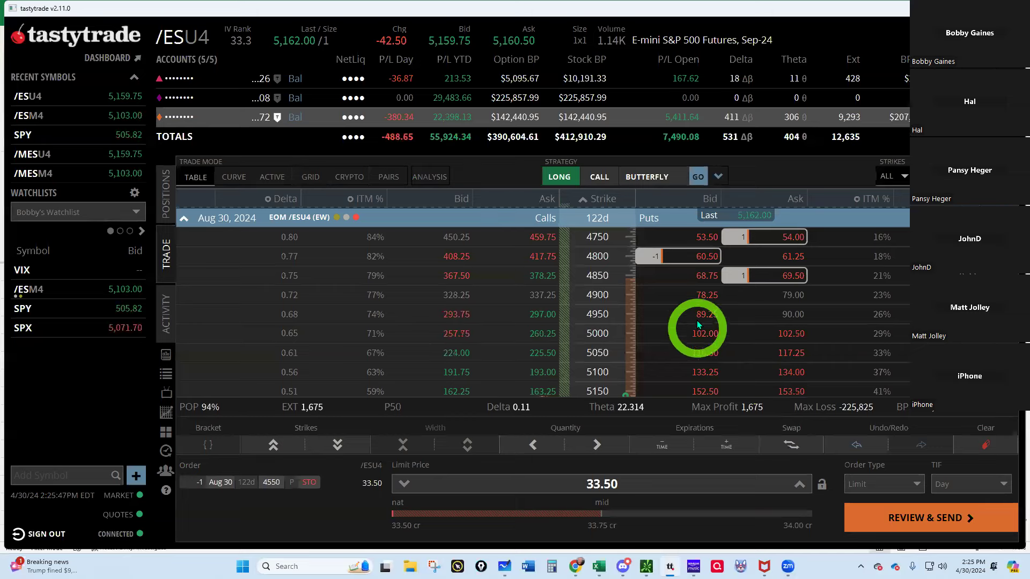
# Step: Build the one-lot 4950/4900 put debit spread and send it at 11.00
pyautogui.scroll(3)
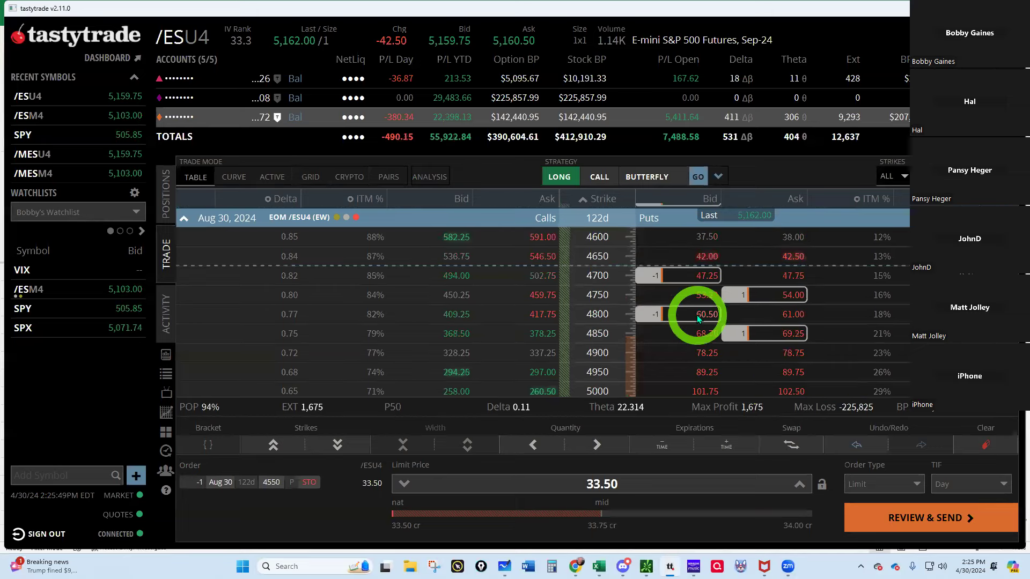
pyautogui.scroll(-3)
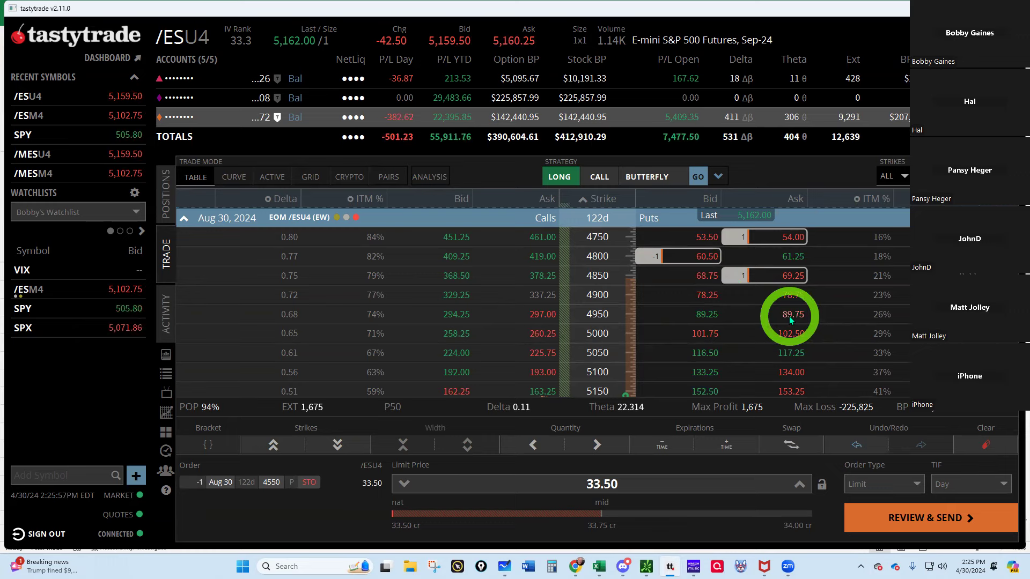
pyautogui.click(706, 294)
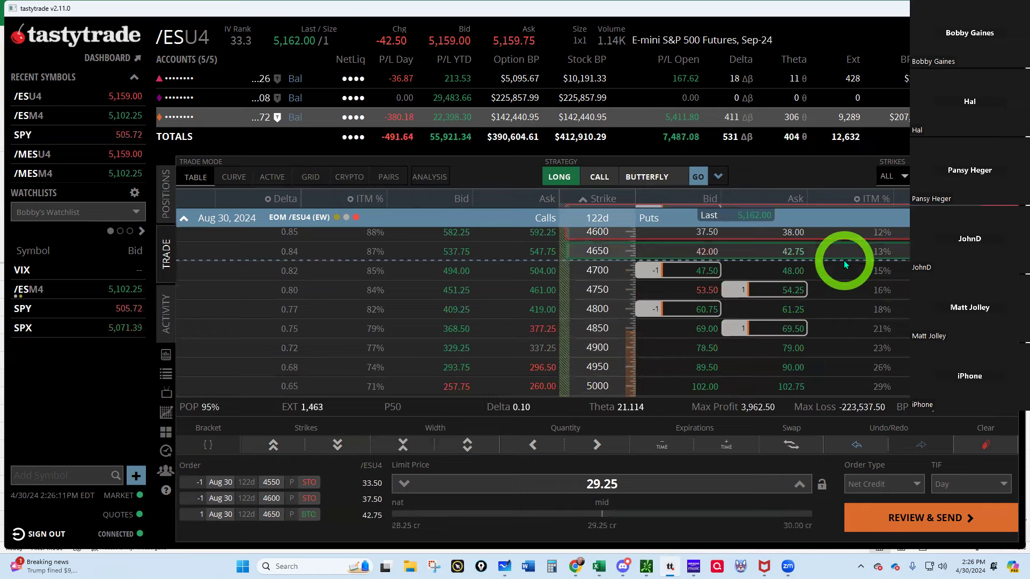
pyautogui.moveTo(984, 536)
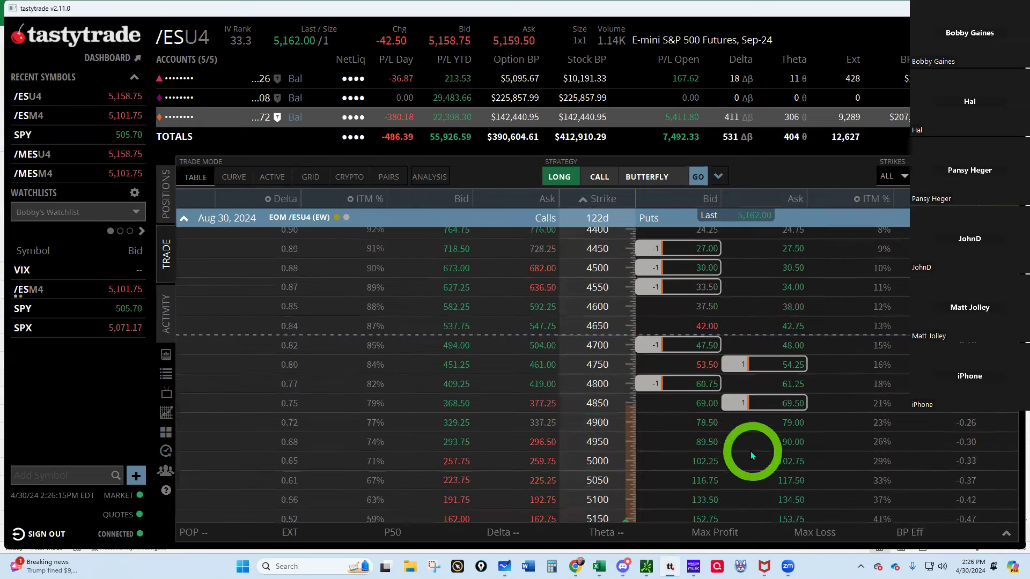
pyautogui.moveTo(795, 447)
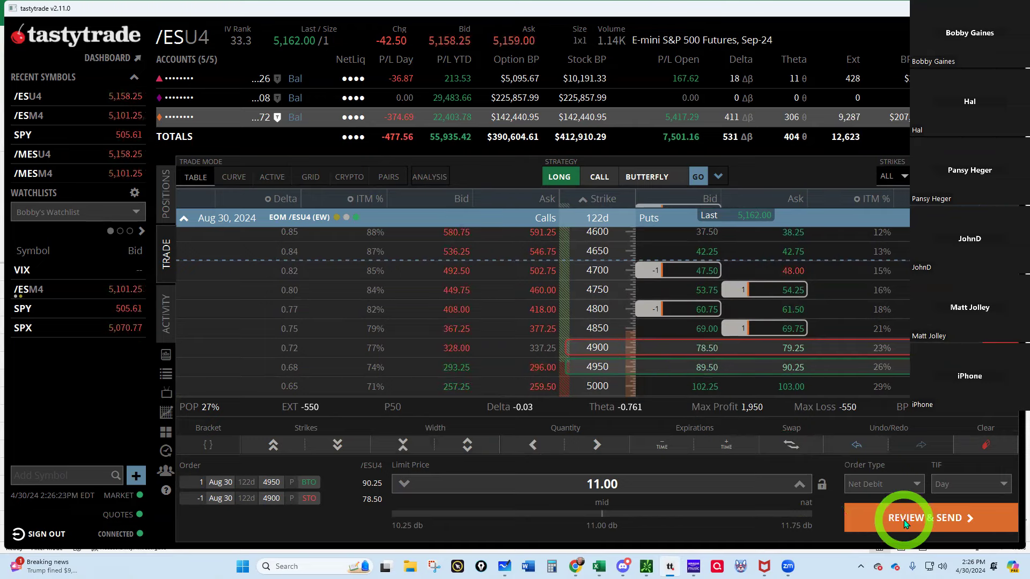
pyautogui.click(903, 517)
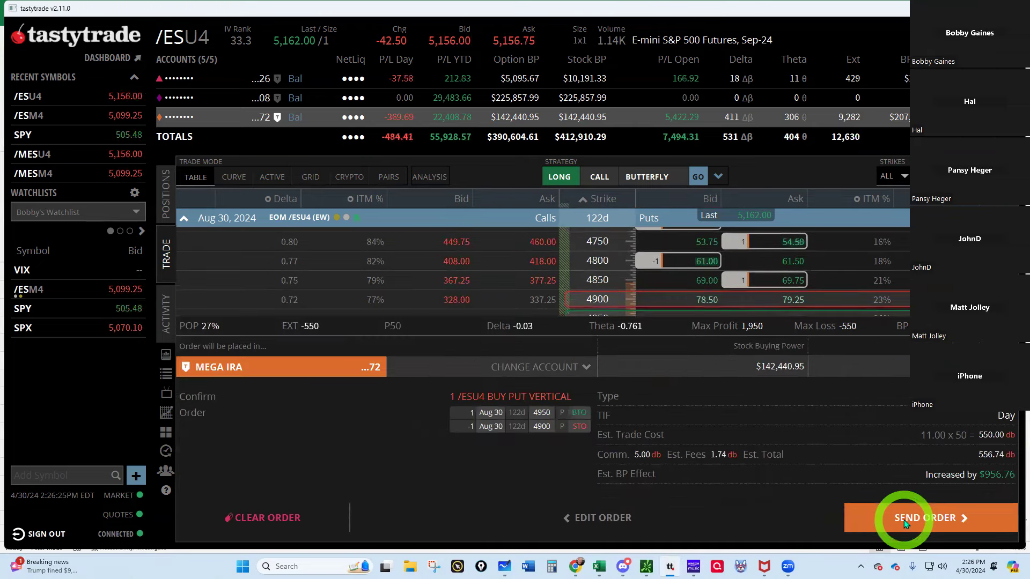
pyautogui.click(923, 517)
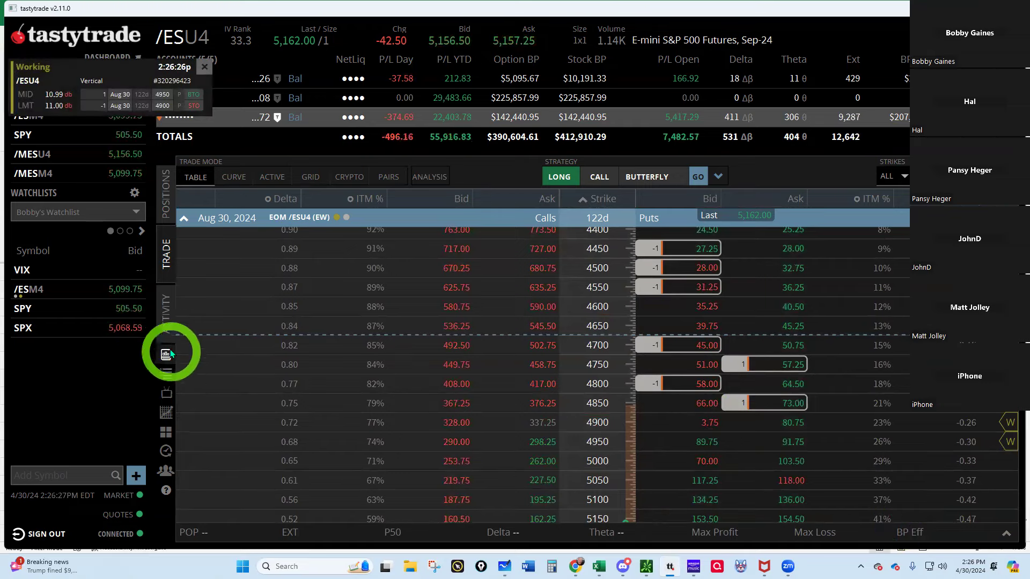
# Step: Edit the working order from Activity up to an 11.25 debit and re-send it
pyautogui.click(167, 353)
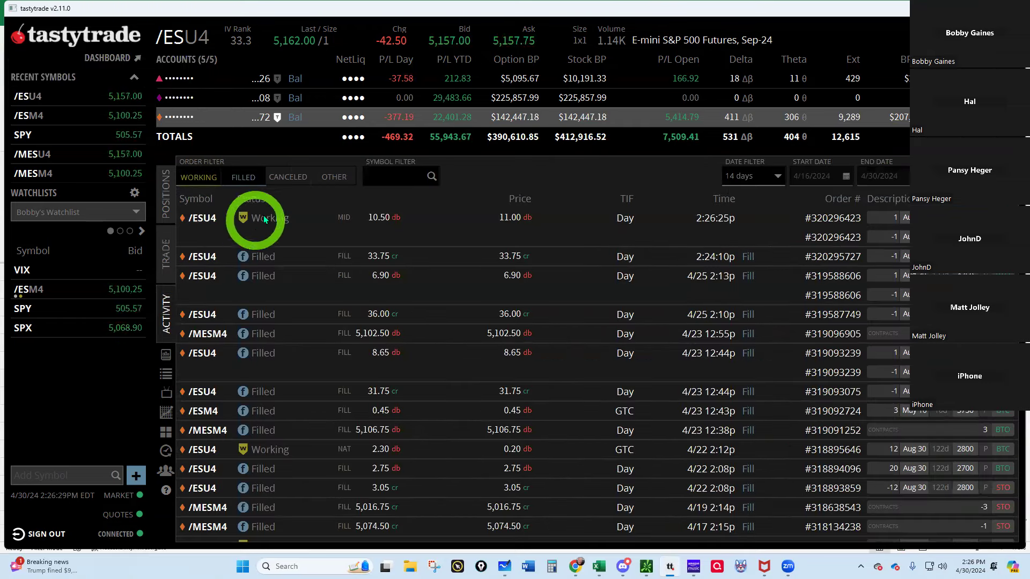
pyautogui.click(165, 255)
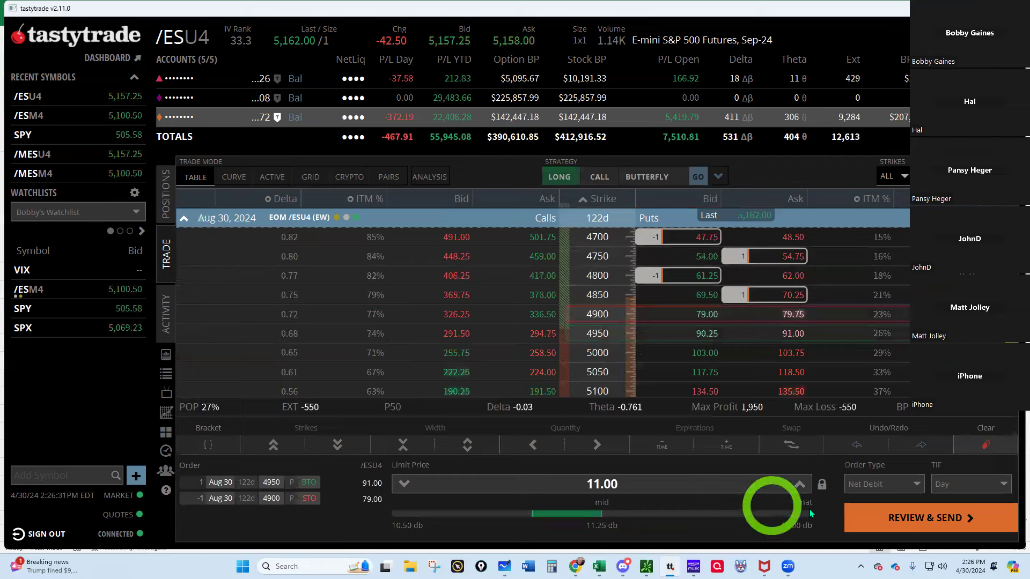
pyautogui.click(799, 484)
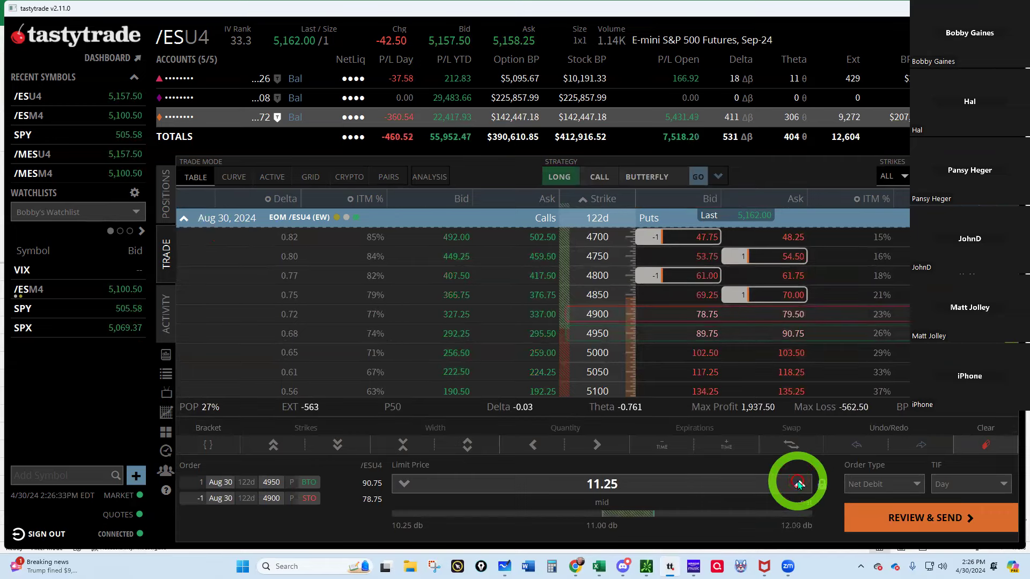
pyautogui.click(929, 517)
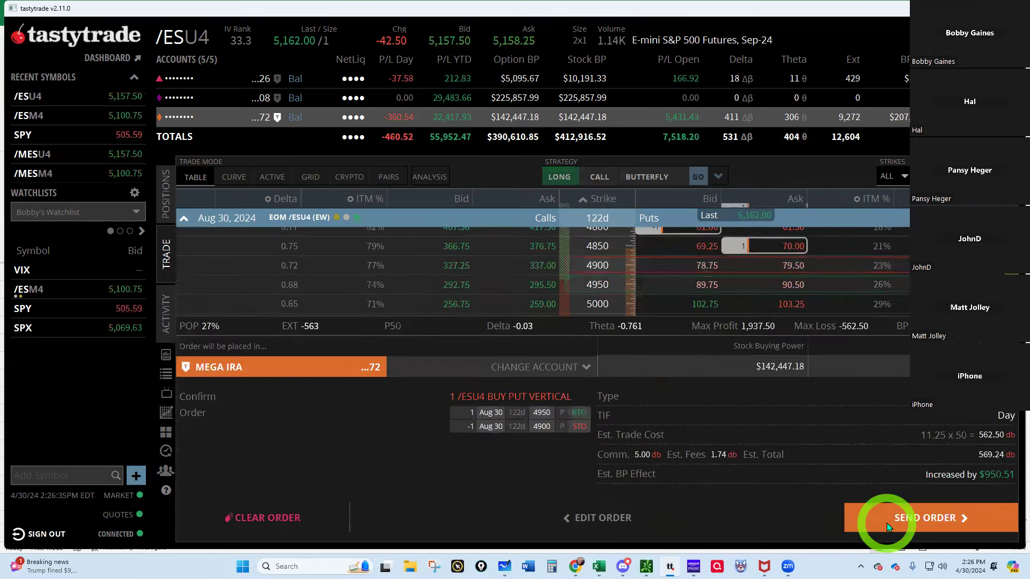
pyautogui.click(926, 518)
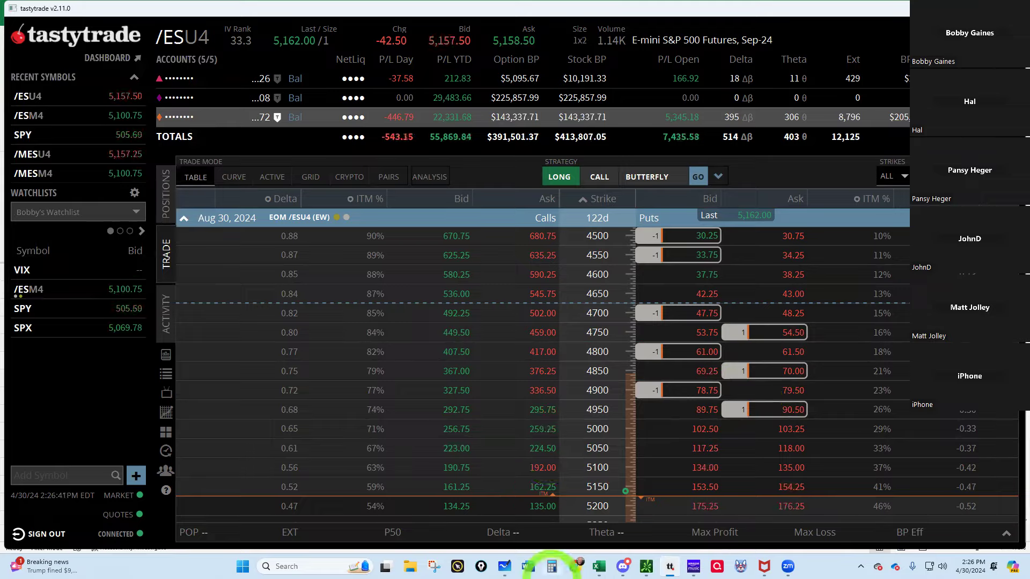
# Step: Log PDS 26 in row 87 with strikes 4950/4900 and the /ES symbol
pyautogui.click(593, 567)
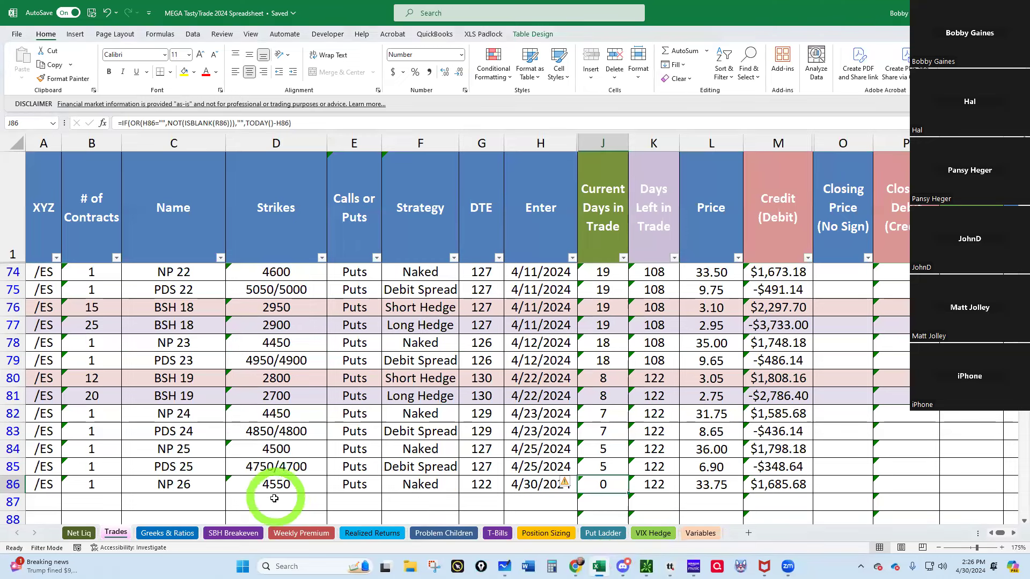
pyautogui.write('49')
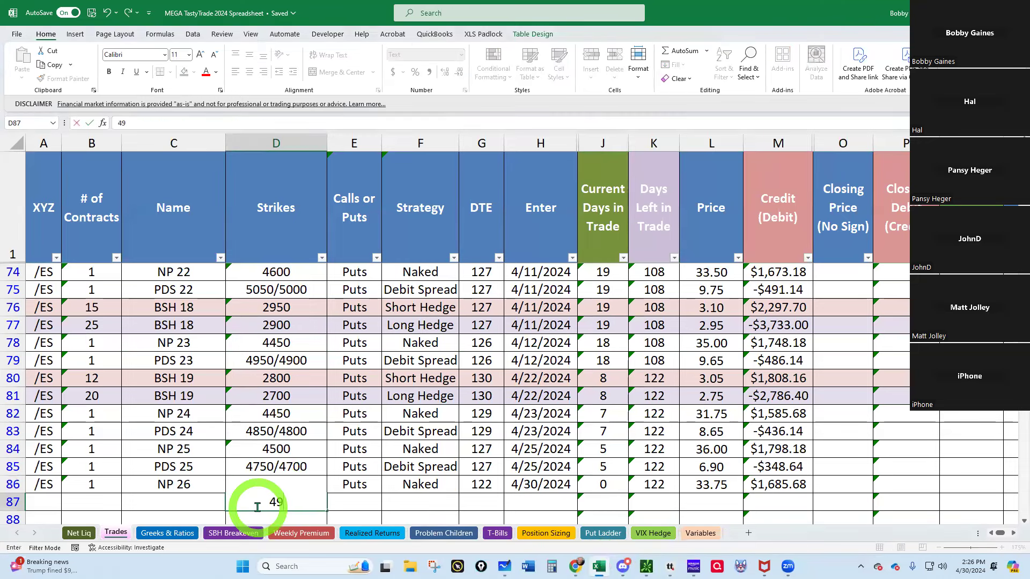
pyautogui.write('4950/4900')
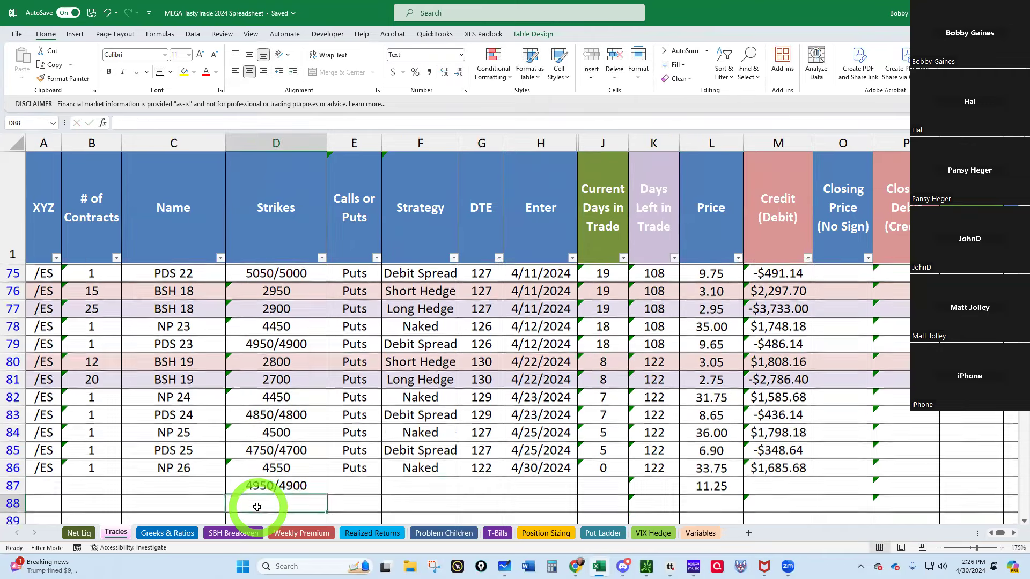
pyautogui.click(43, 484)
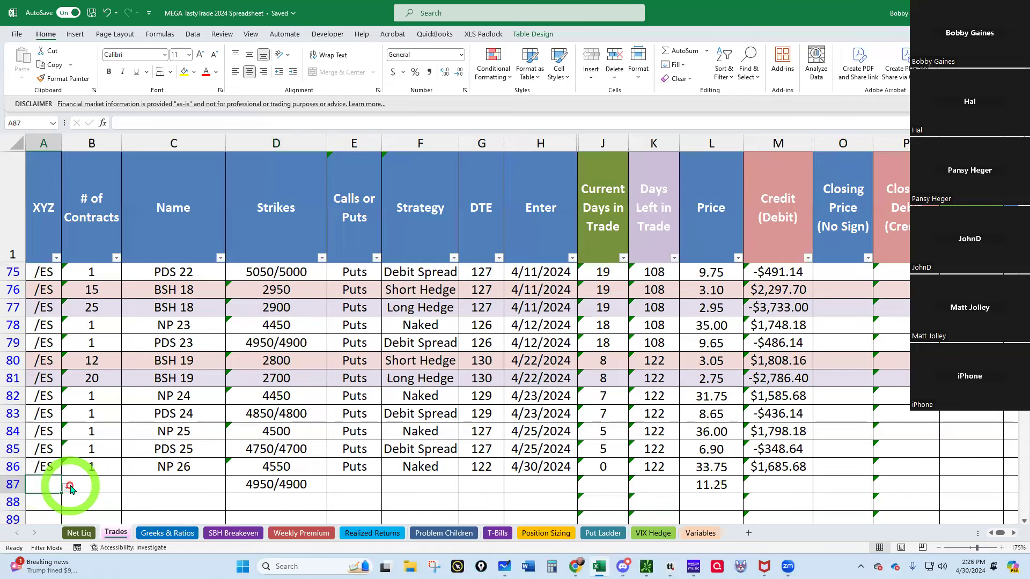
pyautogui.click(81, 484)
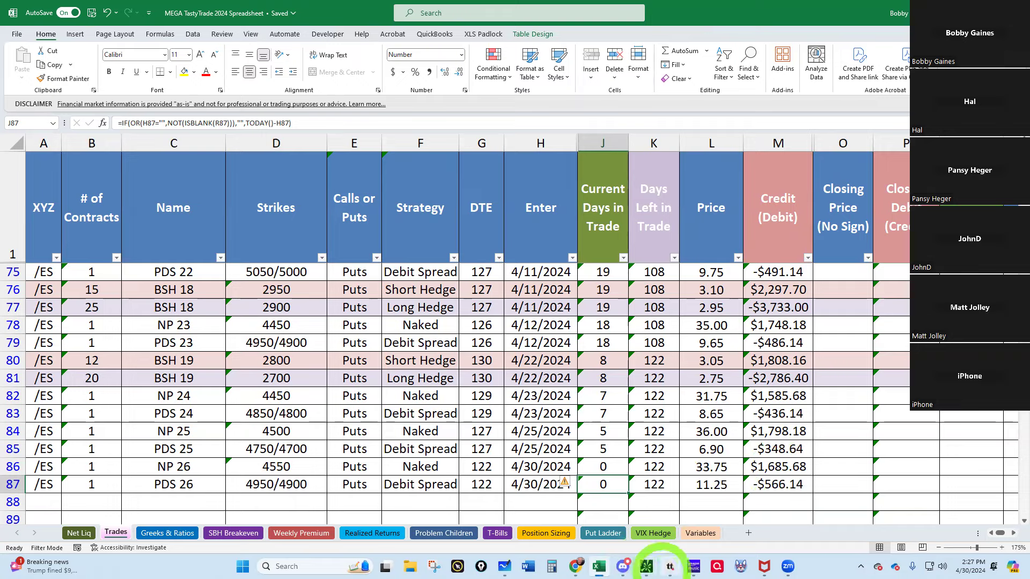
# Step: Show the tastytrade positions list with the /ESM4 and /ESU4 groups
pyautogui.click(646, 567)
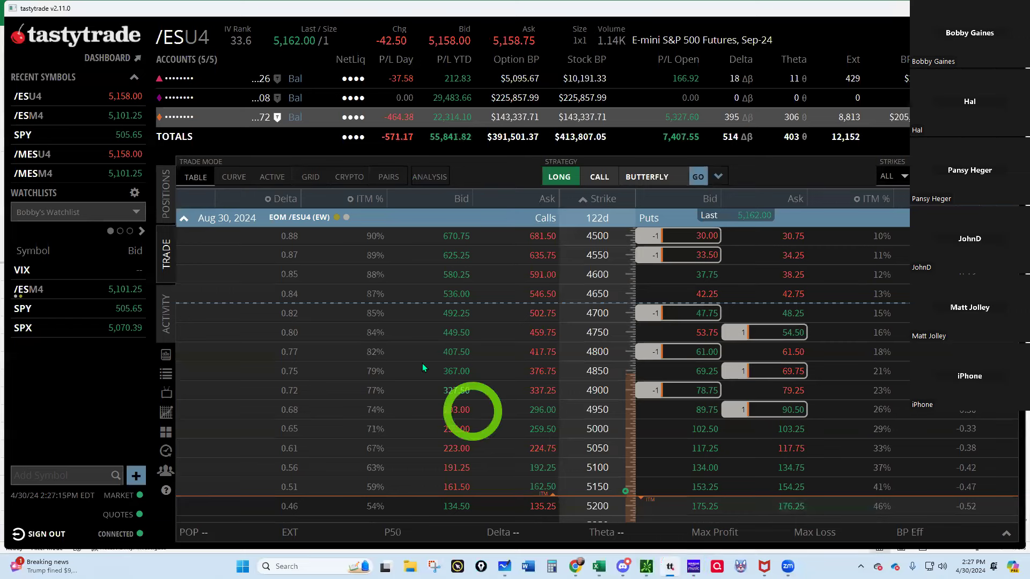
pyautogui.click(166, 187)
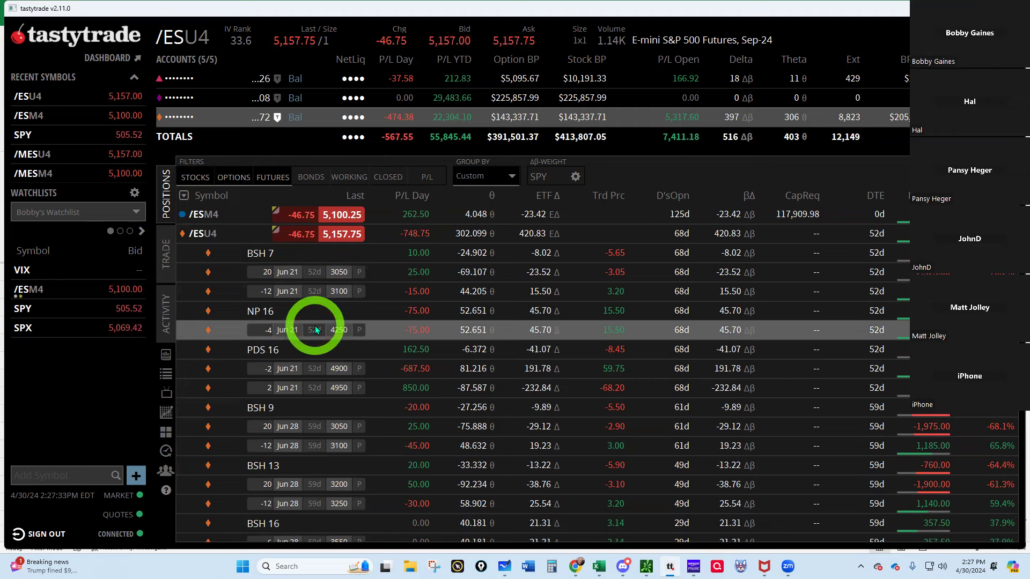
pyautogui.moveTo(309, 365)
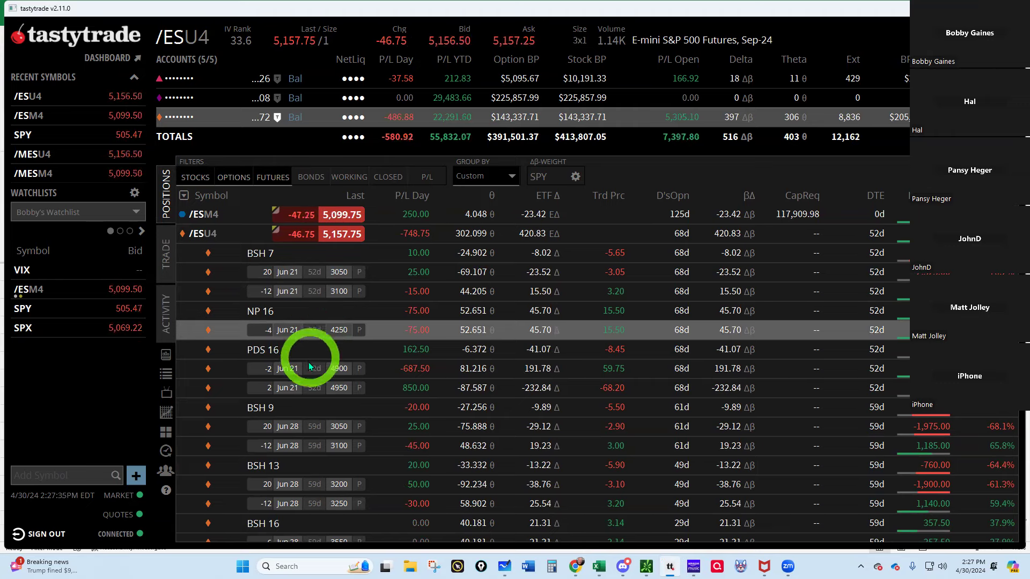
pyautogui.scroll(-3)
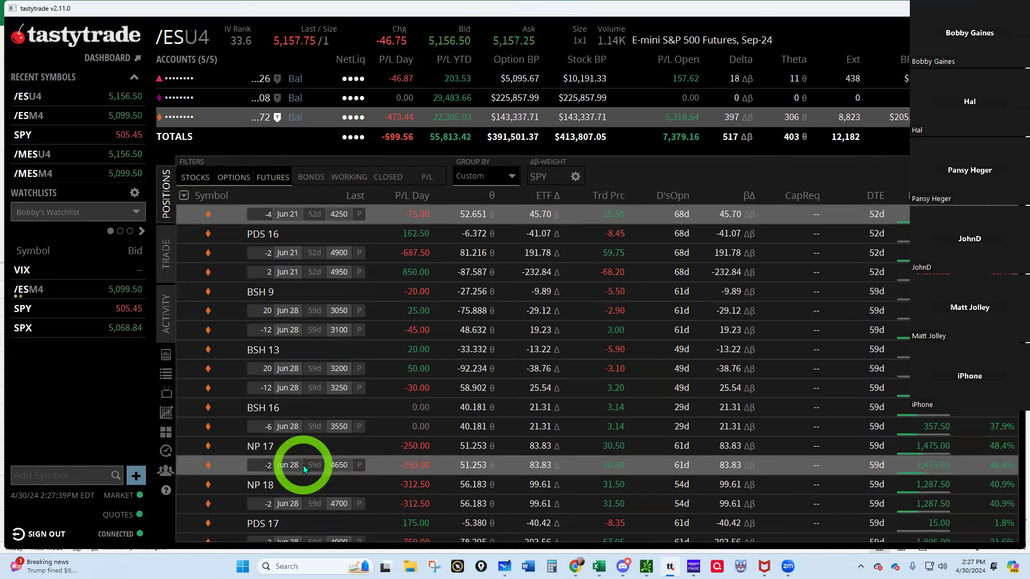
pyautogui.scroll(-3)
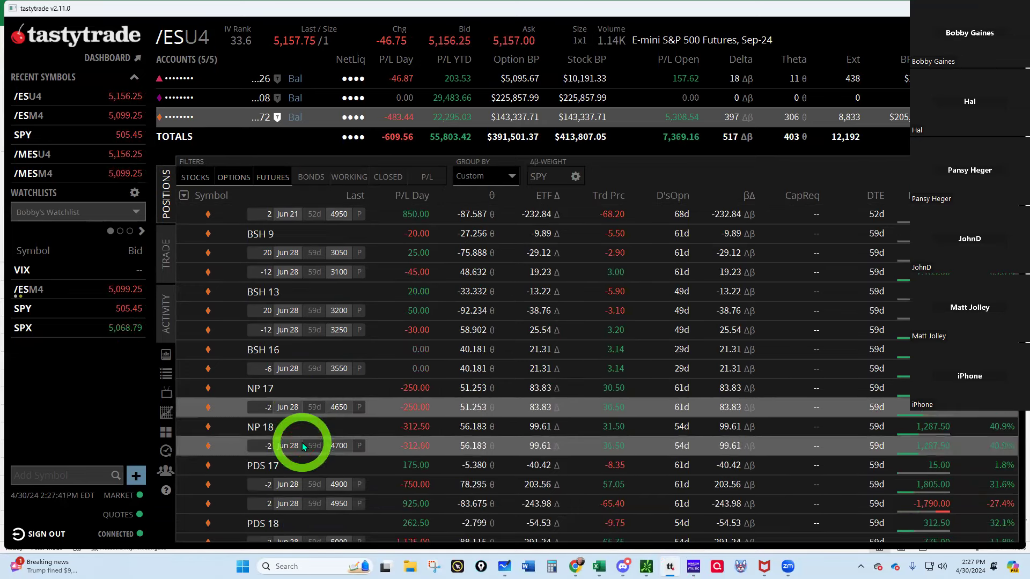
pyautogui.scroll(-3)
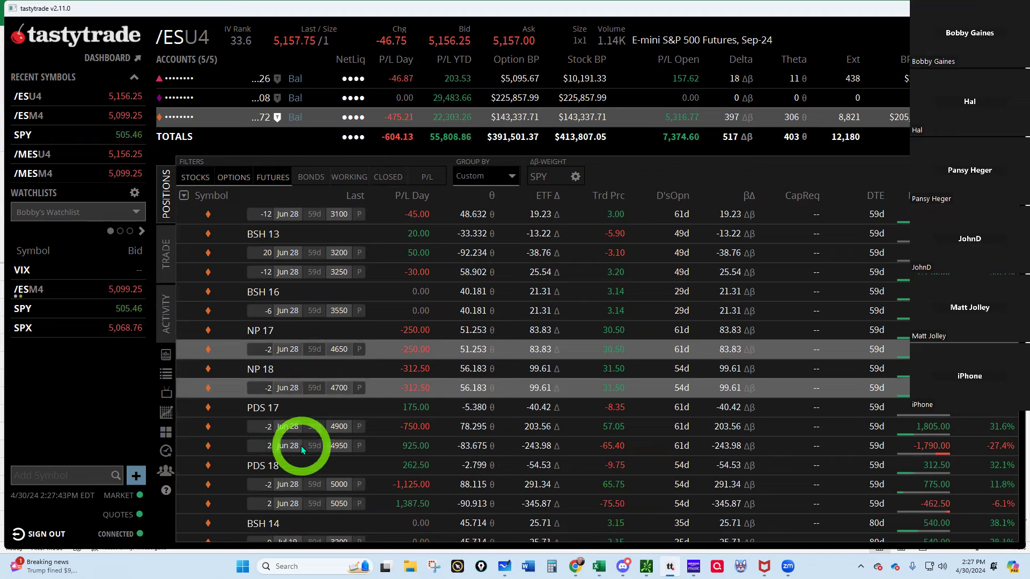
pyautogui.scroll(-3)
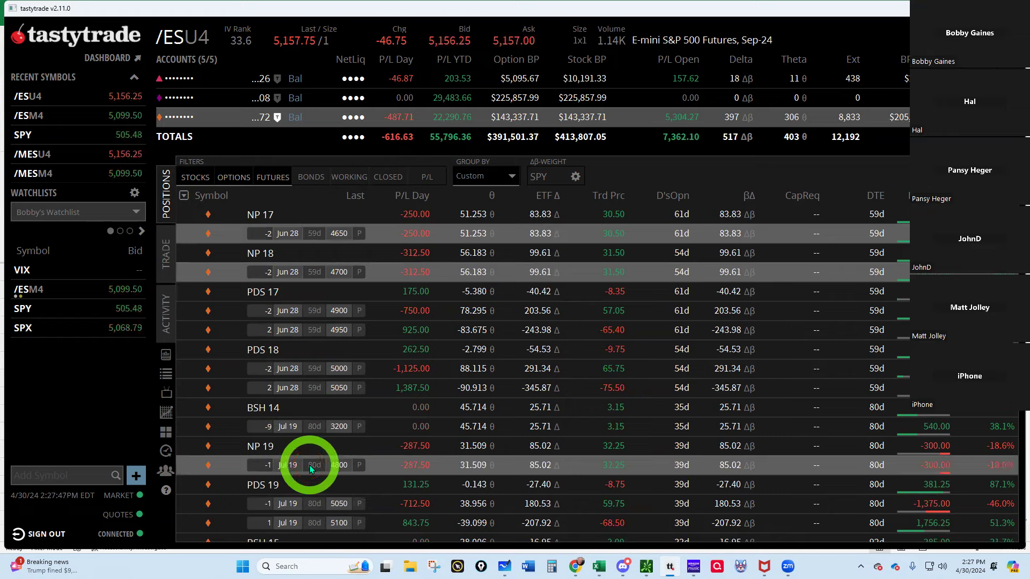
pyautogui.scroll(-3)
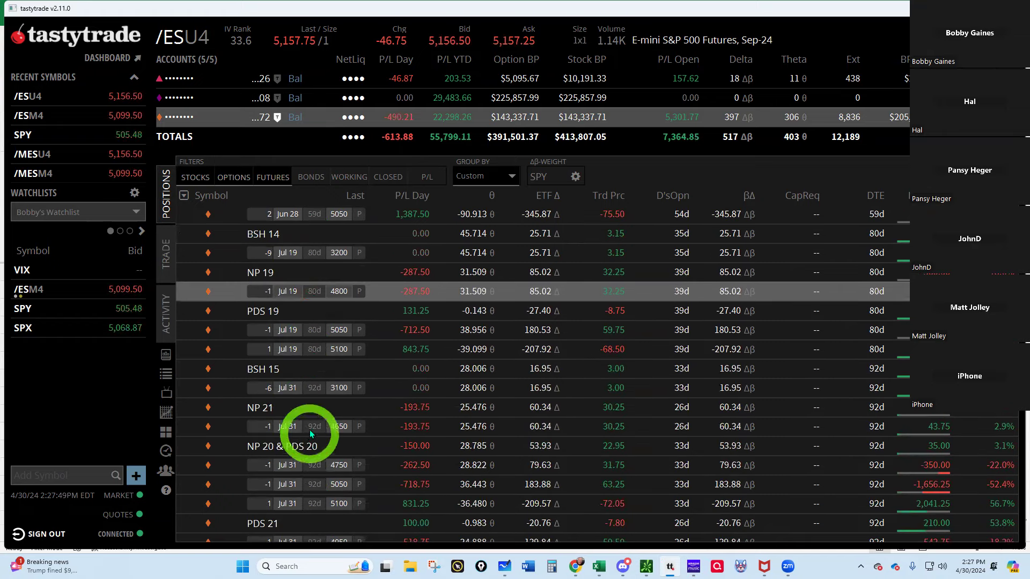
pyautogui.scroll(-3)
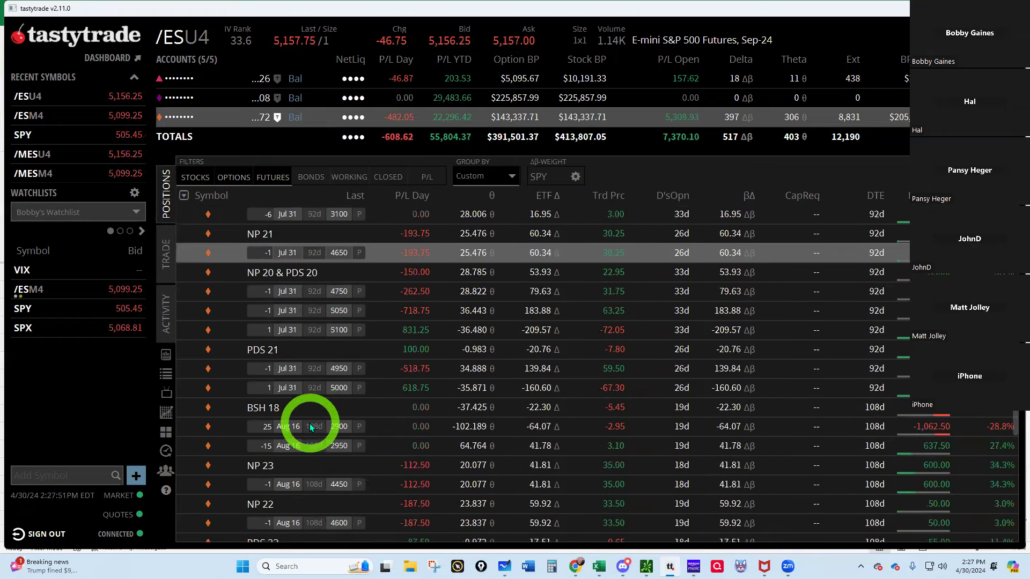
pyautogui.scroll(-3)
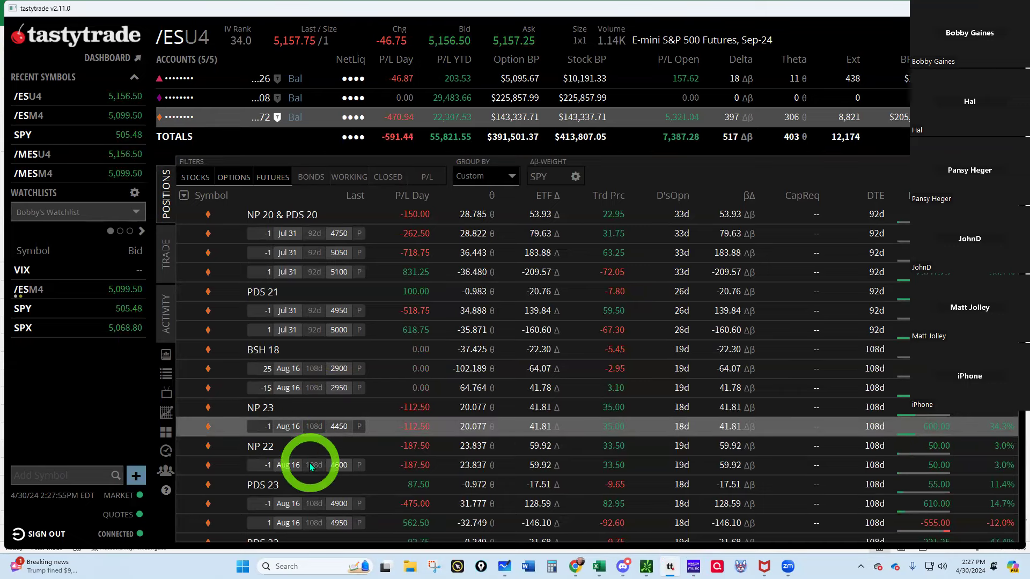
pyautogui.scroll(-3)
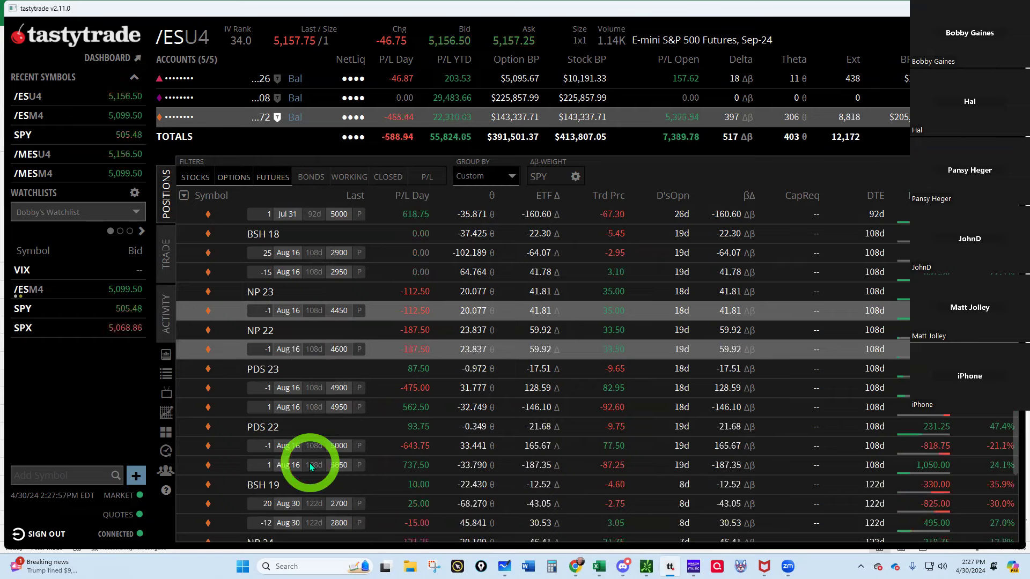
pyautogui.scroll(-3)
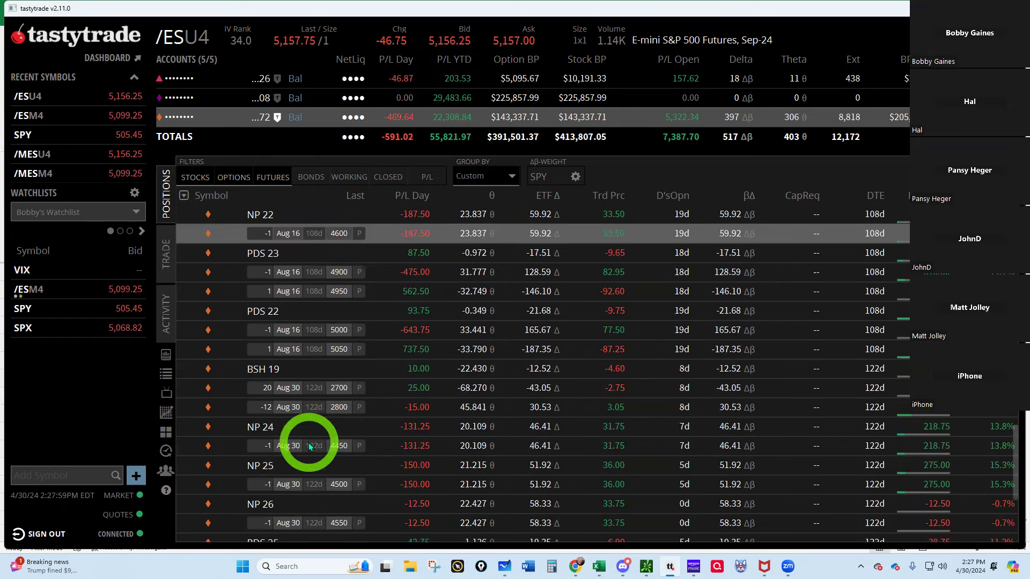
pyautogui.scroll(-3)
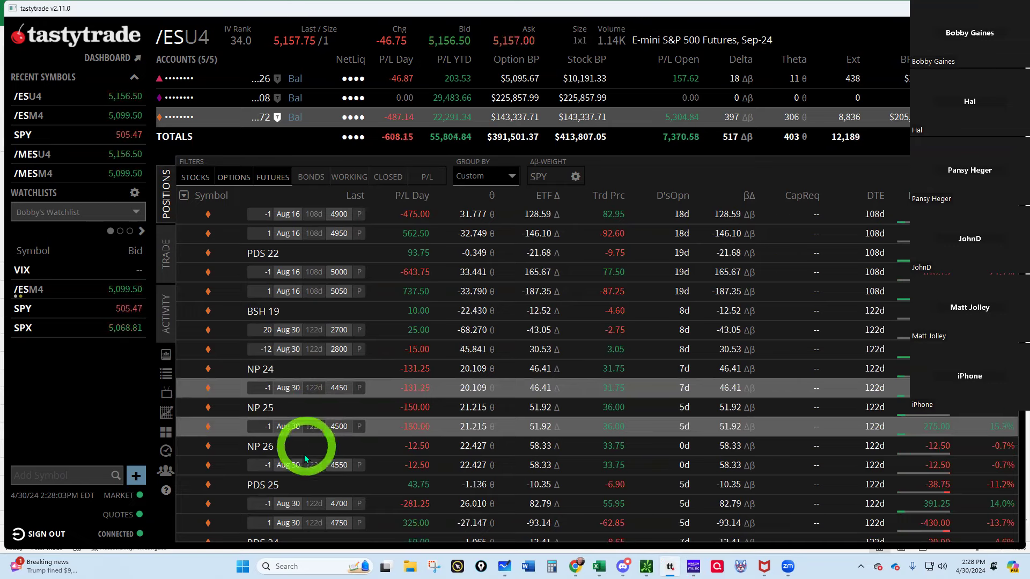
pyautogui.scroll(-3)
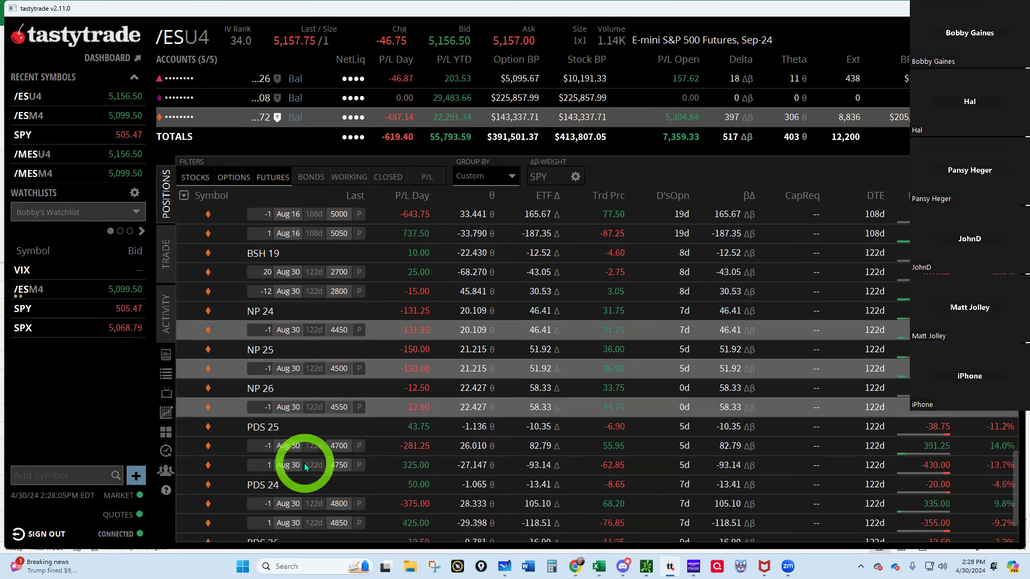
pyautogui.scroll(-3)
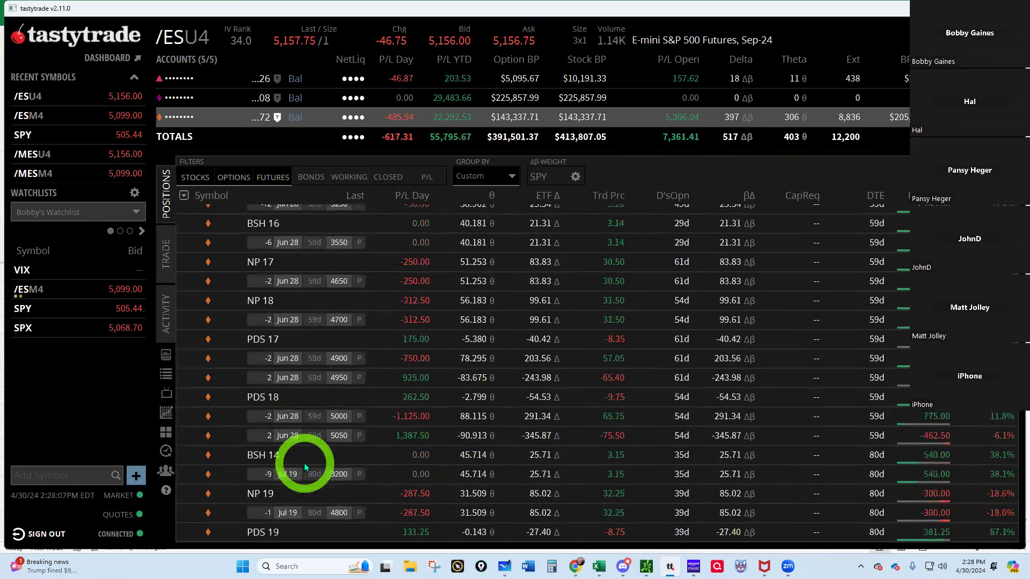
pyautogui.scroll(3)
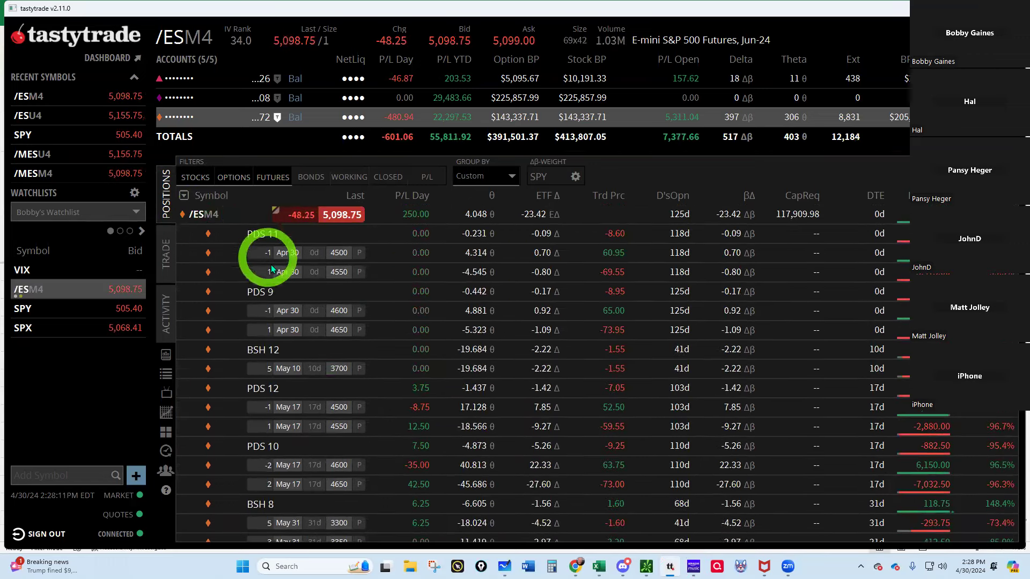
pyautogui.scroll(-3)
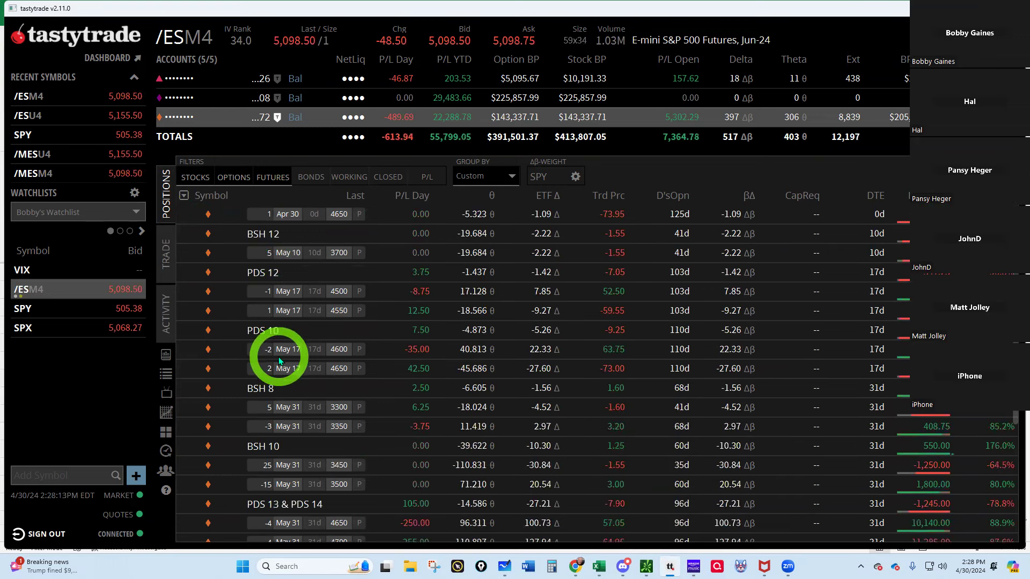
pyautogui.scroll(-3)
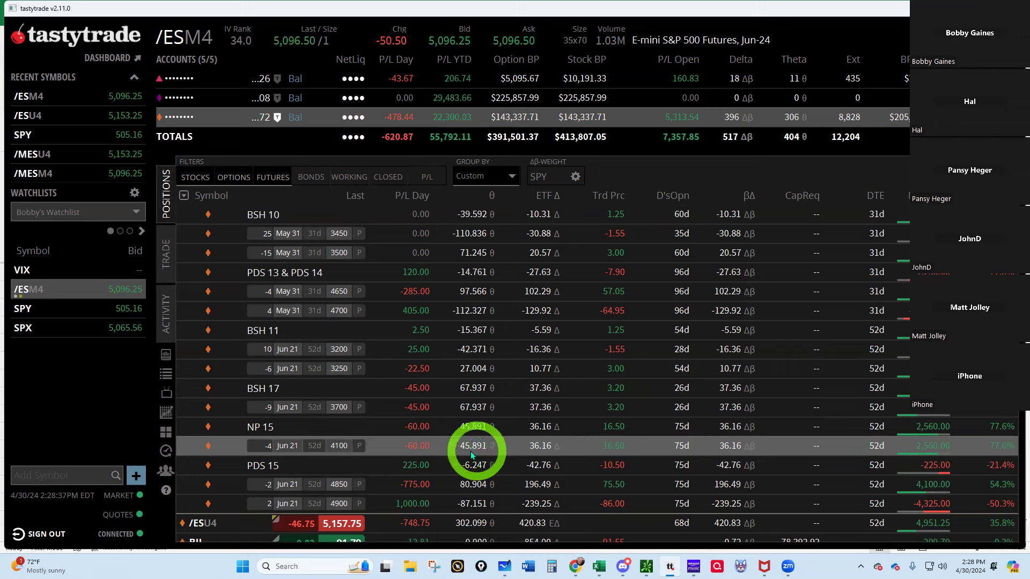
pyautogui.moveTo(696, 204)
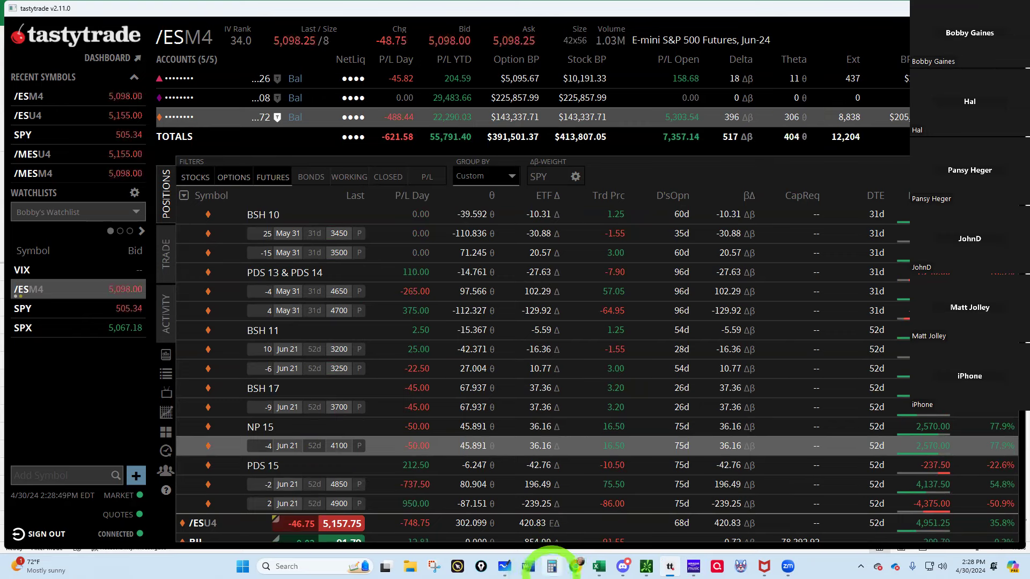
# Step: Compute 111996 × 0.25 = 27,999, clear it and start a sum from 28,000
pyautogui.click(551, 565)
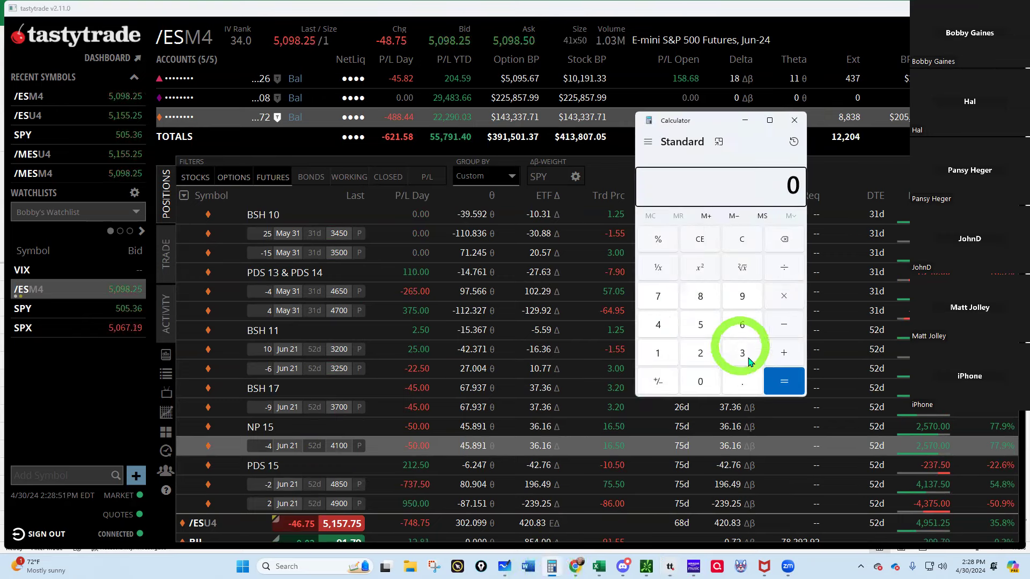
pyautogui.click(699, 381)
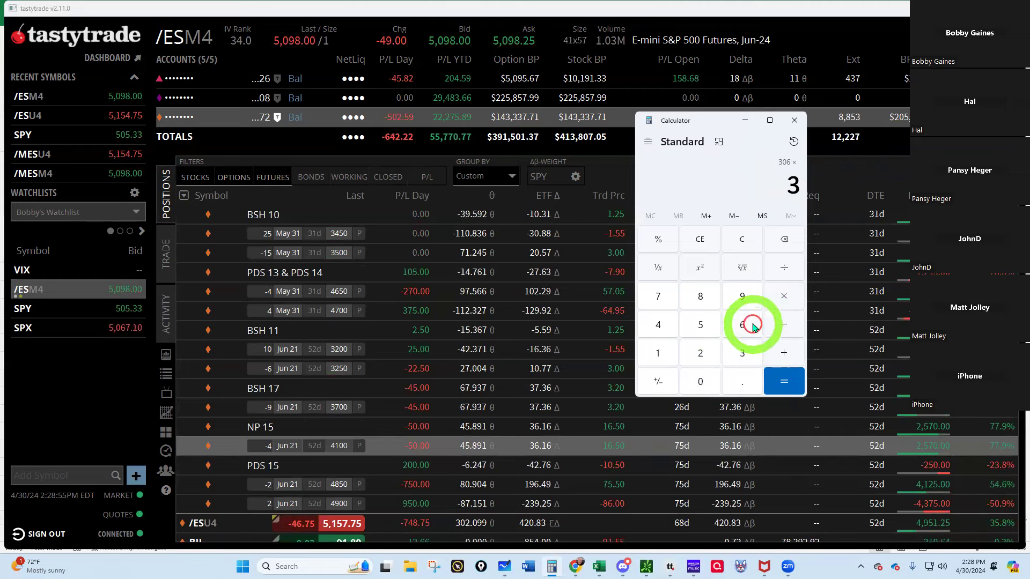
pyautogui.click(783, 381)
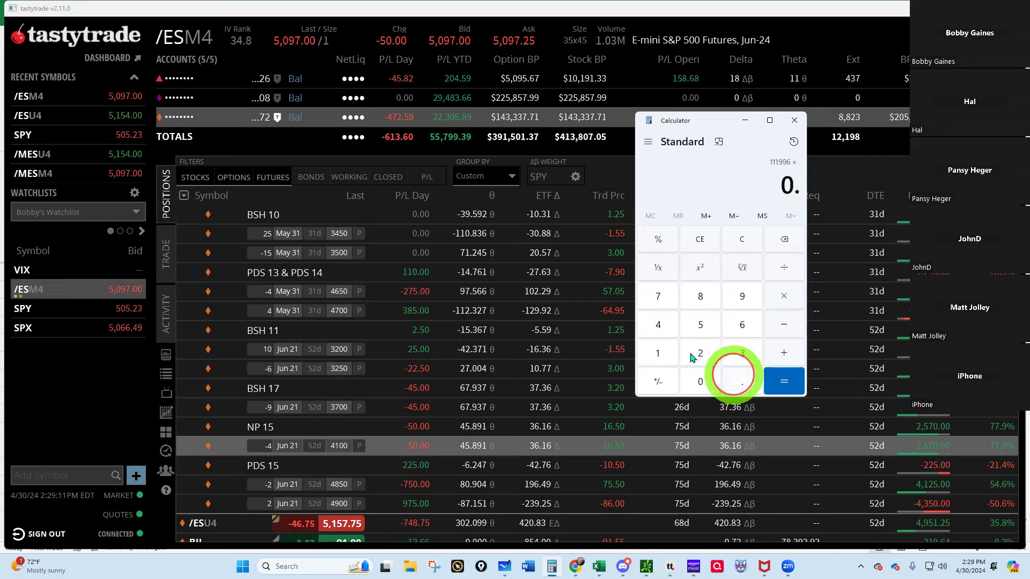
pyautogui.click(783, 381)
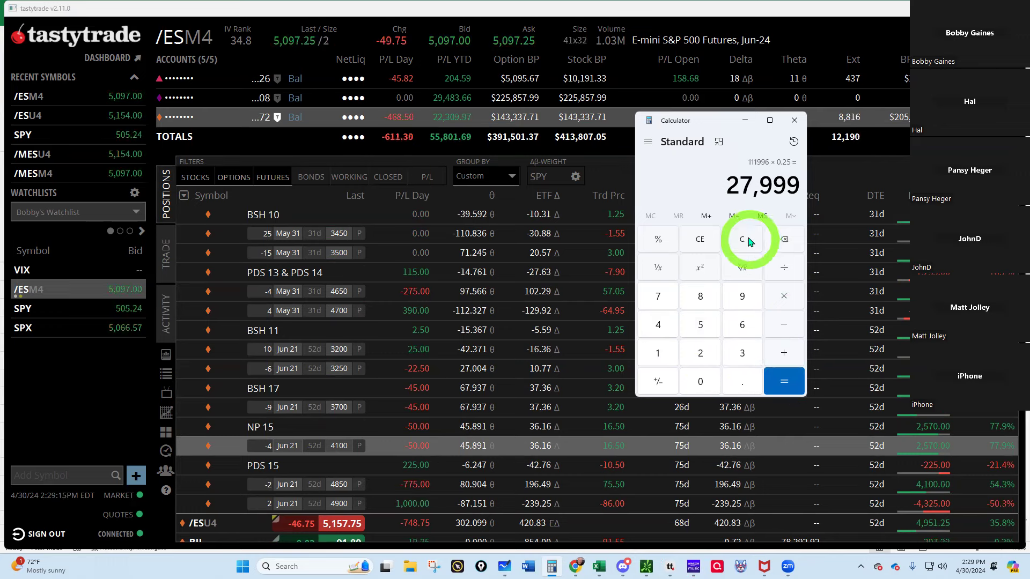
pyautogui.click(742, 238)
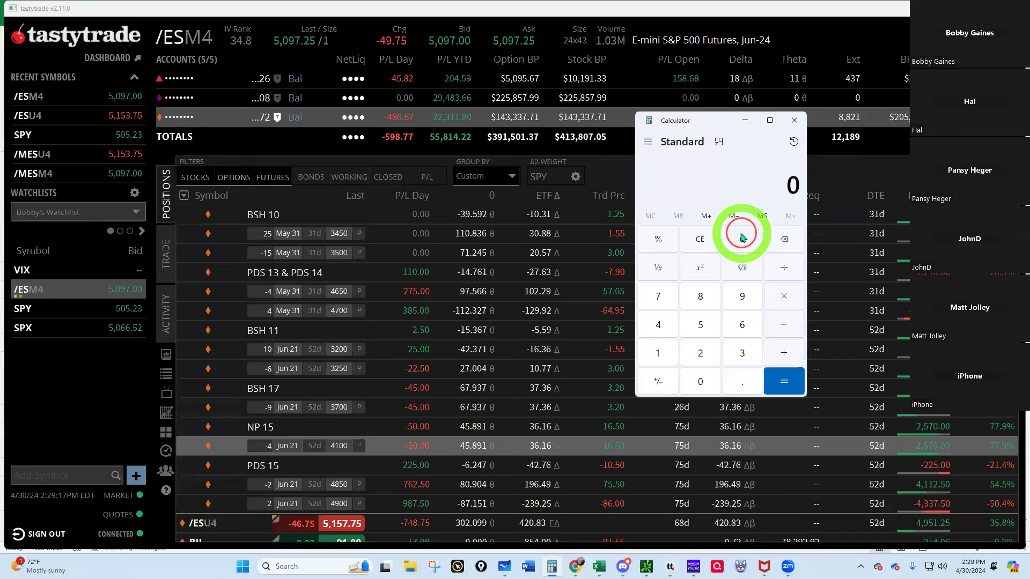
pyautogui.click(700, 296)
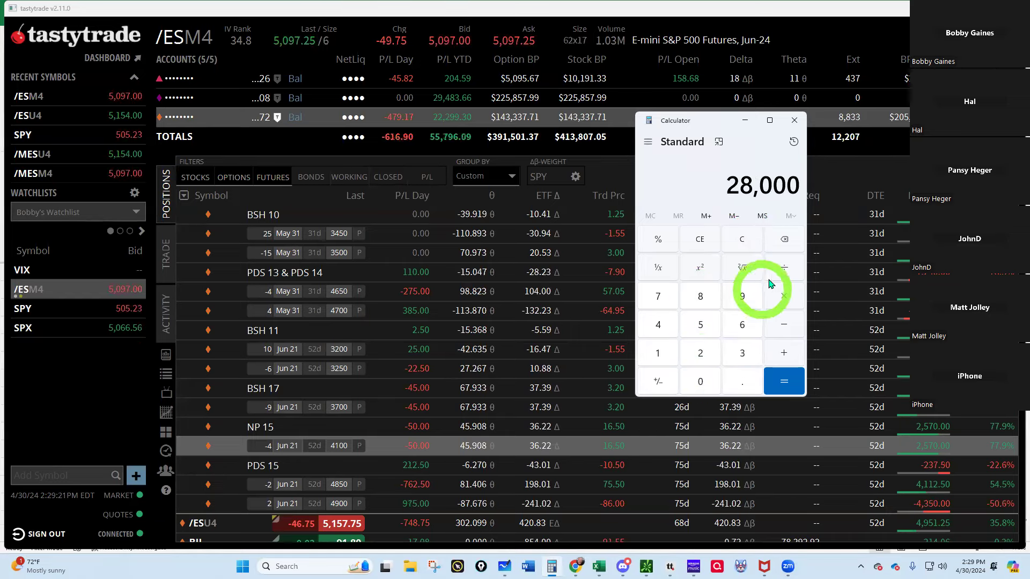
pyautogui.click(783, 267)
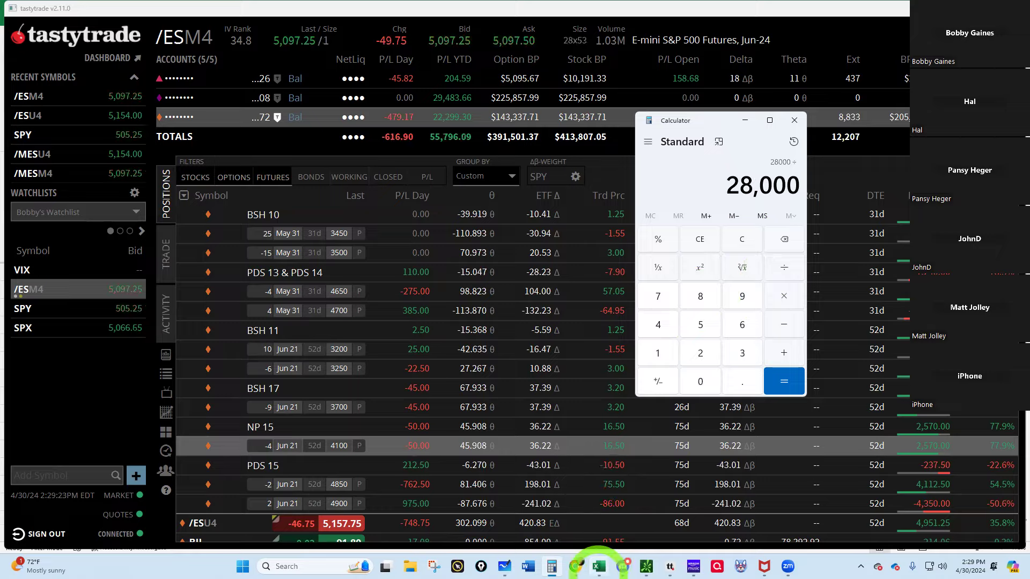
# Step: Check 28,000 against the Net Liq sheet's 340,000, then close the calculator
pyautogui.click(599, 567)
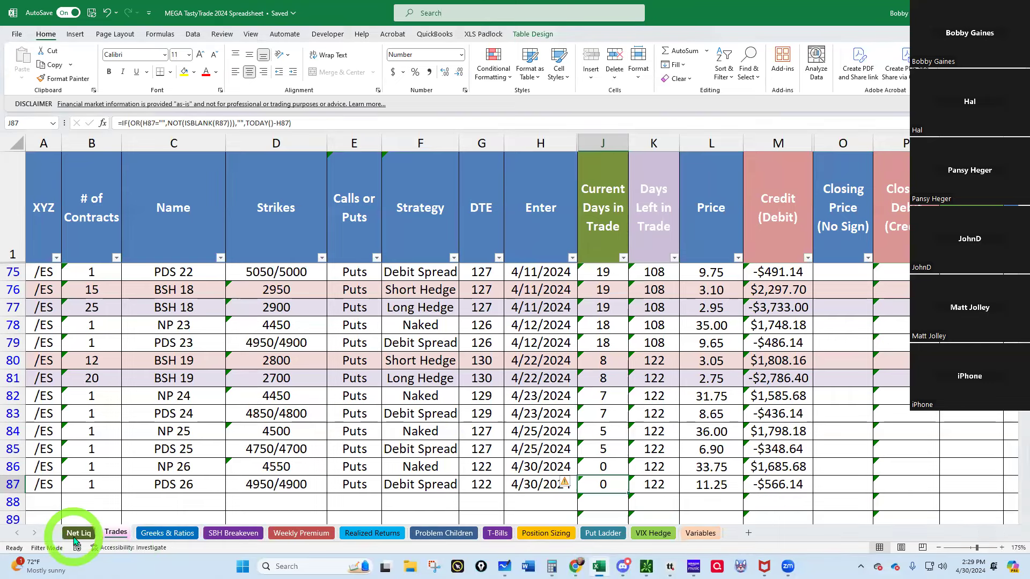
pyautogui.click(78, 534)
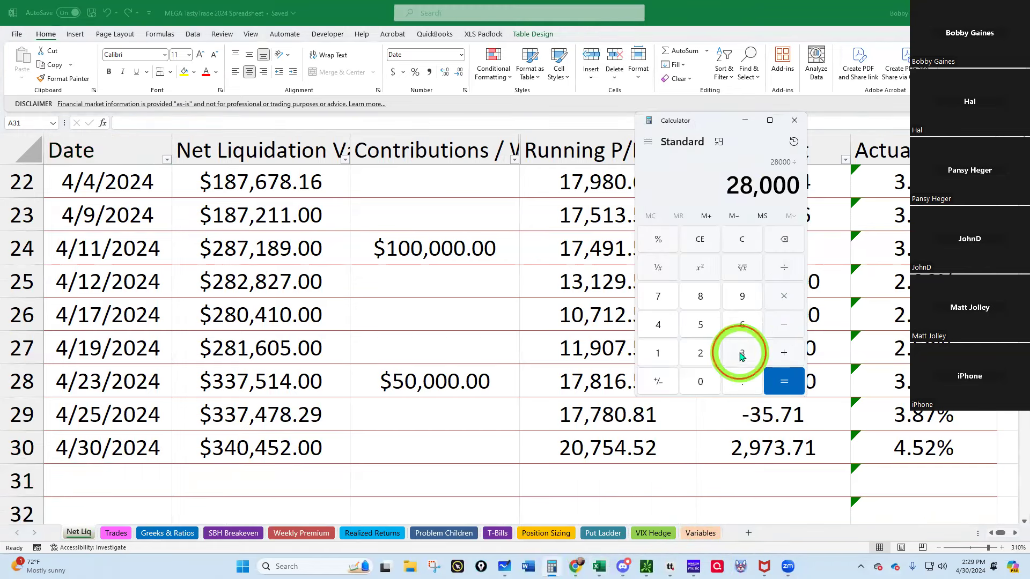
pyautogui.click(741, 353)
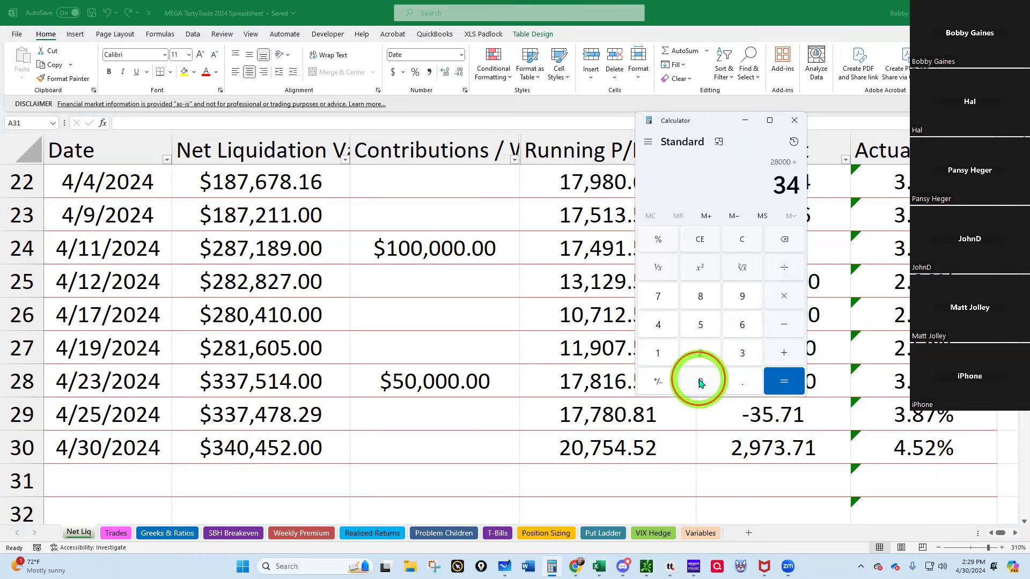
pyautogui.click(783, 381)
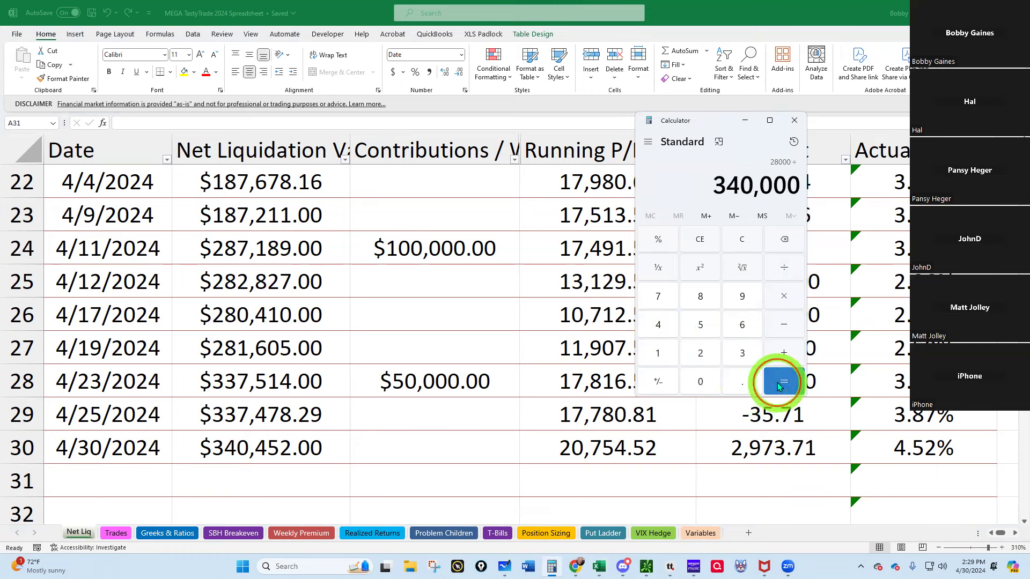
pyautogui.click(784, 381)
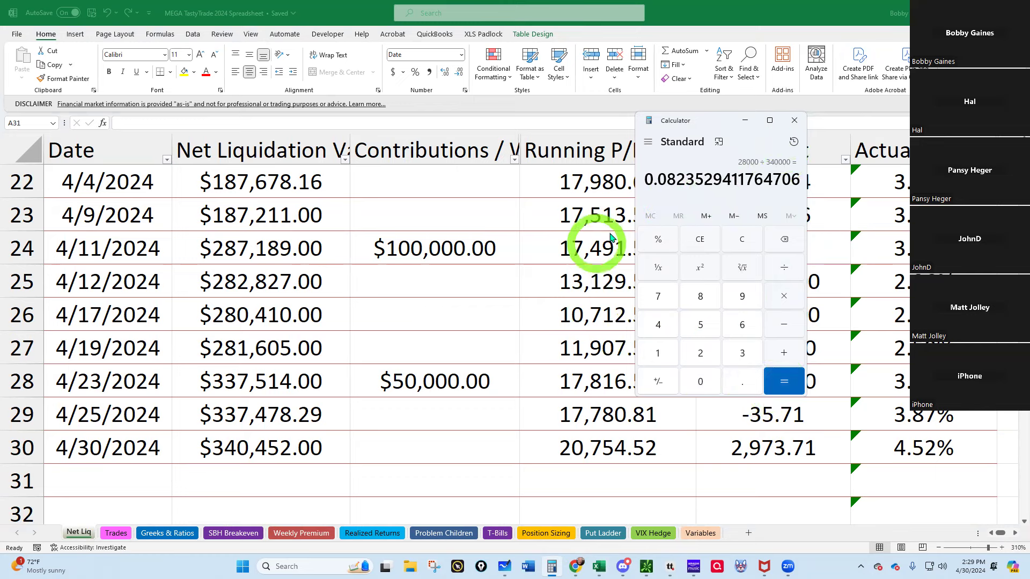
pyautogui.moveTo(793, 120)
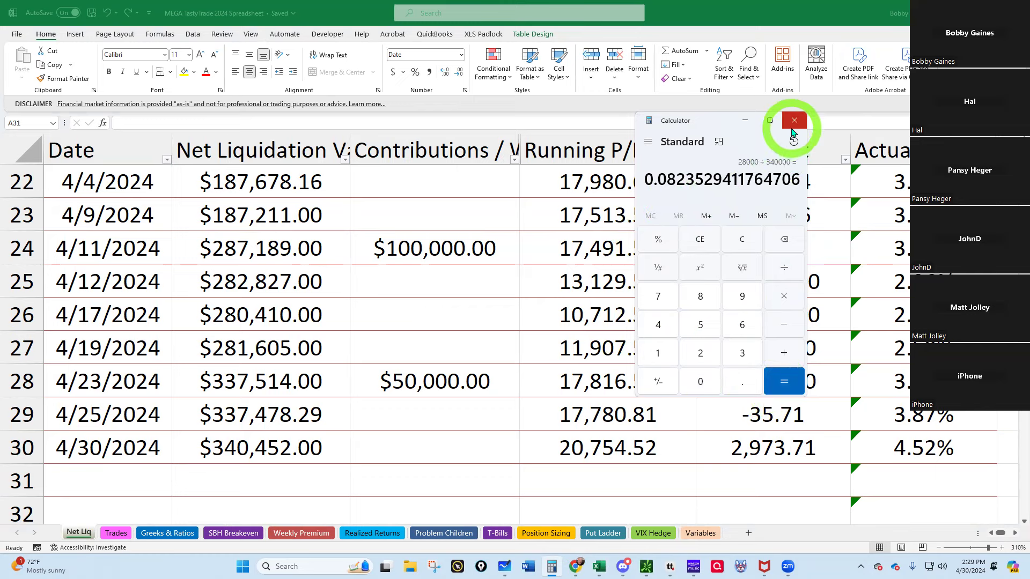
pyautogui.moveTo(794, 125)
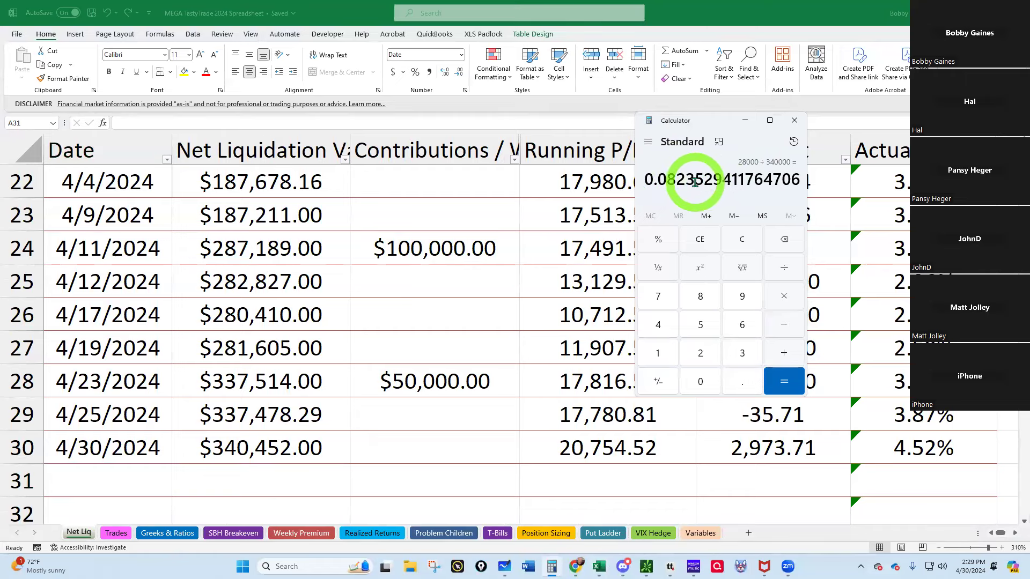
pyautogui.moveTo(792, 136)
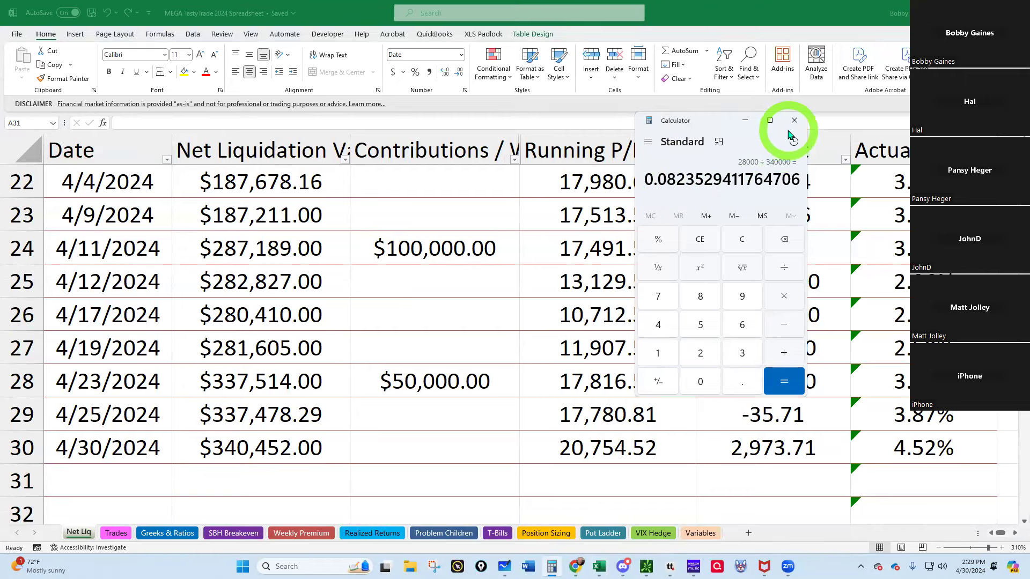
pyautogui.click(794, 121)
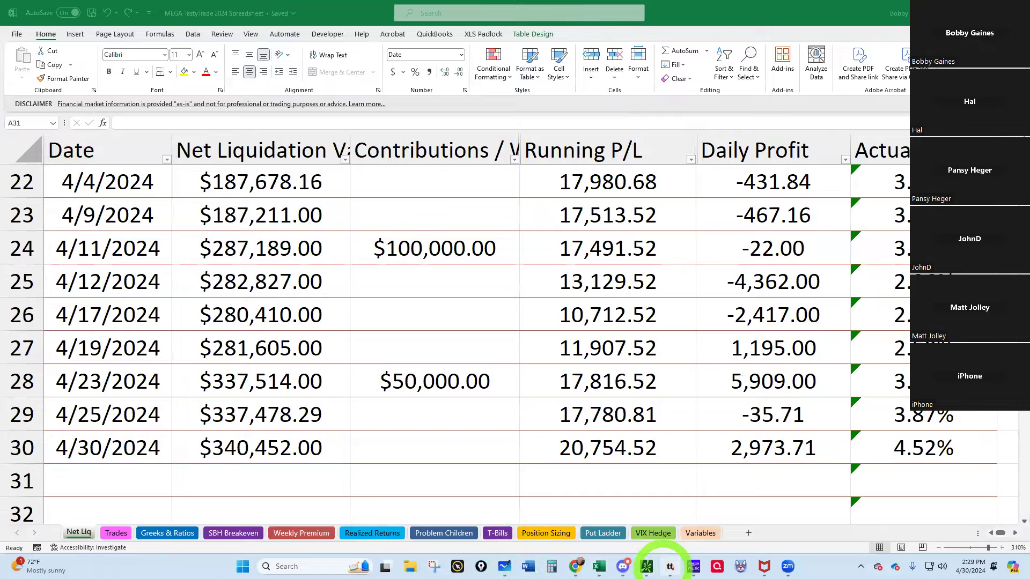
# Step: Maximize the Theo Account P/L graph in tastytrade
pyautogui.click(646, 565)
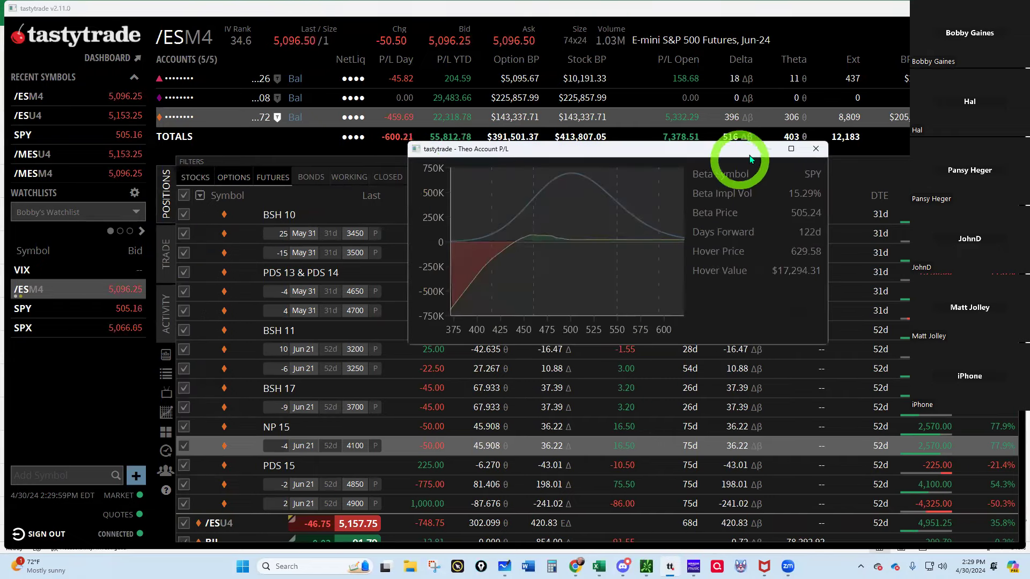
pyautogui.click(791, 148)
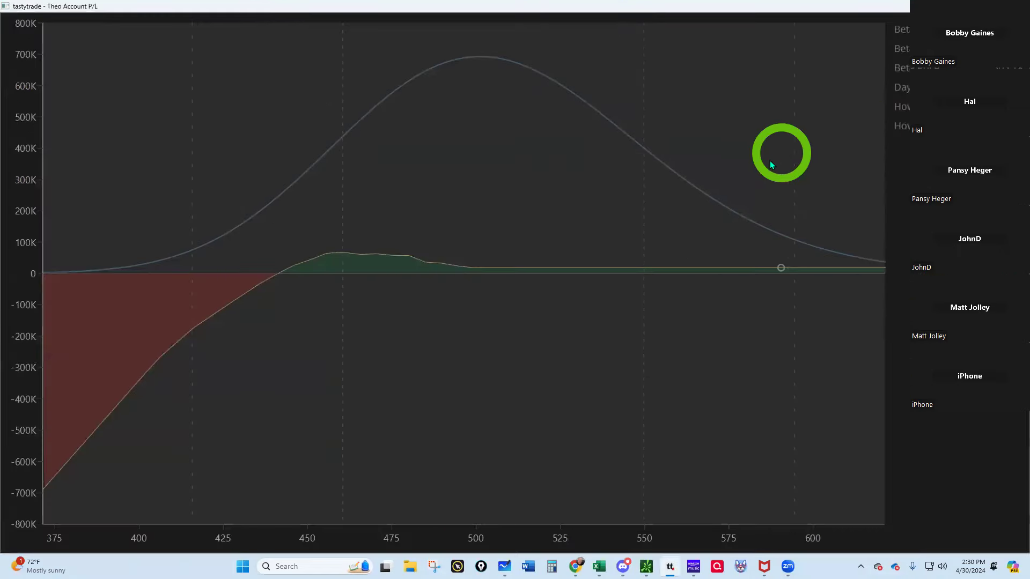
pyautogui.moveTo(491, 276)
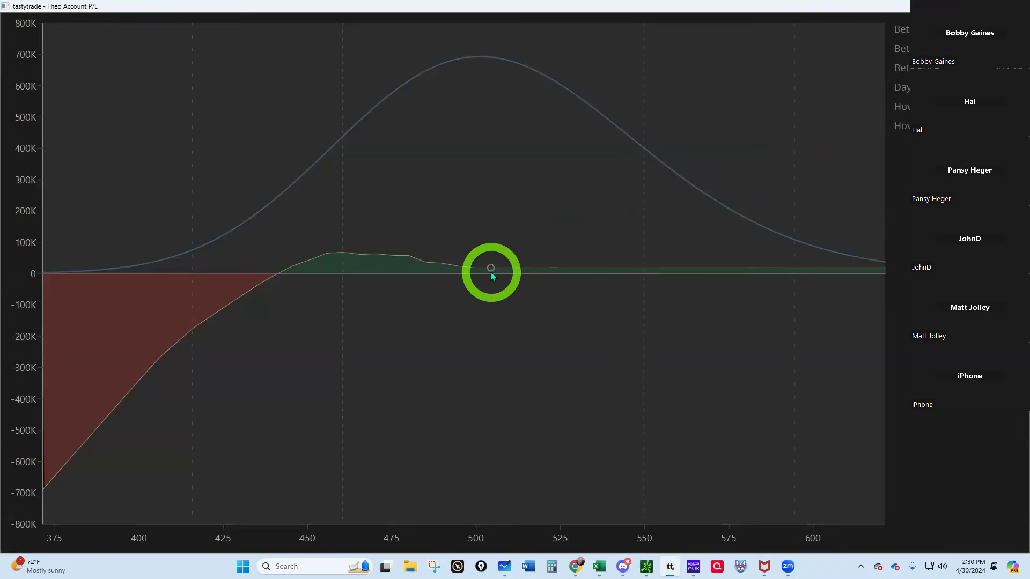
pyautogui.moveTo(697, 256)
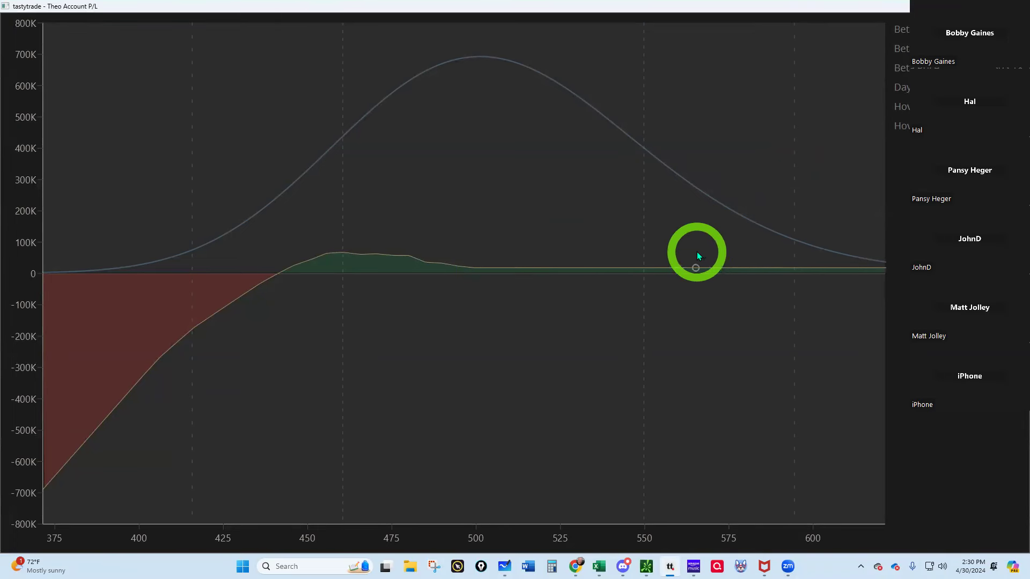
pyautogui.moveTo(516, 266)
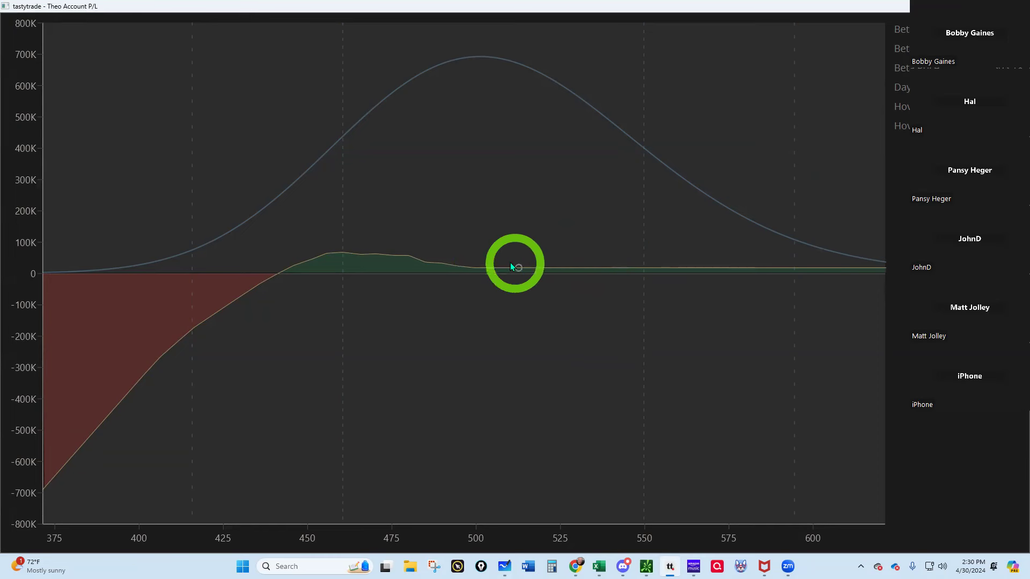
pyautogui.moveTo(433, 275)
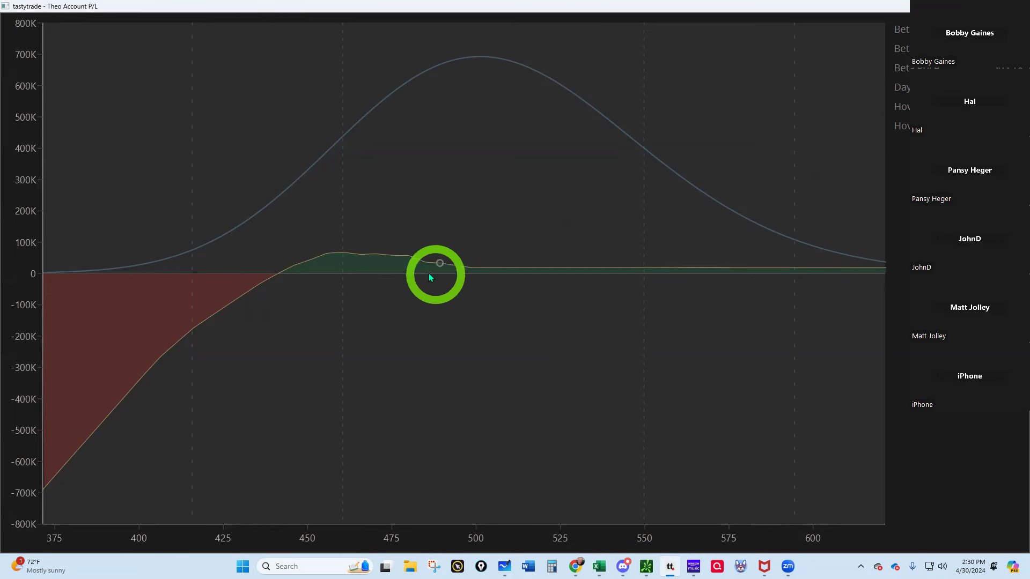
pyautogui.moveTo(400, 256)
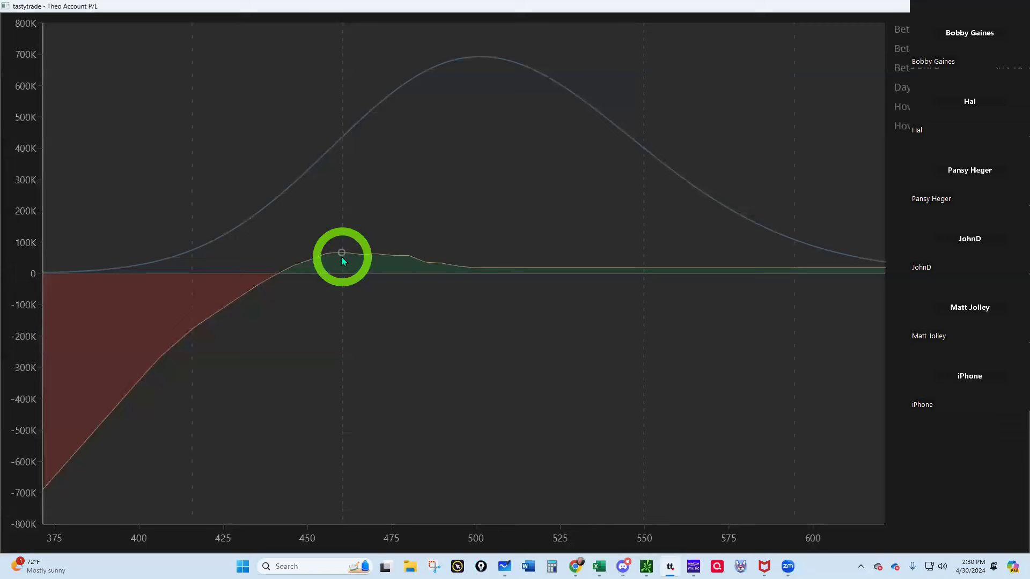
pyautogui.moveTo(489, 268)
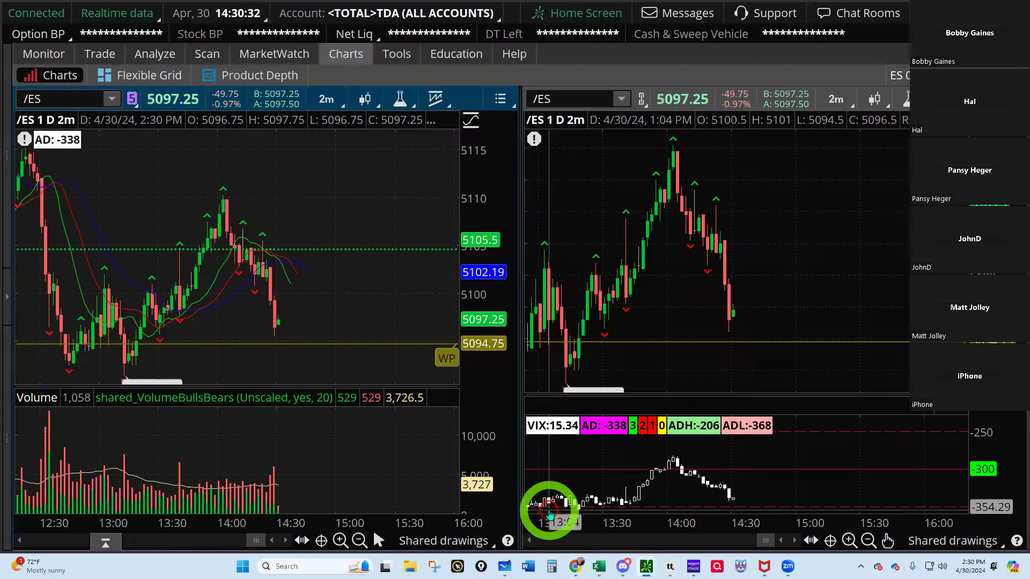
pyautogui.moveTo(688, 479)
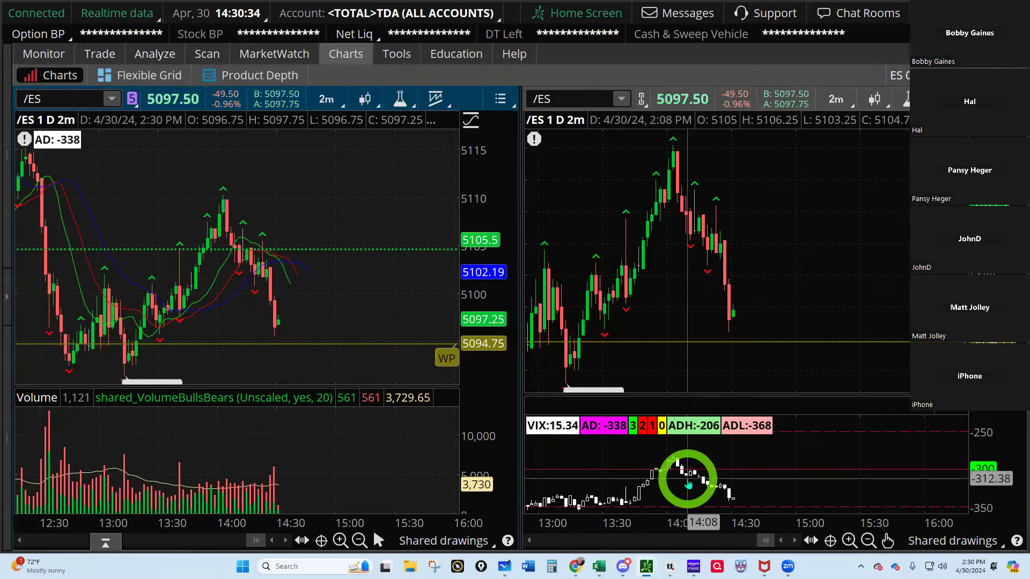
pyautogui.moveTo(561, 427)
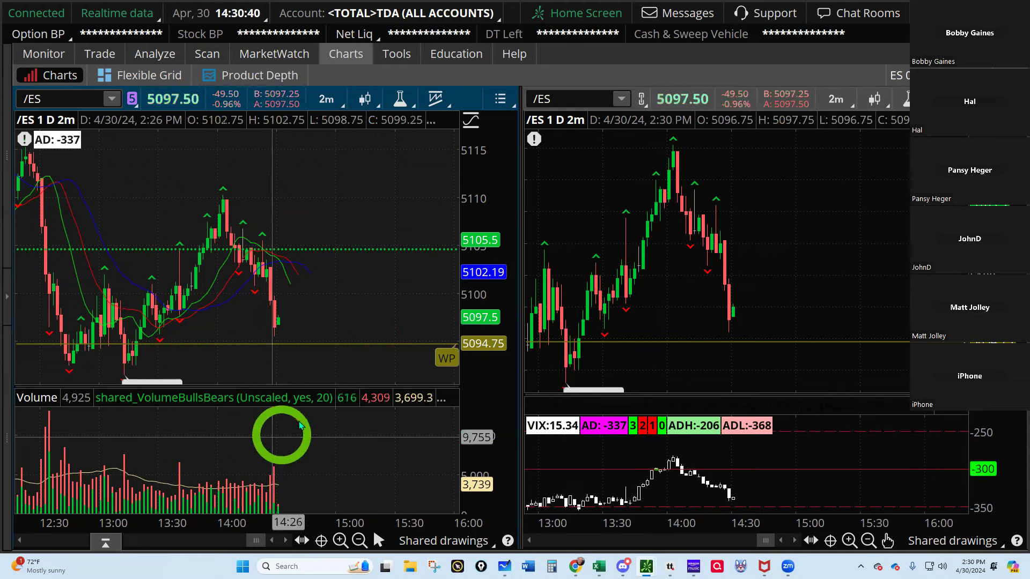
pyautogui.moveTo(355, 236)
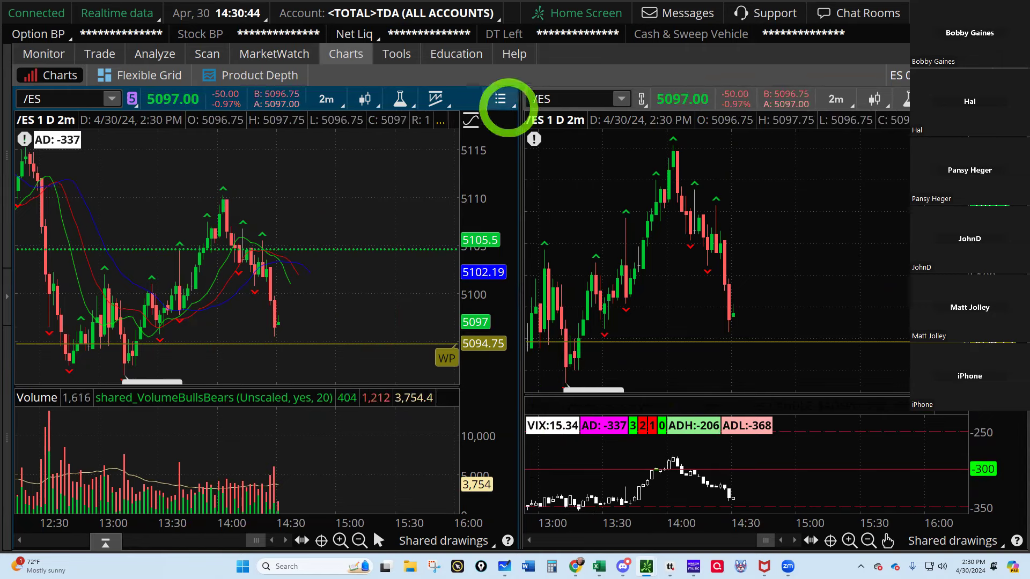
pyautogui.moveTo(826, 146)
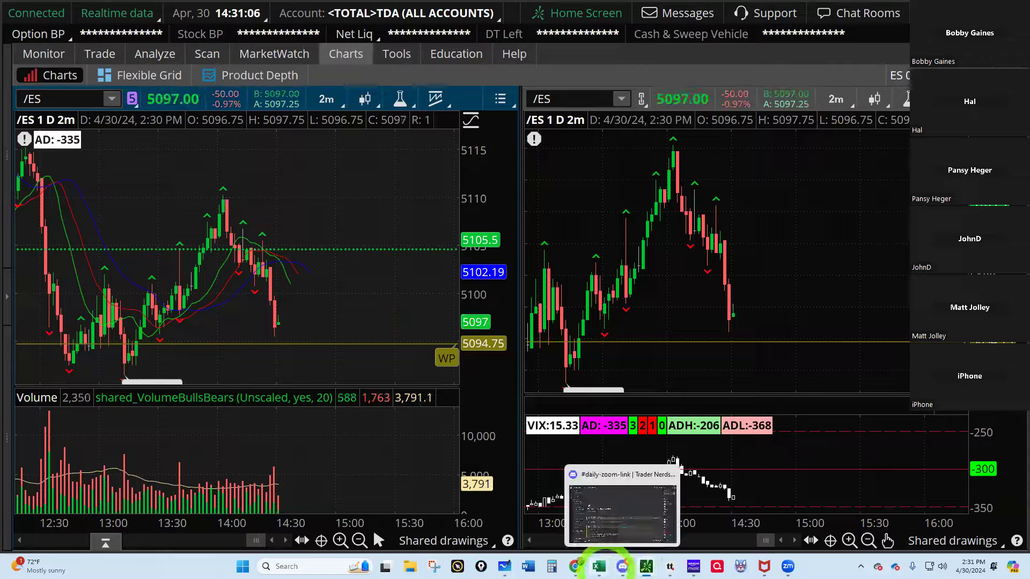
# Step: Scroll through the Position Sizing sheet showing Net Liq $340,452.00
pyautogui.click(598, 566)
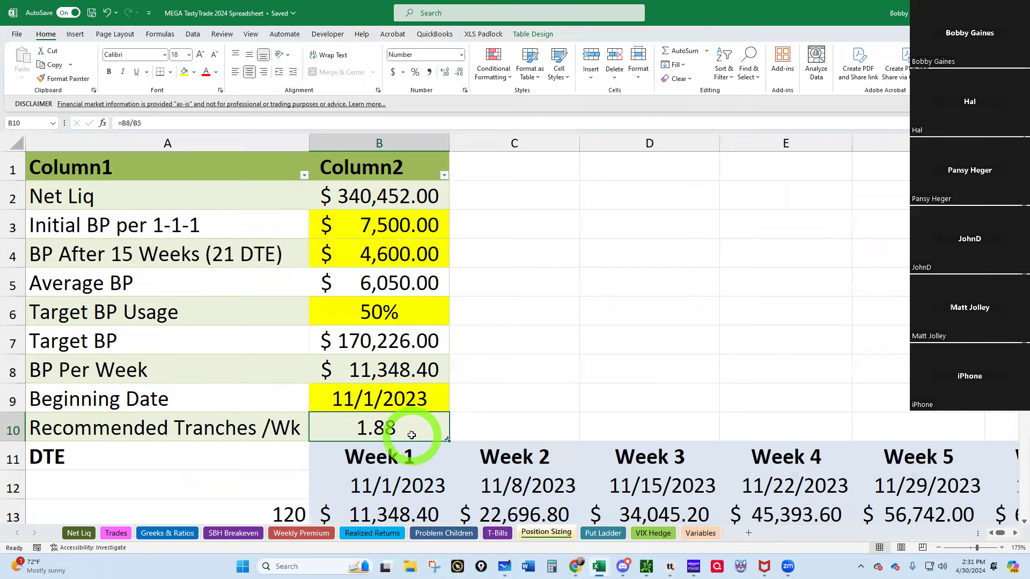
pyautogui.scroll(-3)
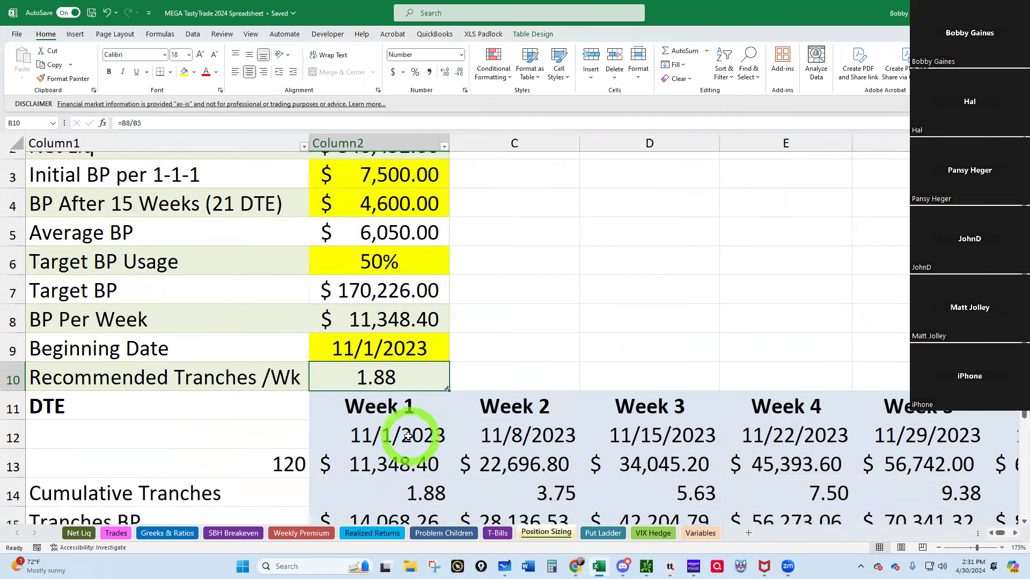
pyautogui.scroll(-3)
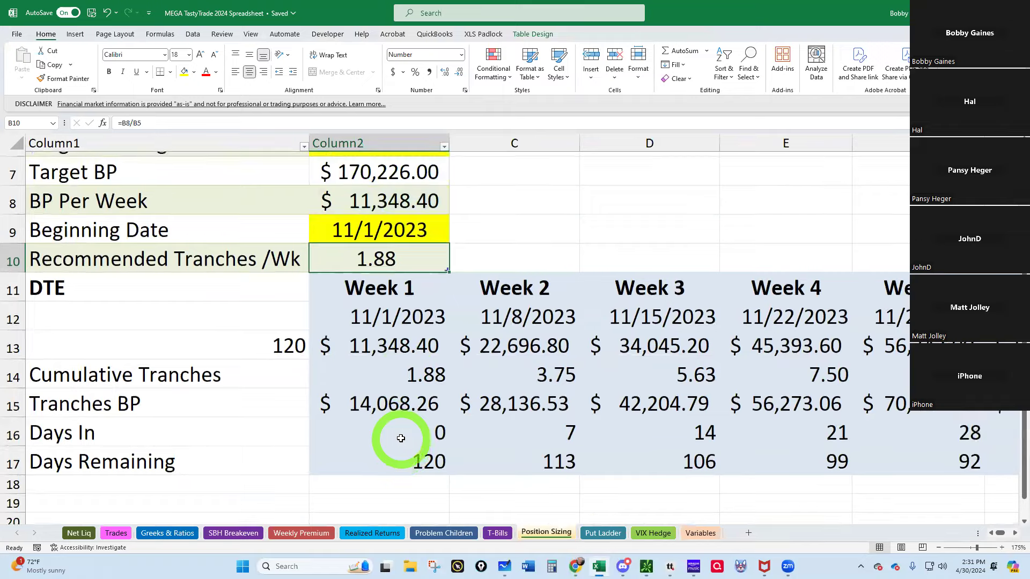
pyautogui.scroll(-3)
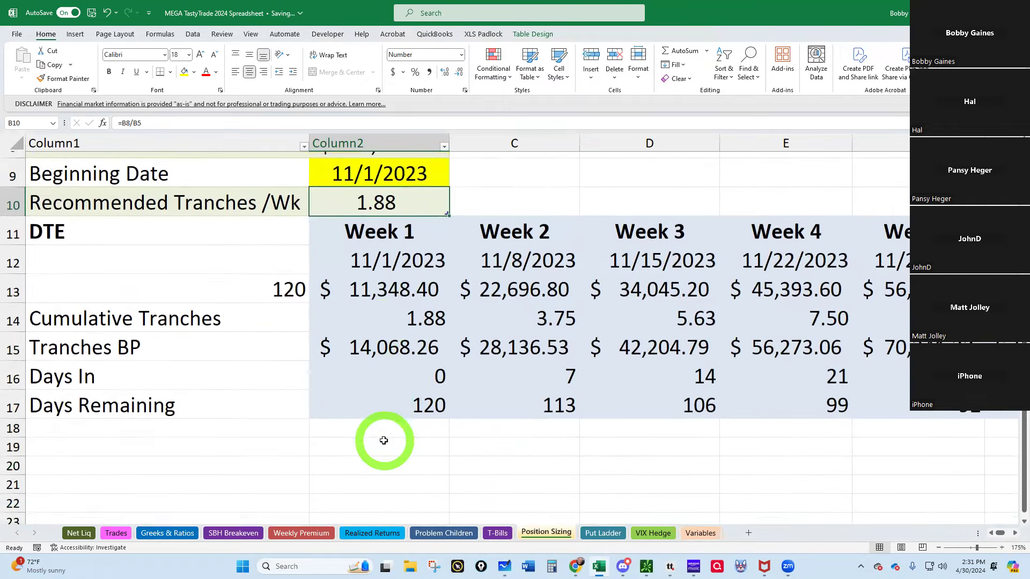
pyautogui.scroll(3)
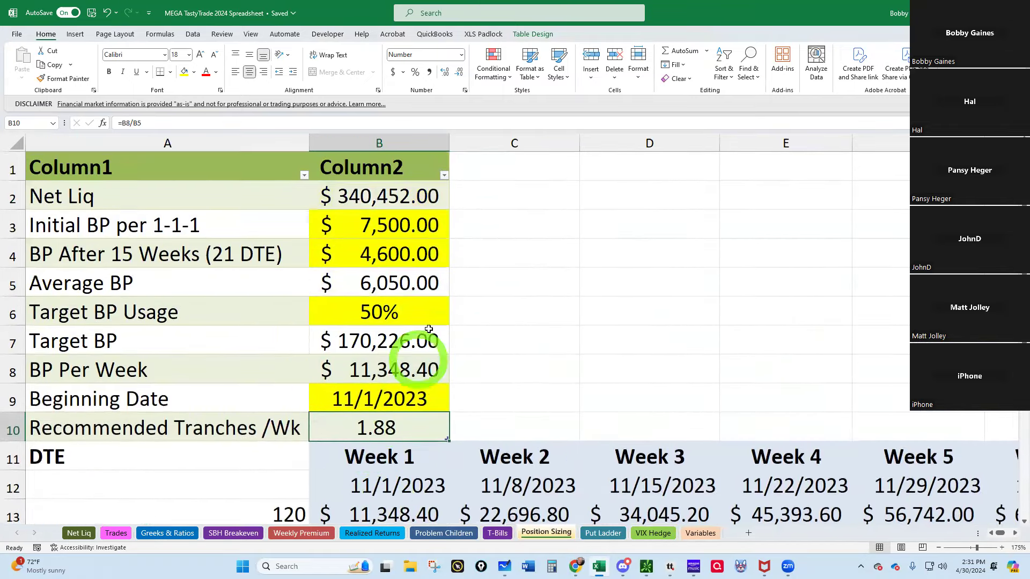
# Step: Review the column C cells including the 1.88 recommended tranches per week
pyautogui.click(514, 166)
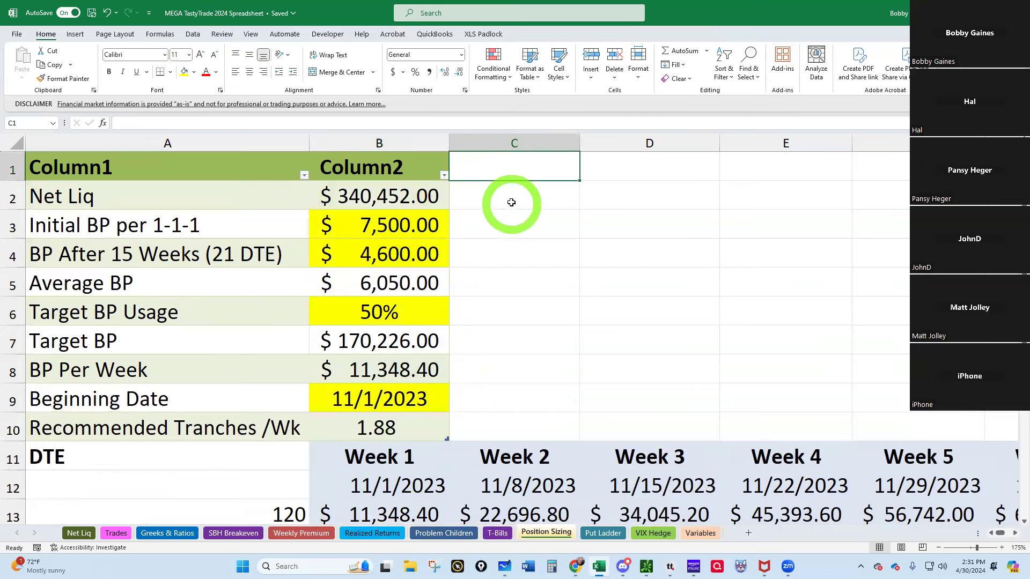
pyautogui.click(514, 224)
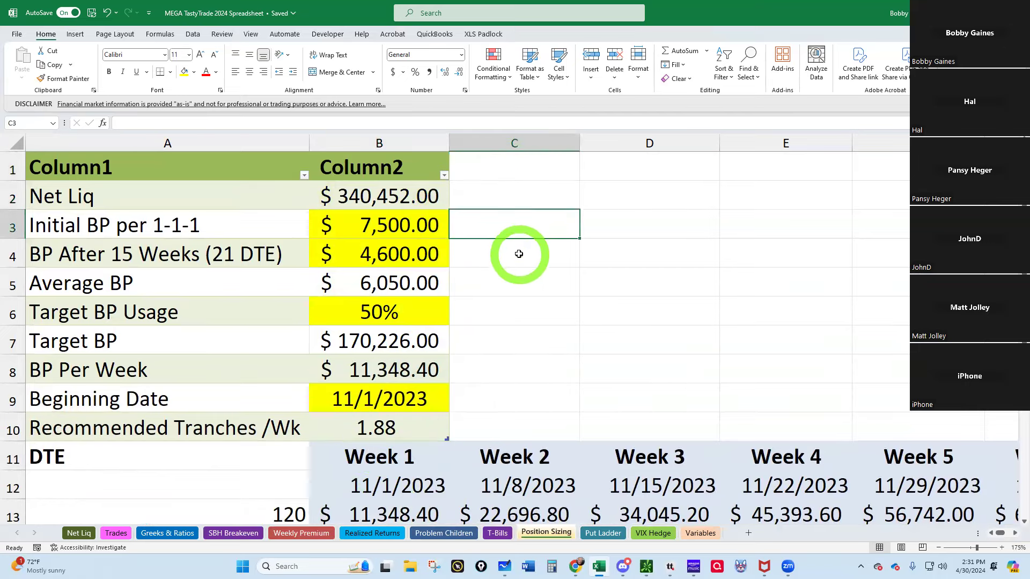
pyautogui.click(514, 282)
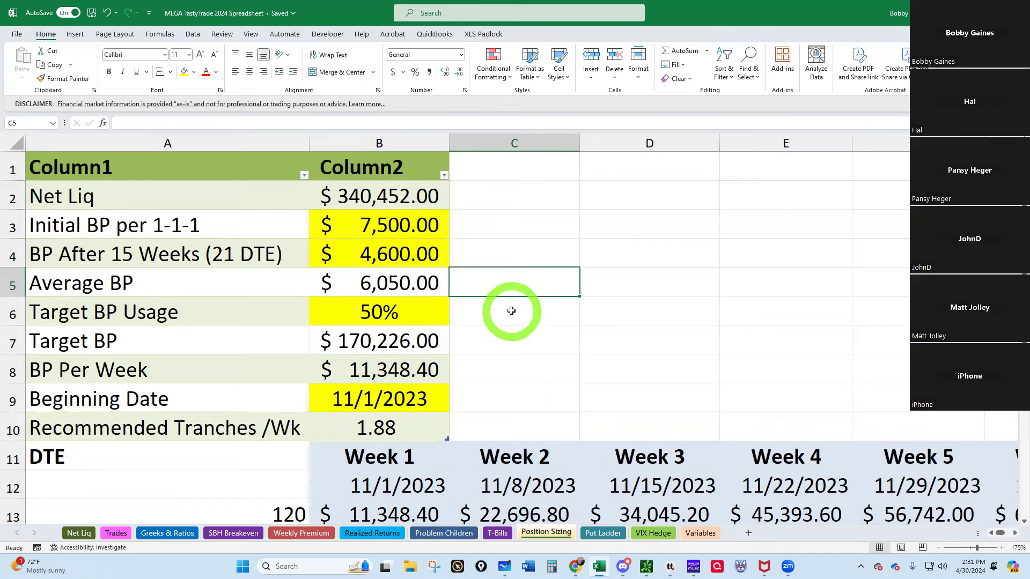
pyautogui.click(514, 340)
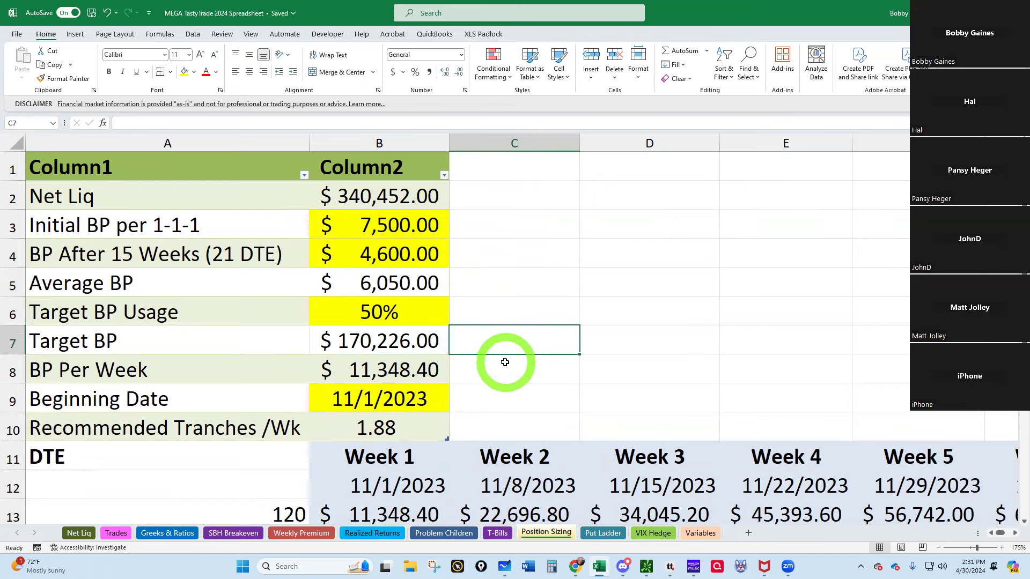
pyautogui.click(514, 398)
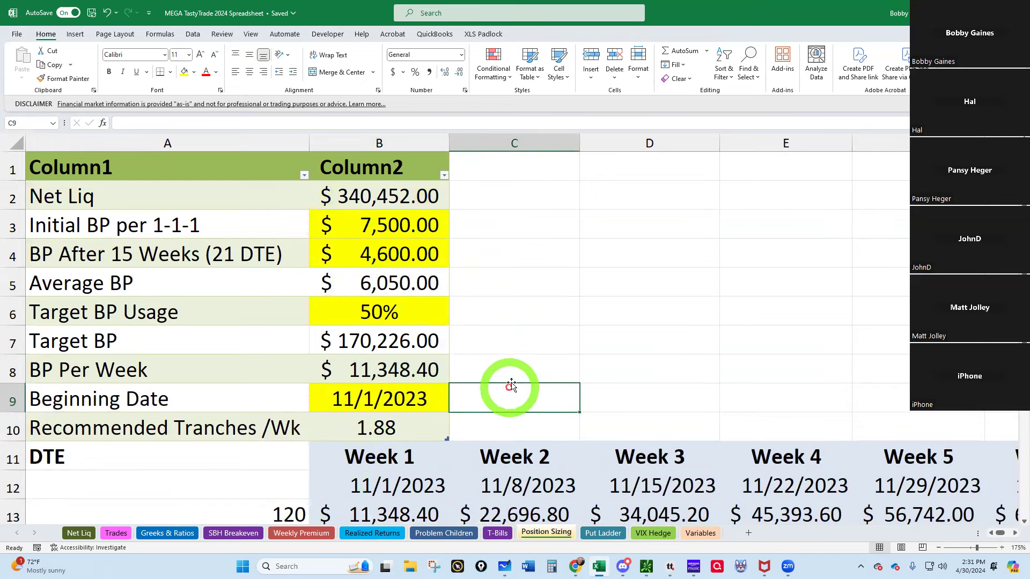
pyautogui.click(514, 340)
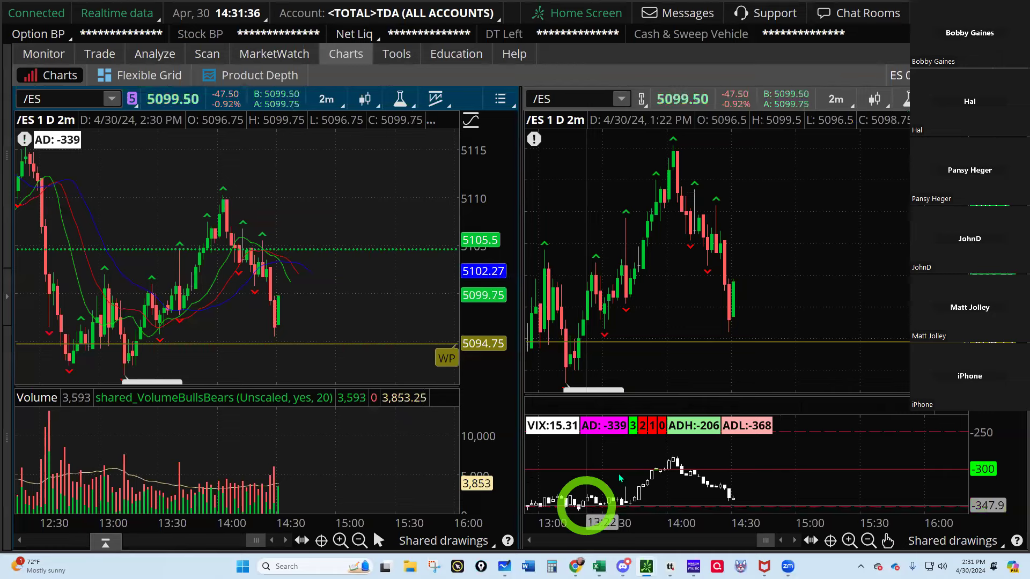
pyautogui.moveTo(539, 163)
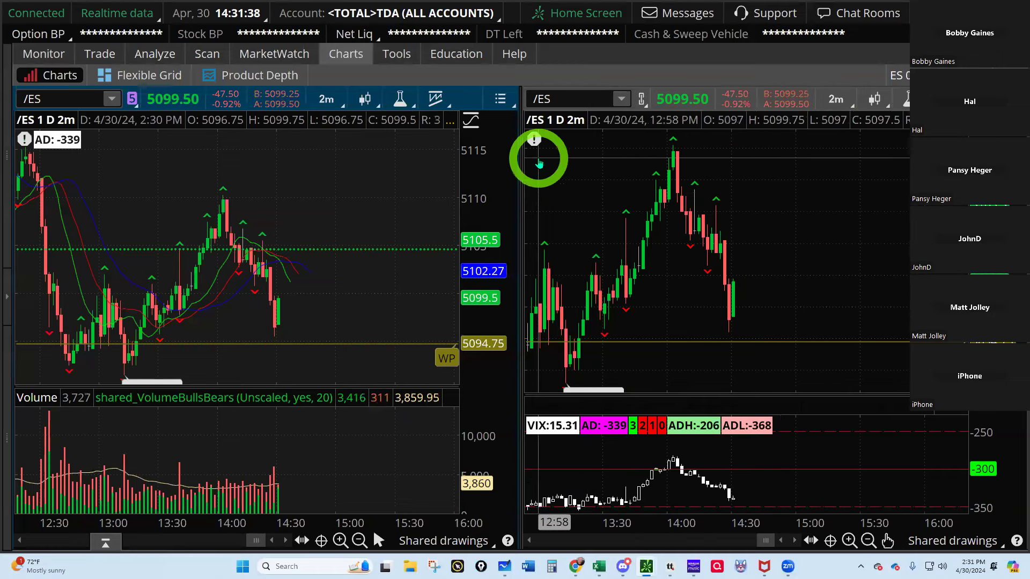
pyautogui.moveTo(719, 306)
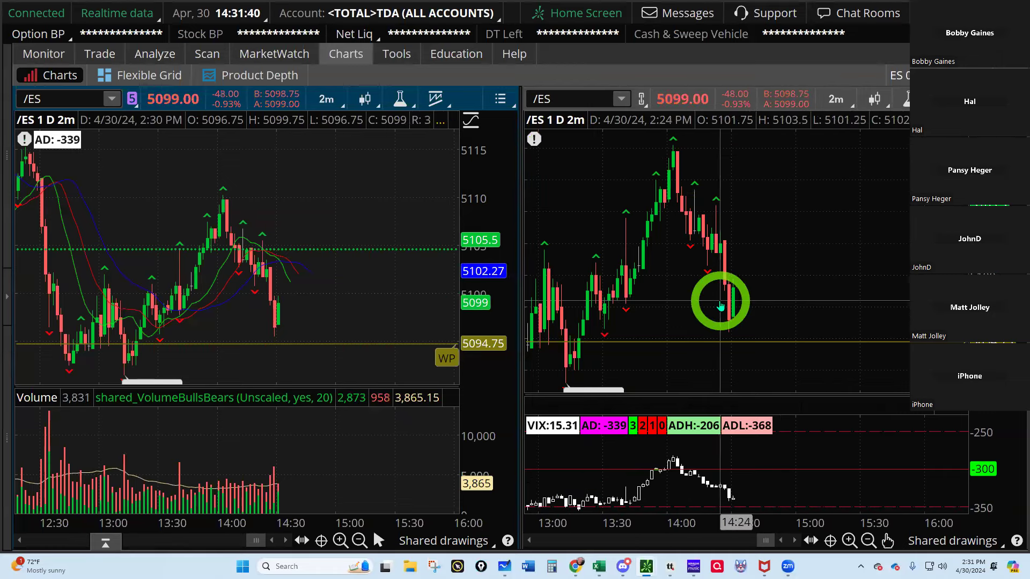